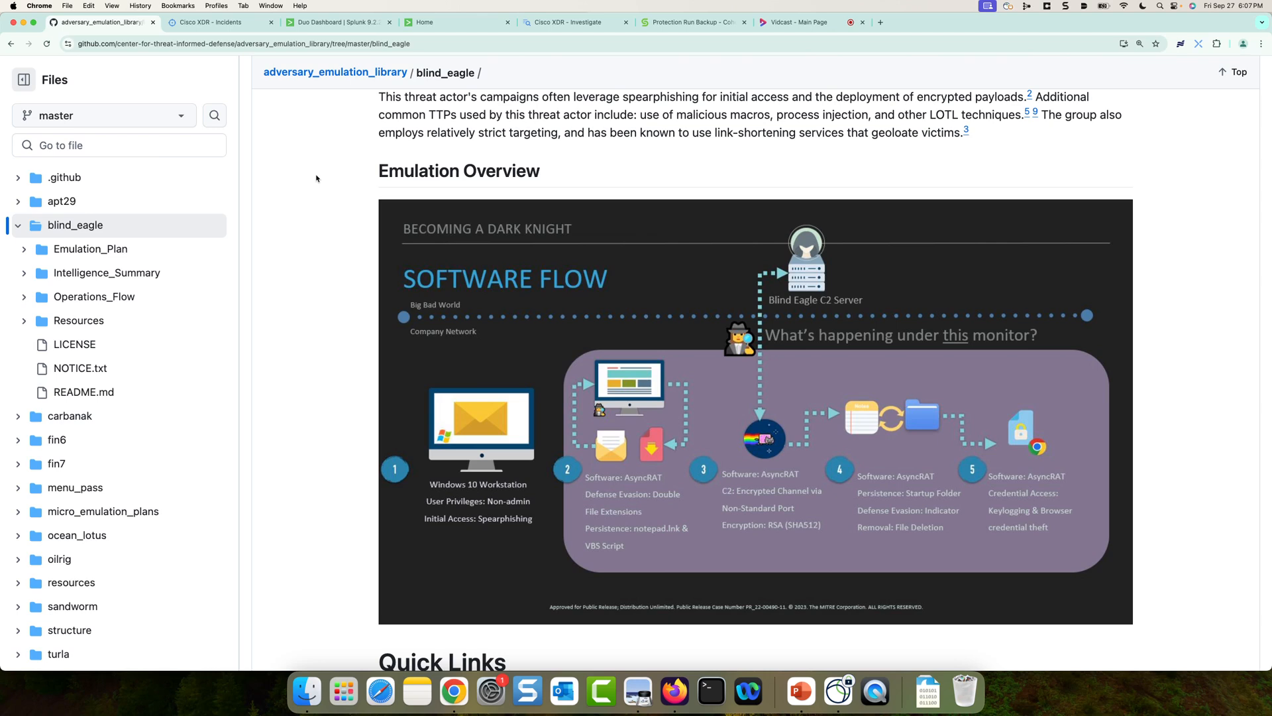
pyautogui.moveTo(469, 528)
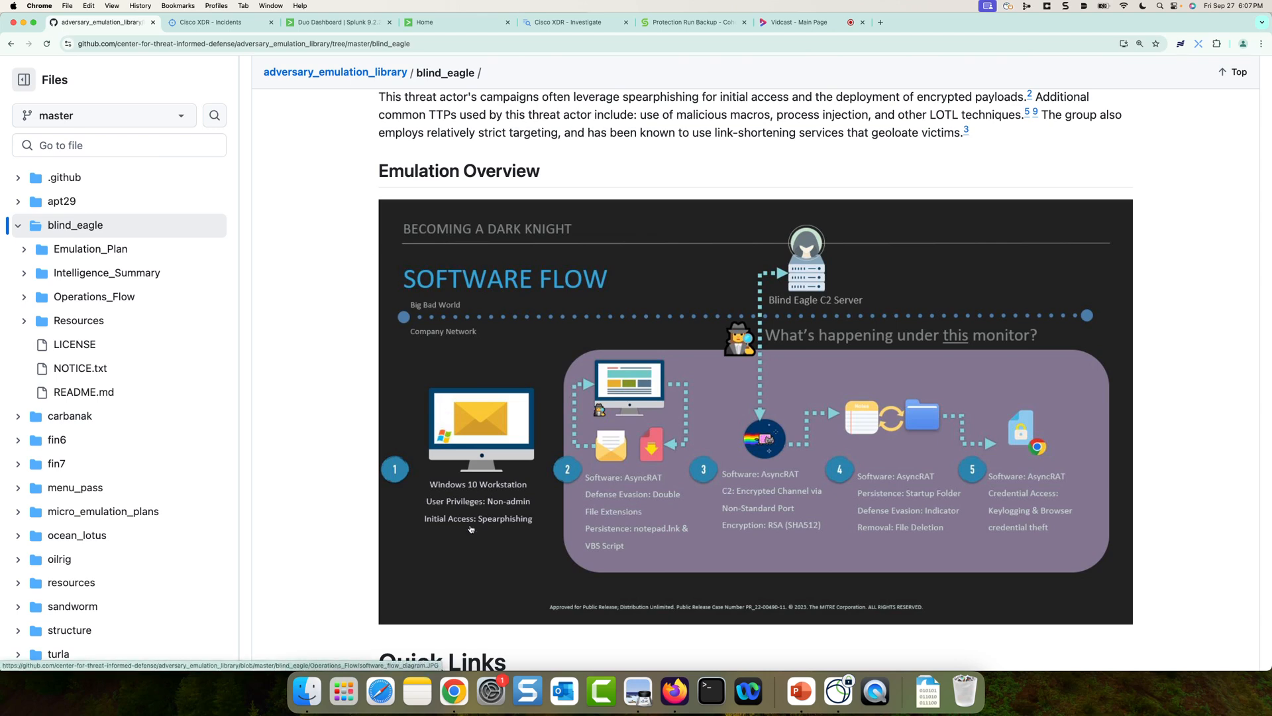
pyautogui.moveTo(637, 691)
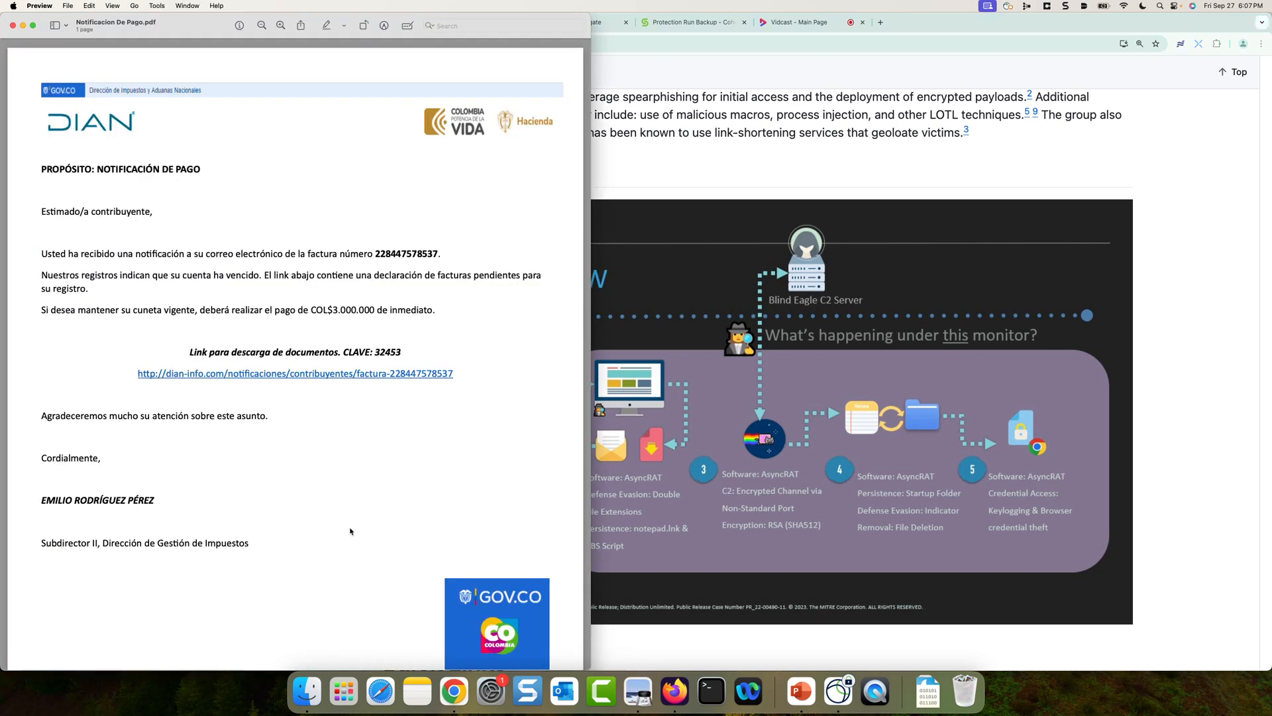
pyautogui.moveTo(220, 445)
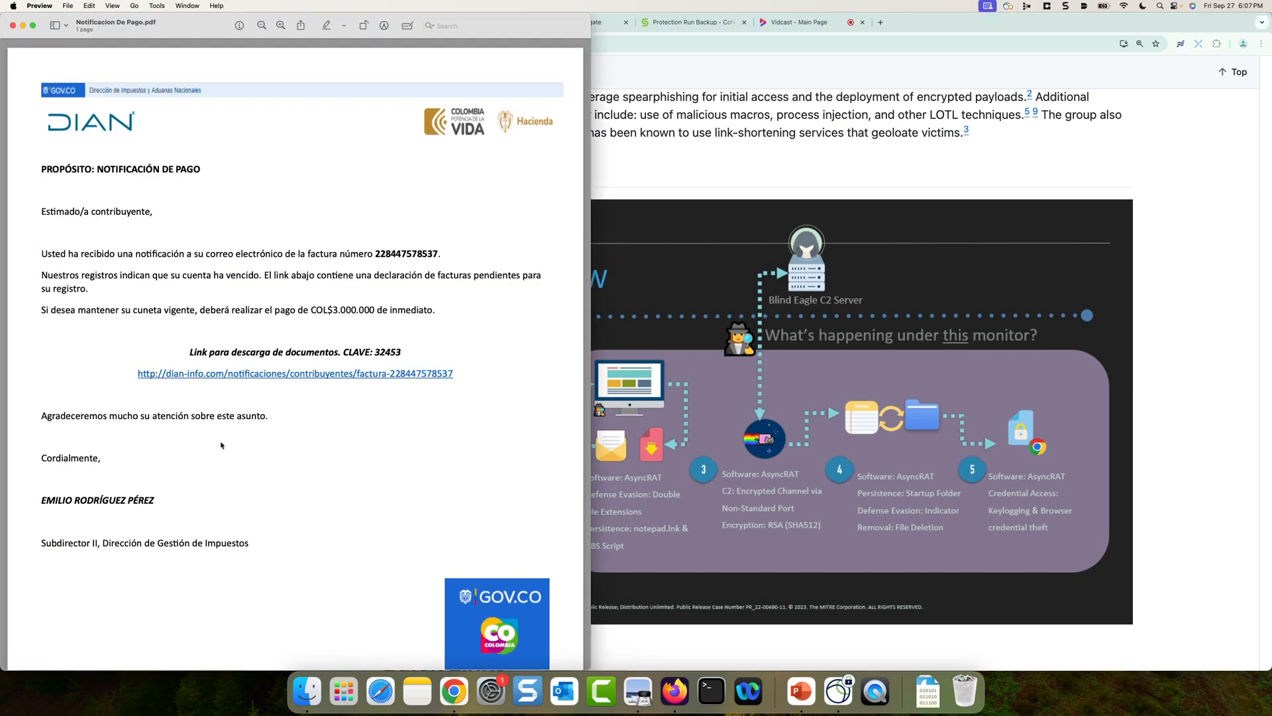
pyautogui.moveTo(252, 489)
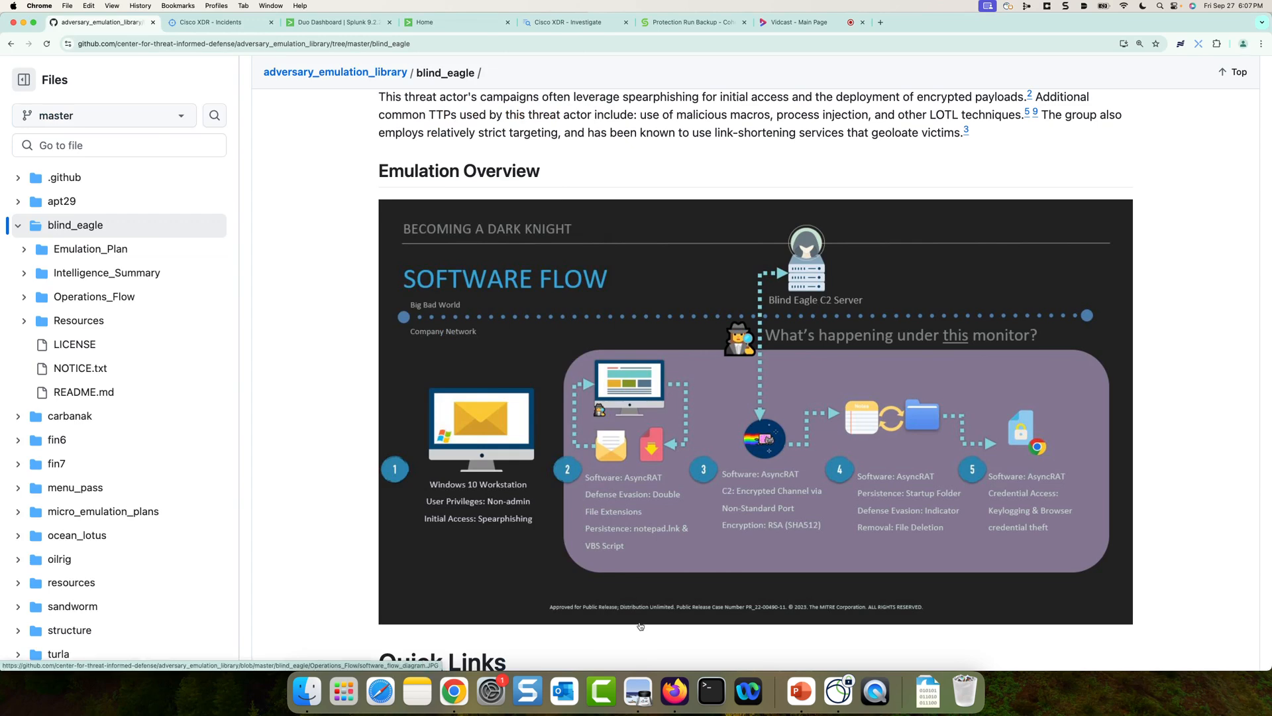
pyautogui.moveTo(643, 617)
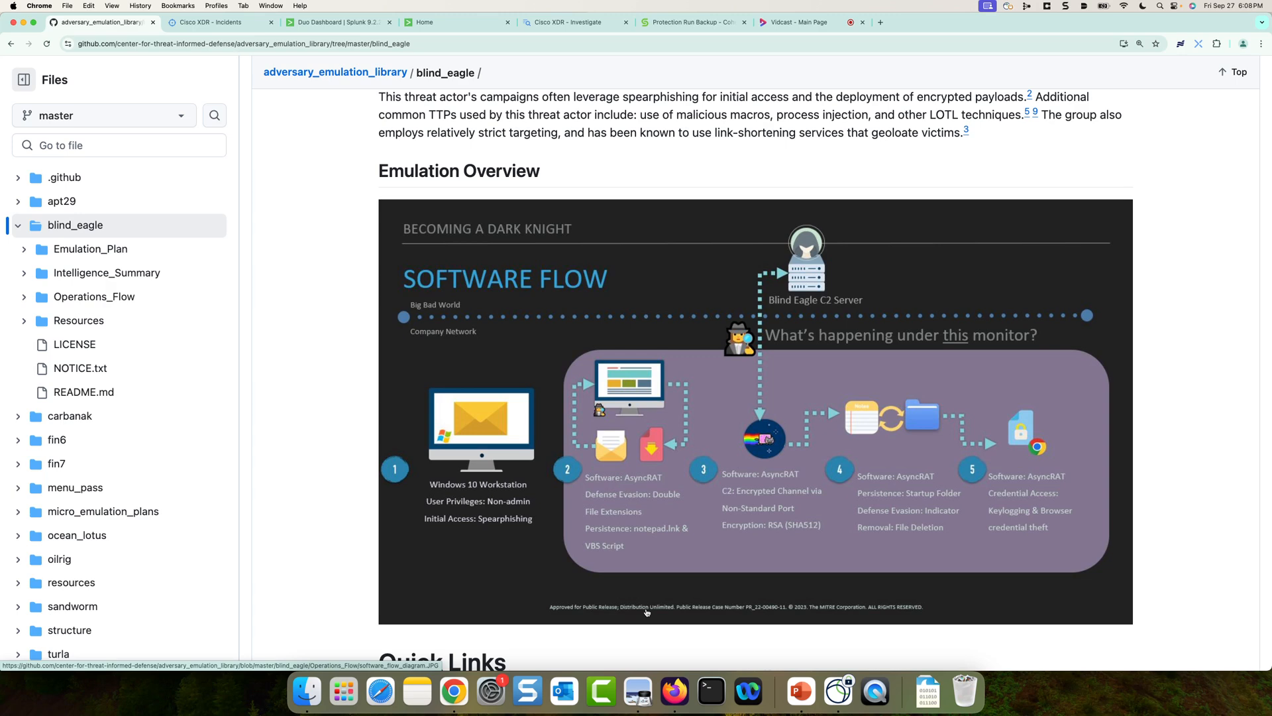
# Step: From the XDR Incidents list, open the Threat Progression incident summary (priority score 456)
pyautogui.click(219, 22)
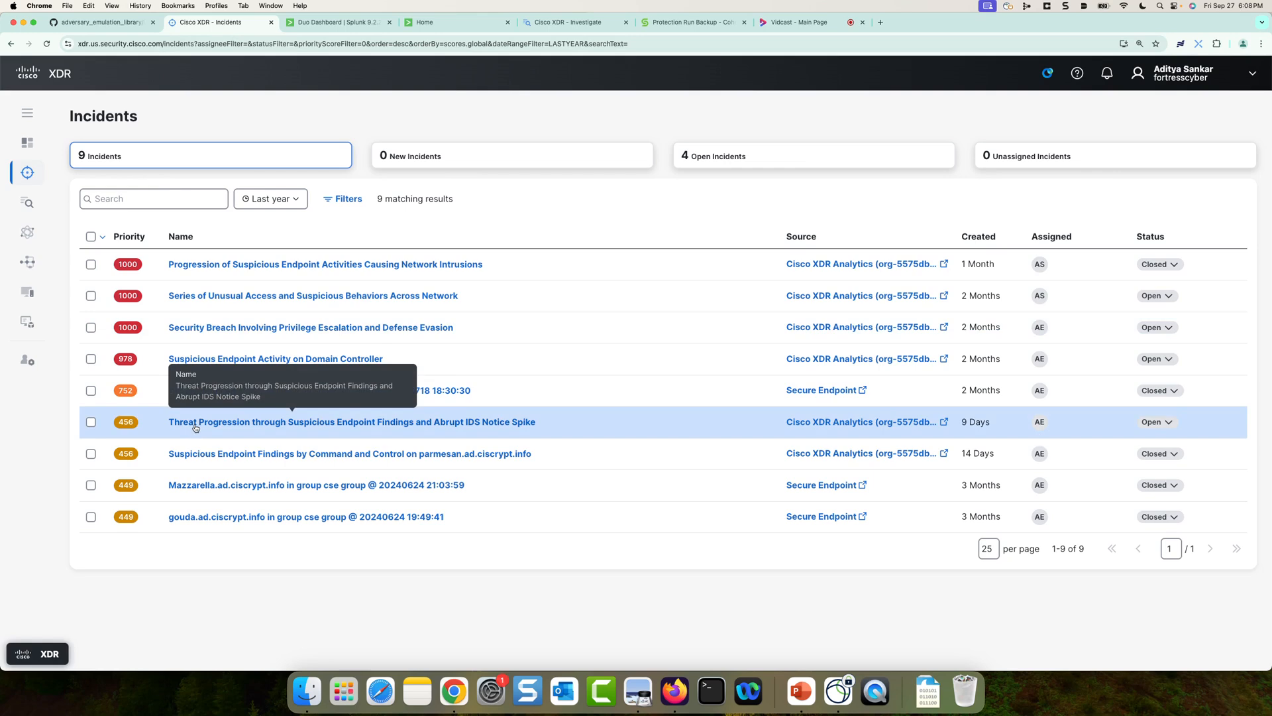
pyautogui.click(351, 422)
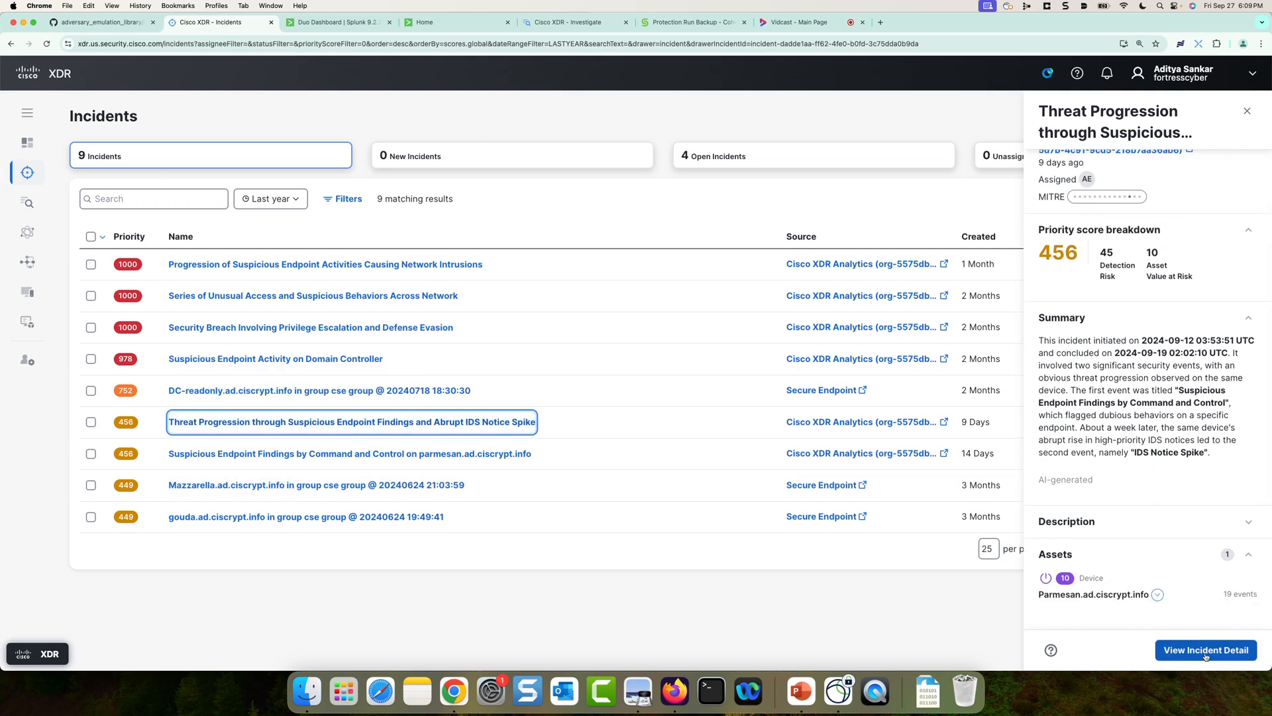
# Step: Open the incident detail page and expand the graph's process and IP address groups
pyautogui.click(1205, 649)
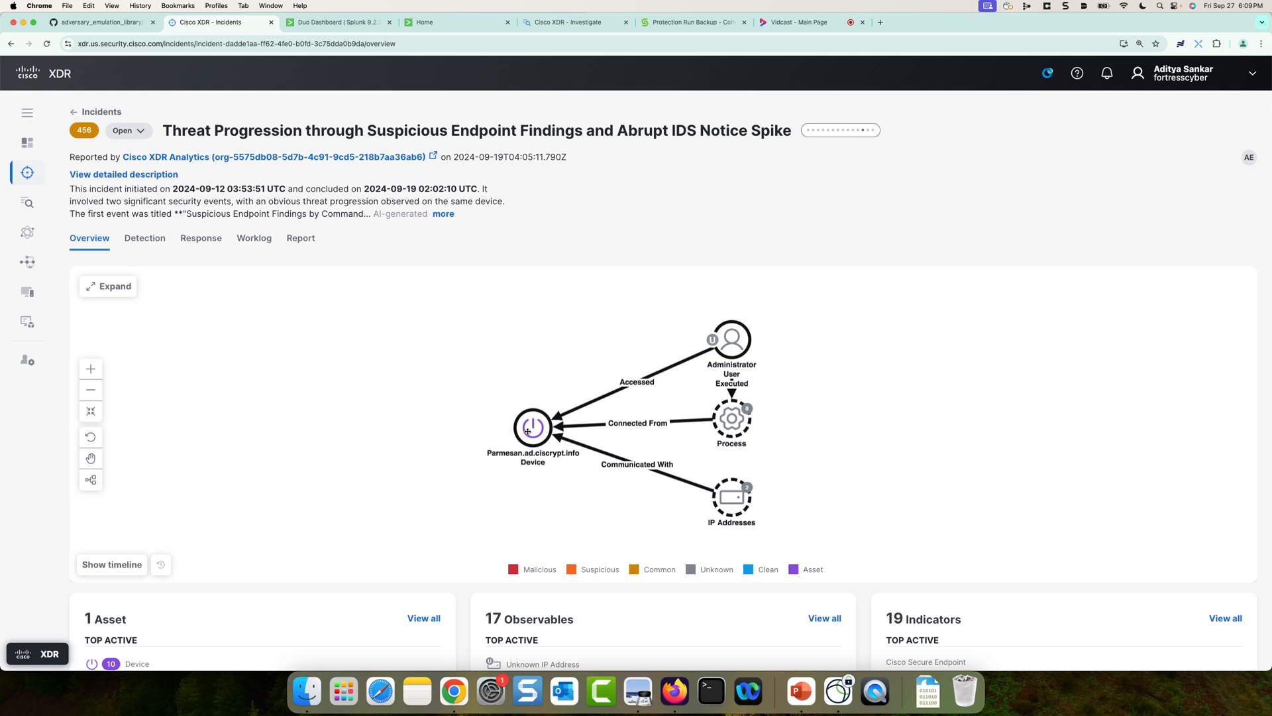
pyautogui.click(730, 337)
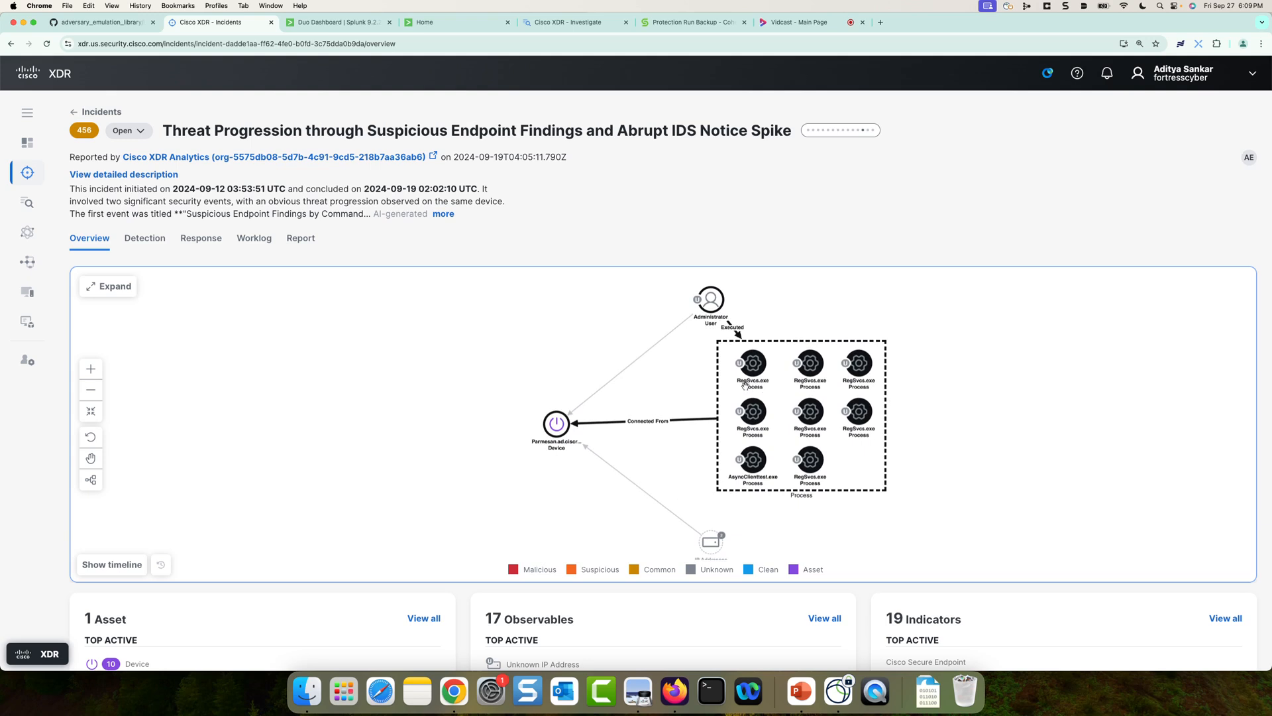
pyautogui.click(709, 541)
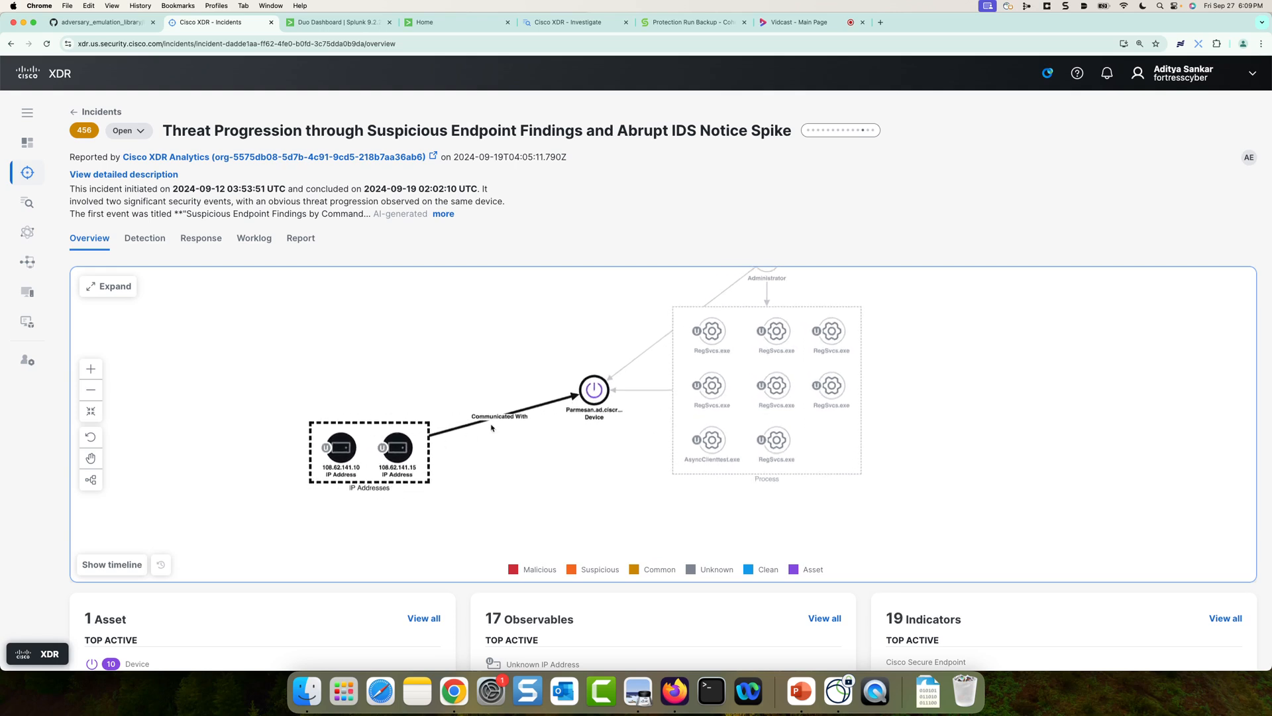
pyautogui.moveTo(553, 444)
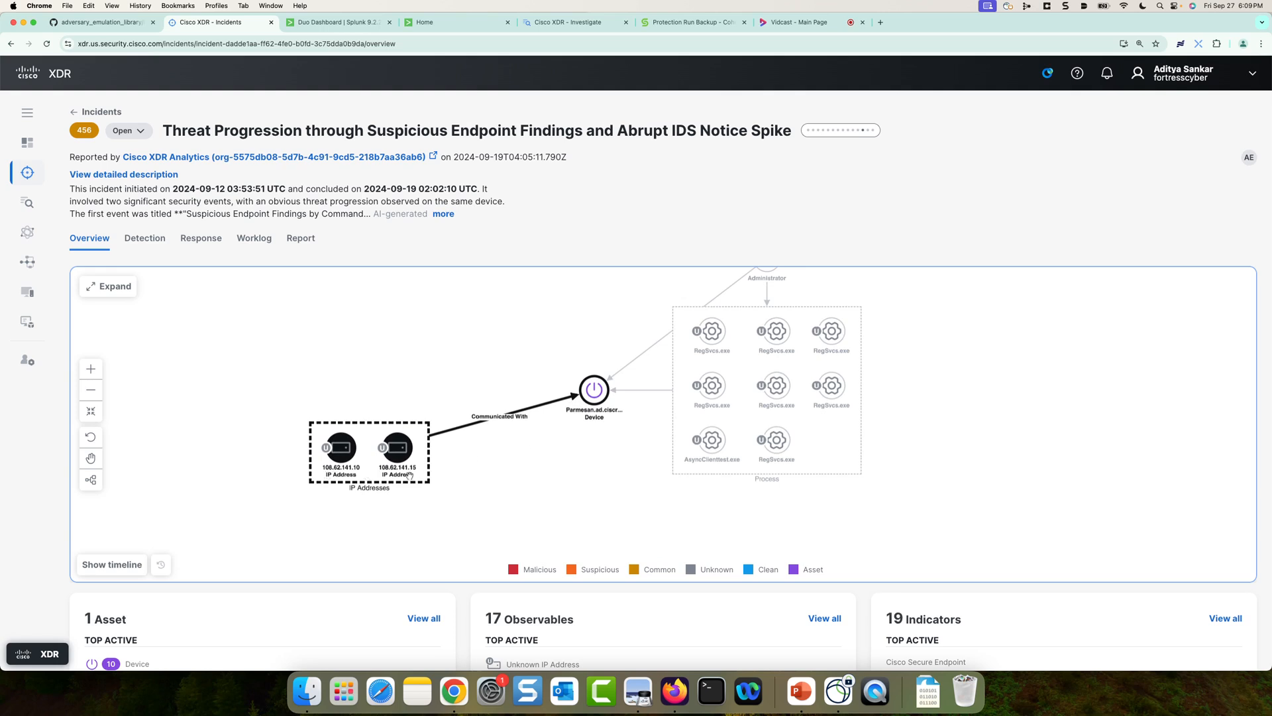
pyautogui.moveTo(426, 496)
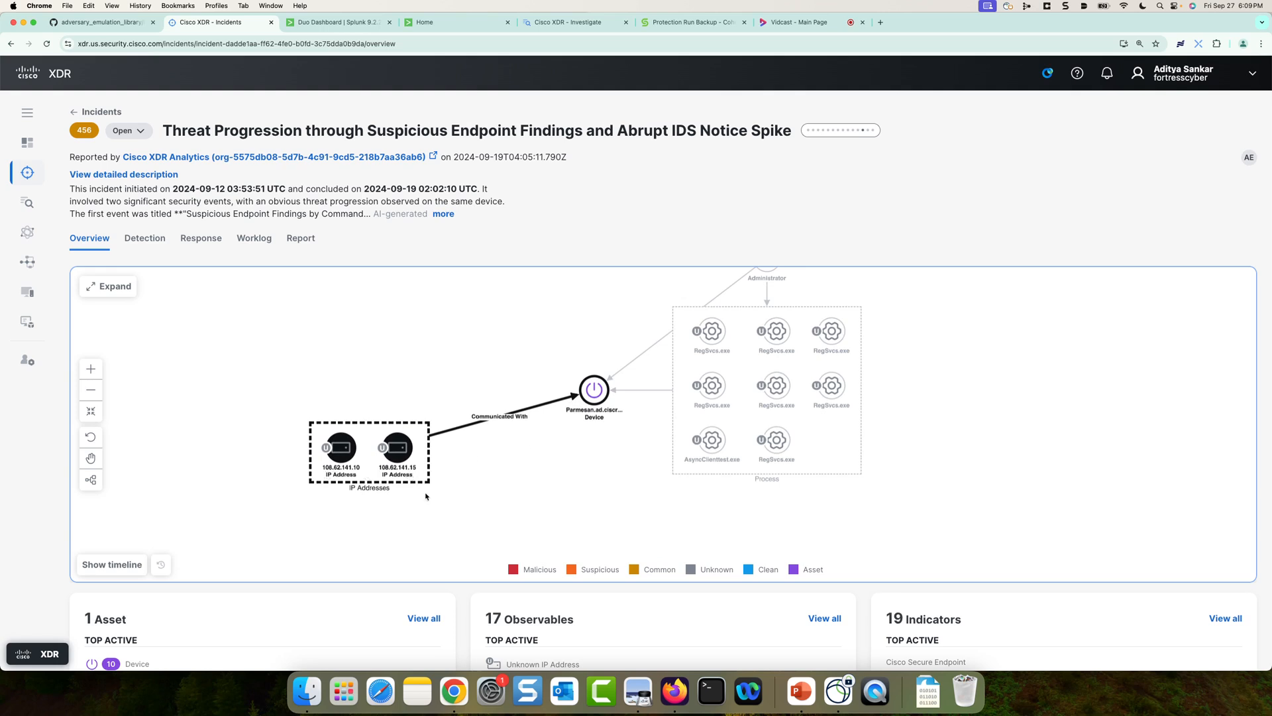
# Step: List the 19 detection events and review the RegSvcs.exe AsyncRAT mutex event's relations and observables
pyautogui.click(144, 238)
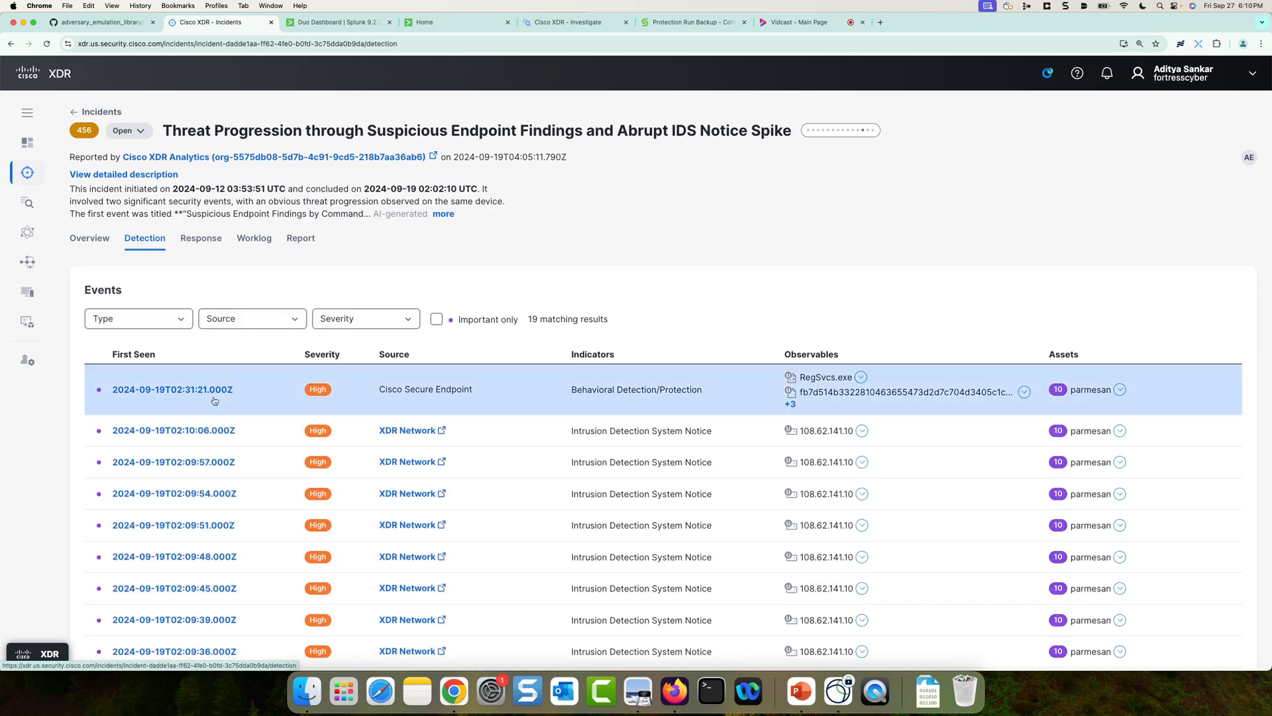
pyautogui.moveTo(173, 390)
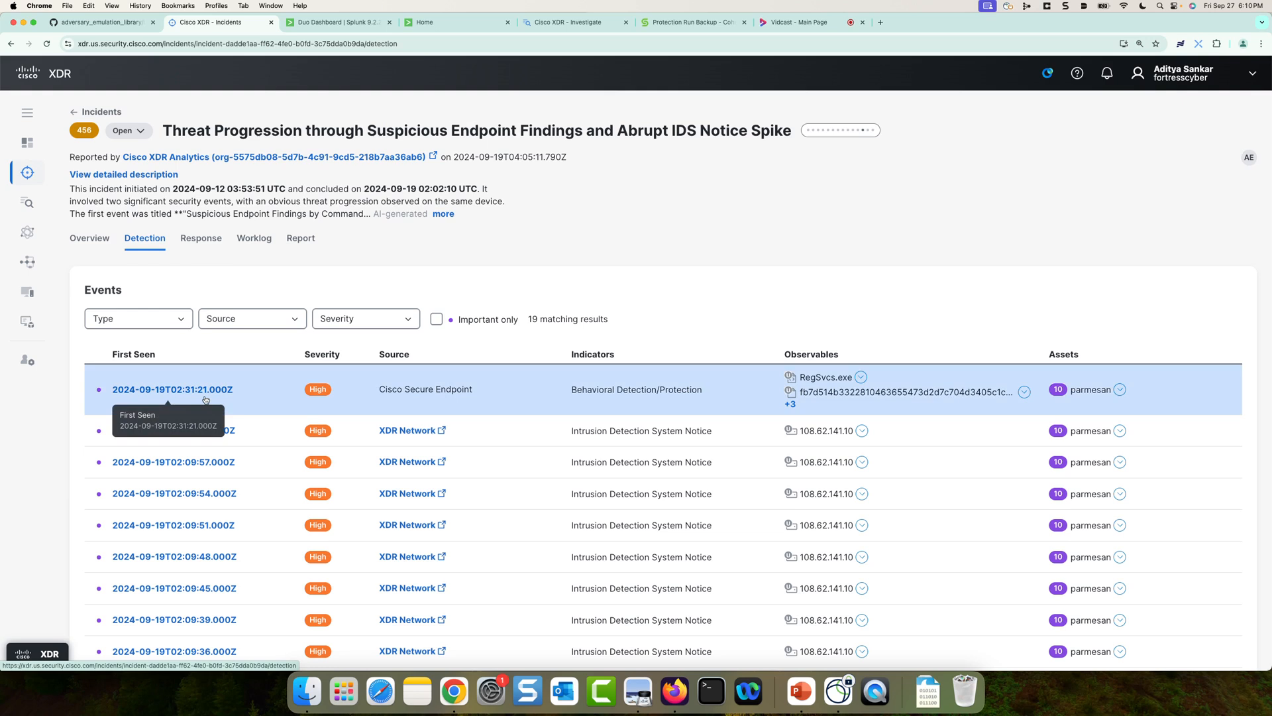
pyautogui.moveTo(525, 398)
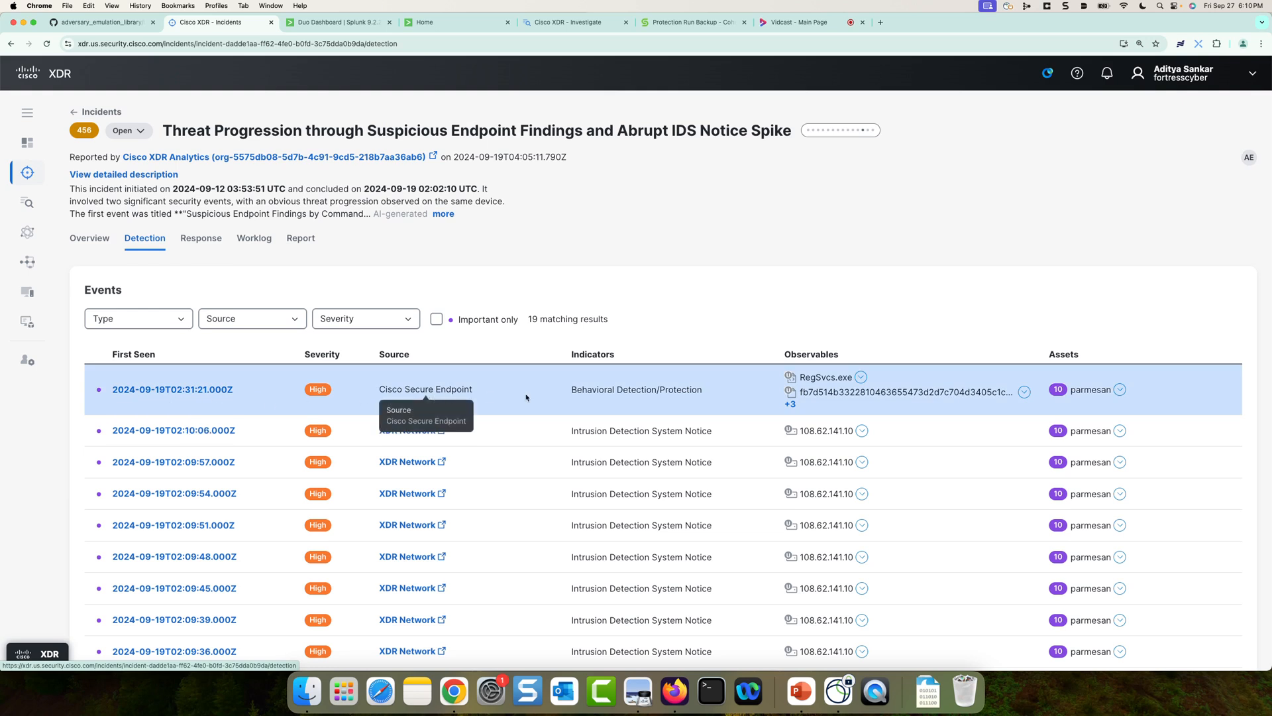
pyautogui.moveTo(219, 407)
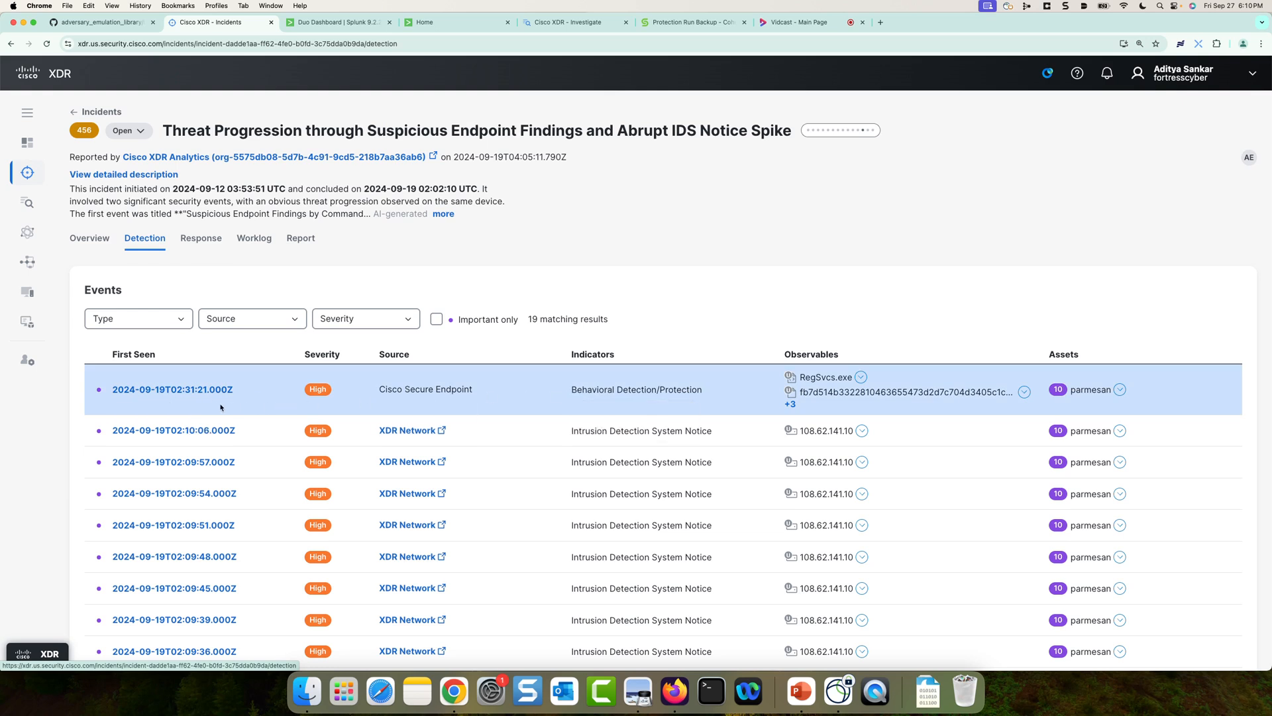
pyautogui.click(173, 388)
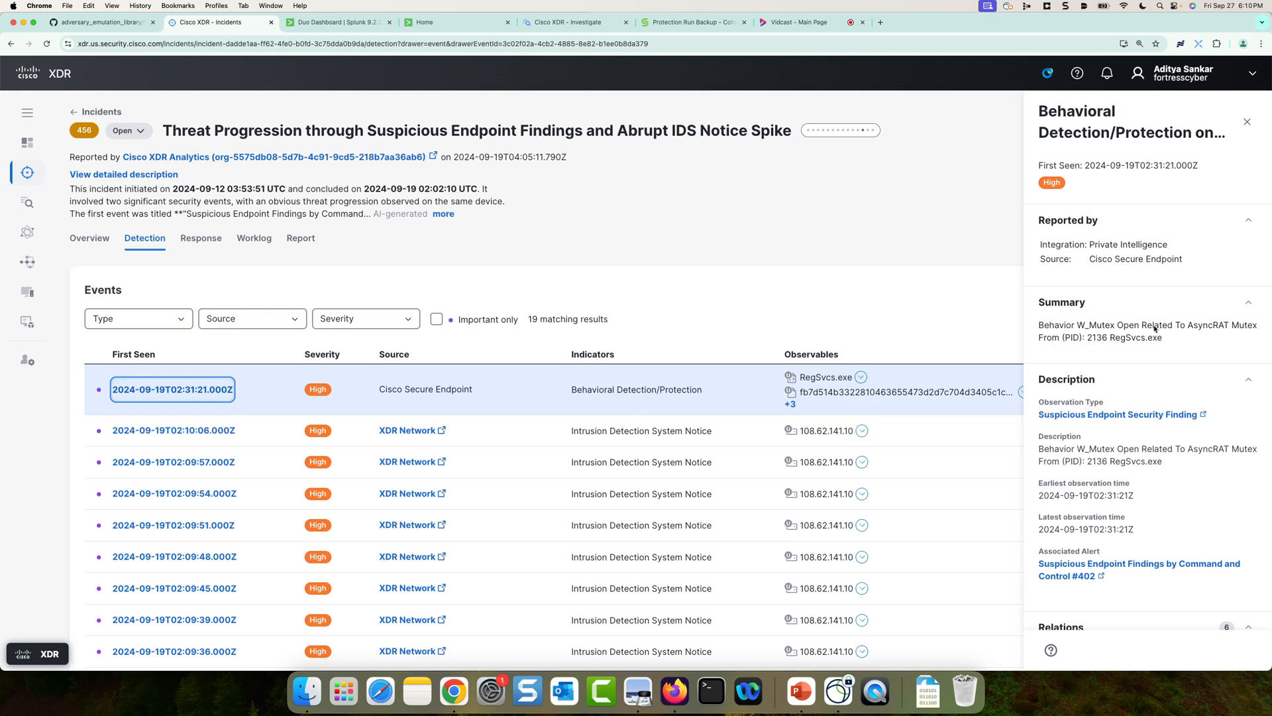
pyautogui.moveTo(1179, 332)
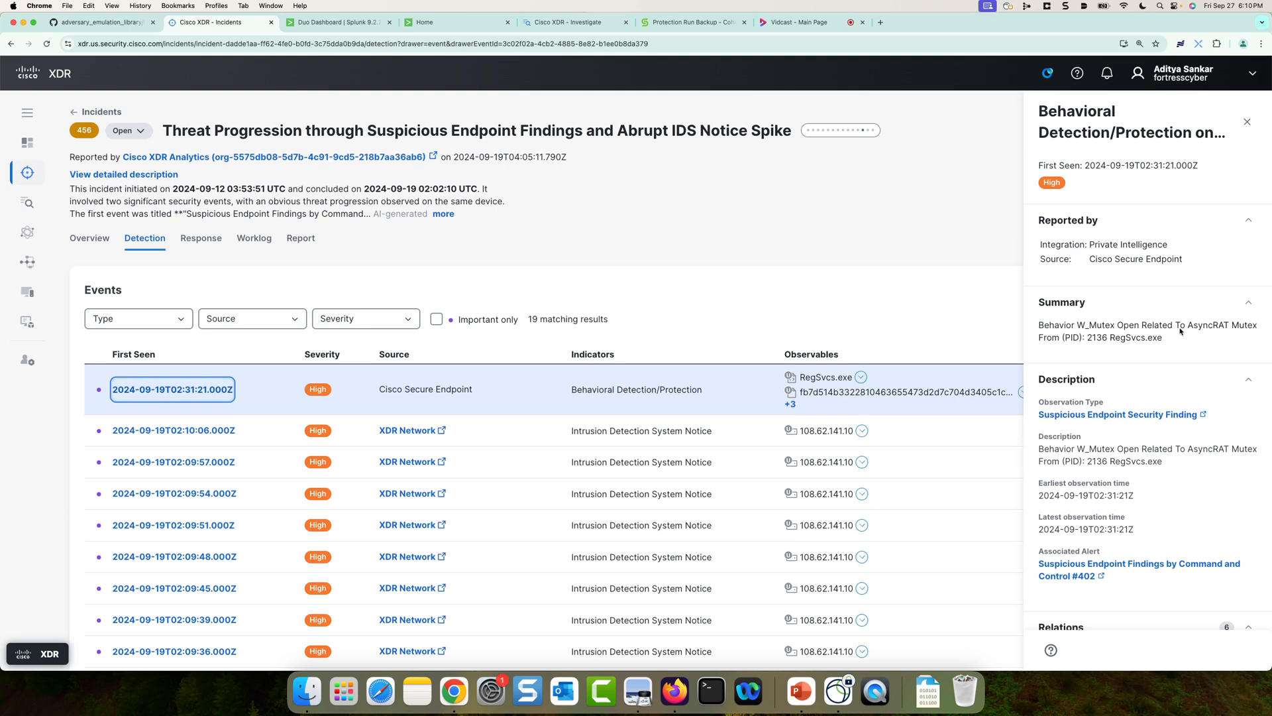
pyautogui.moveTo(1121, 346)
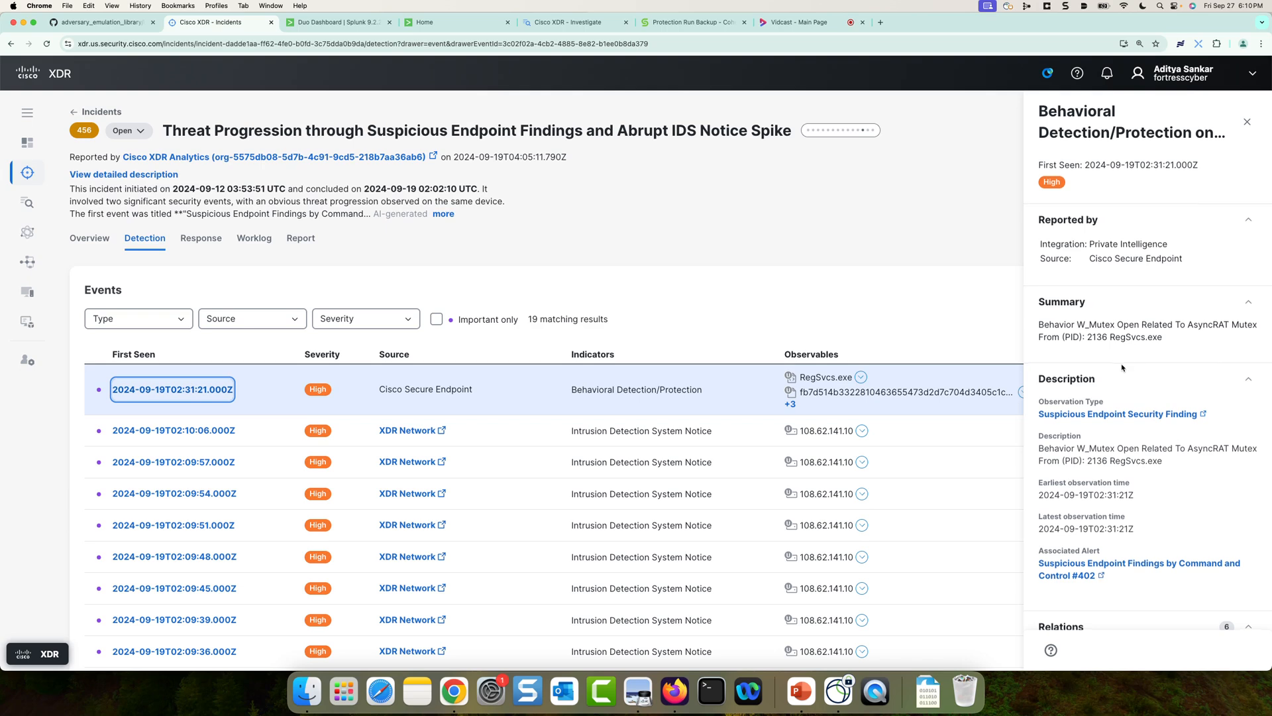
pyautogui.scroll(-3)
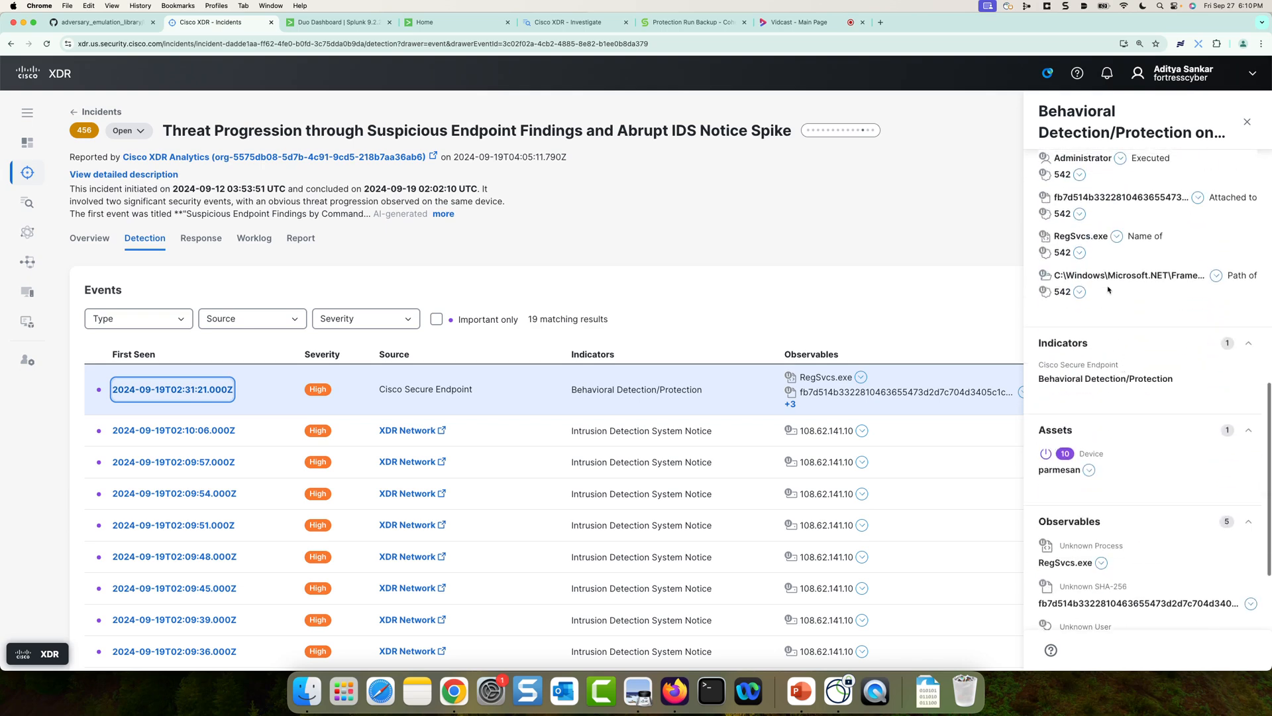
pyautogui.moveTo(1128, 275)
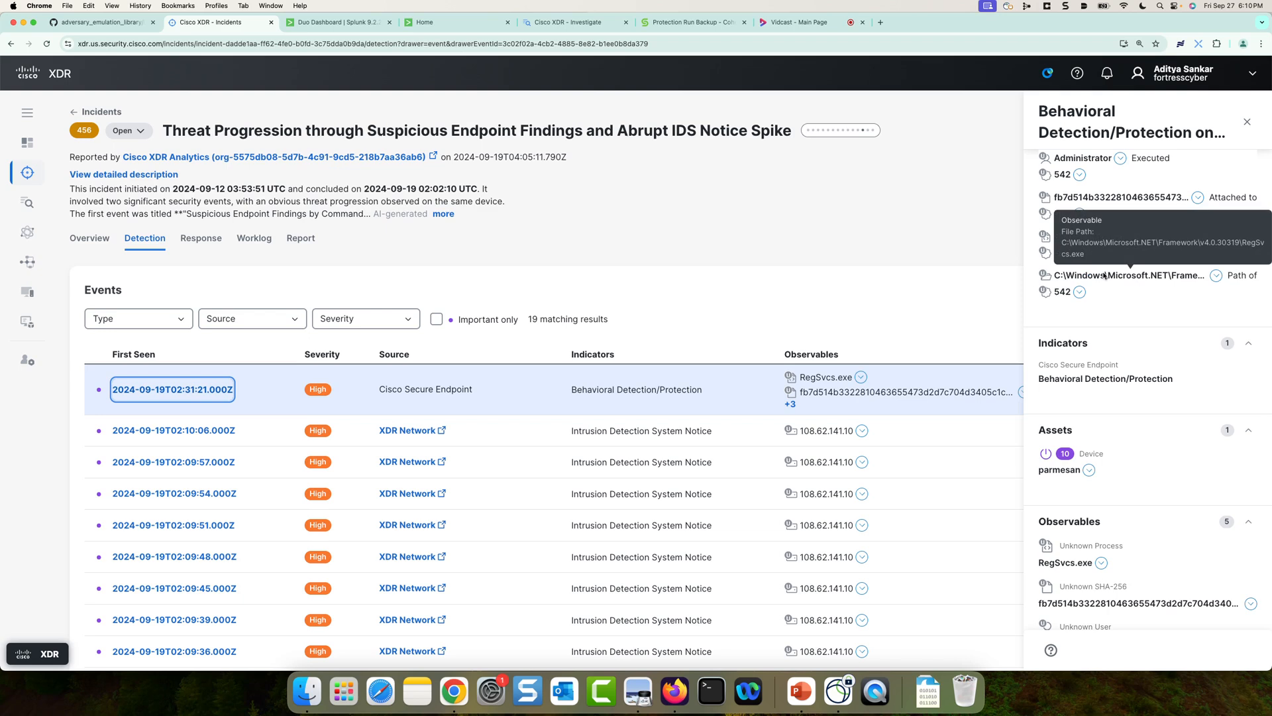
pyautogui.moveTo(478, 367)
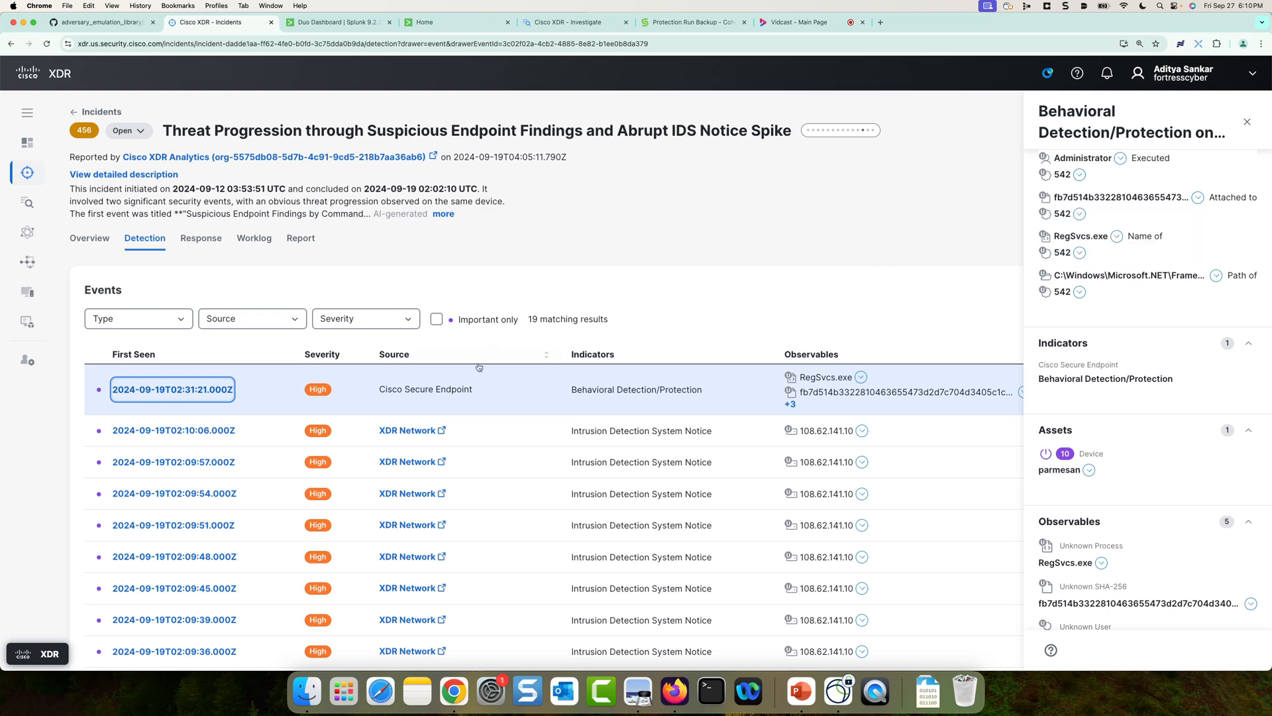
pyautogui.scroll(-3)
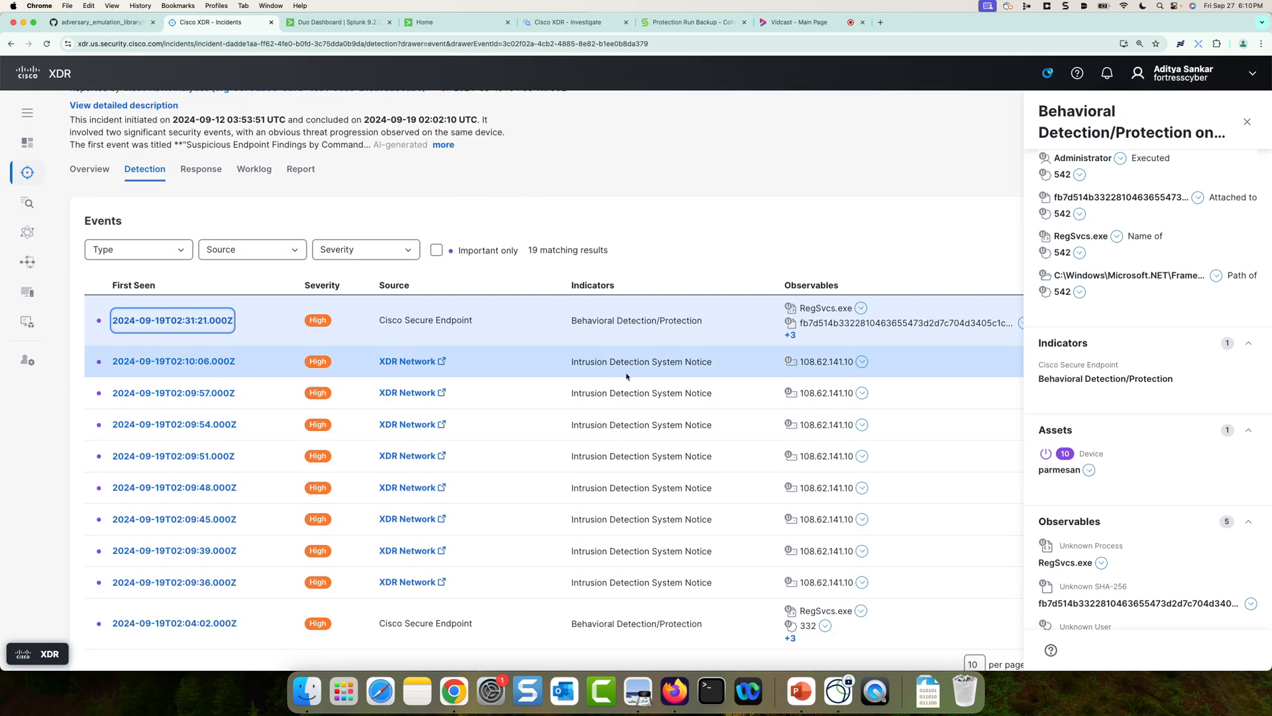
pyautogui.moveTo(834, 361)
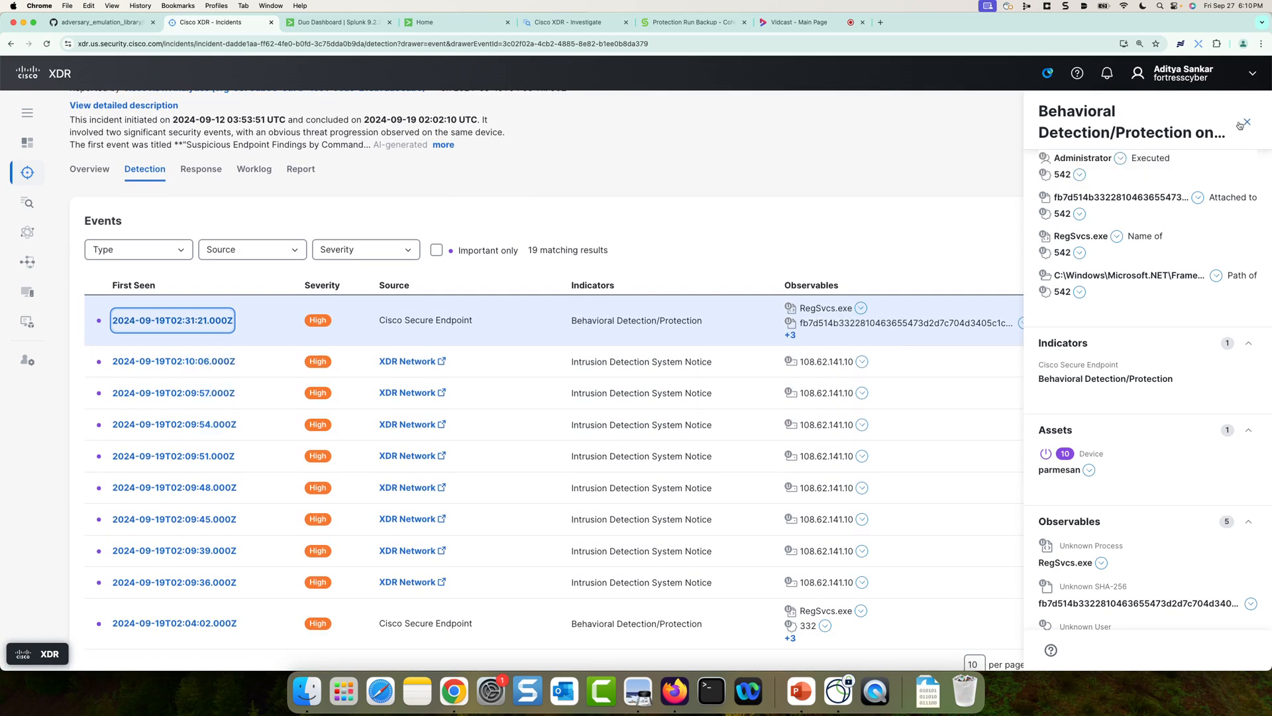
# Step: Inspect the 02:10:06, 02:09:57, 09:54 and 09:51 XDR Network intrusion notices, then close the drawer
pyautogui.click(1244, 123)
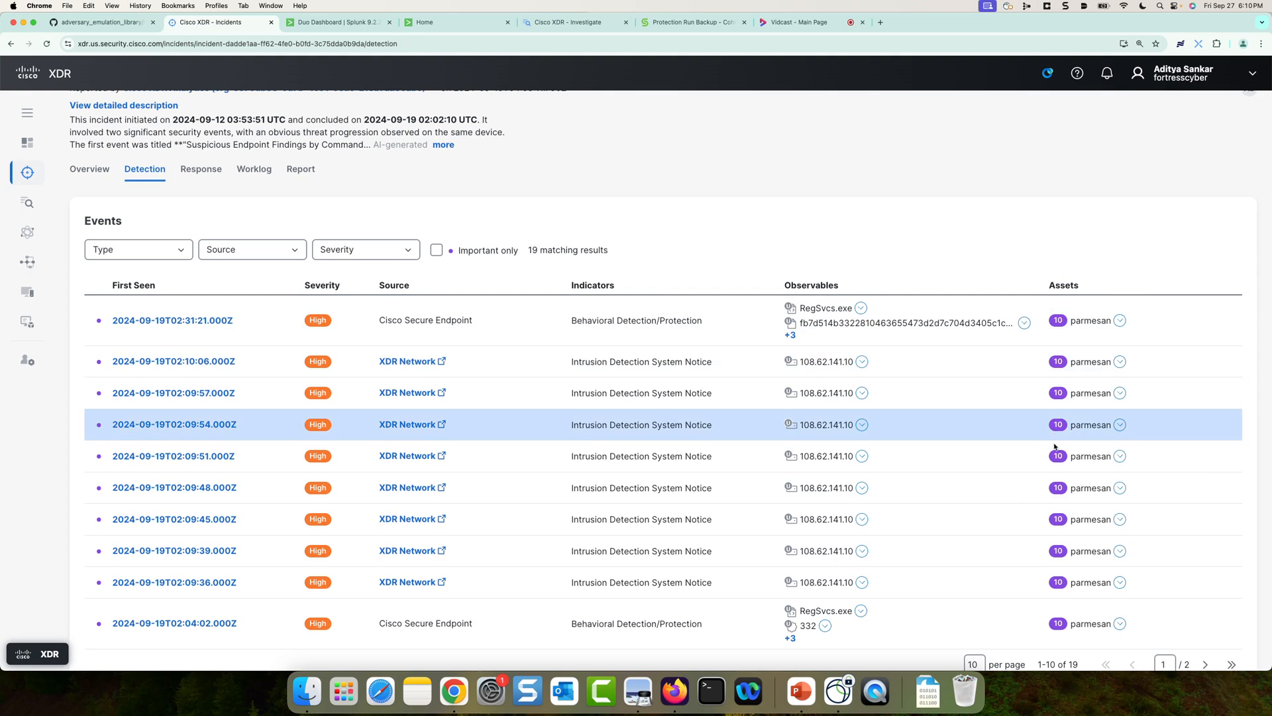
pyautogui.click(173, 361)
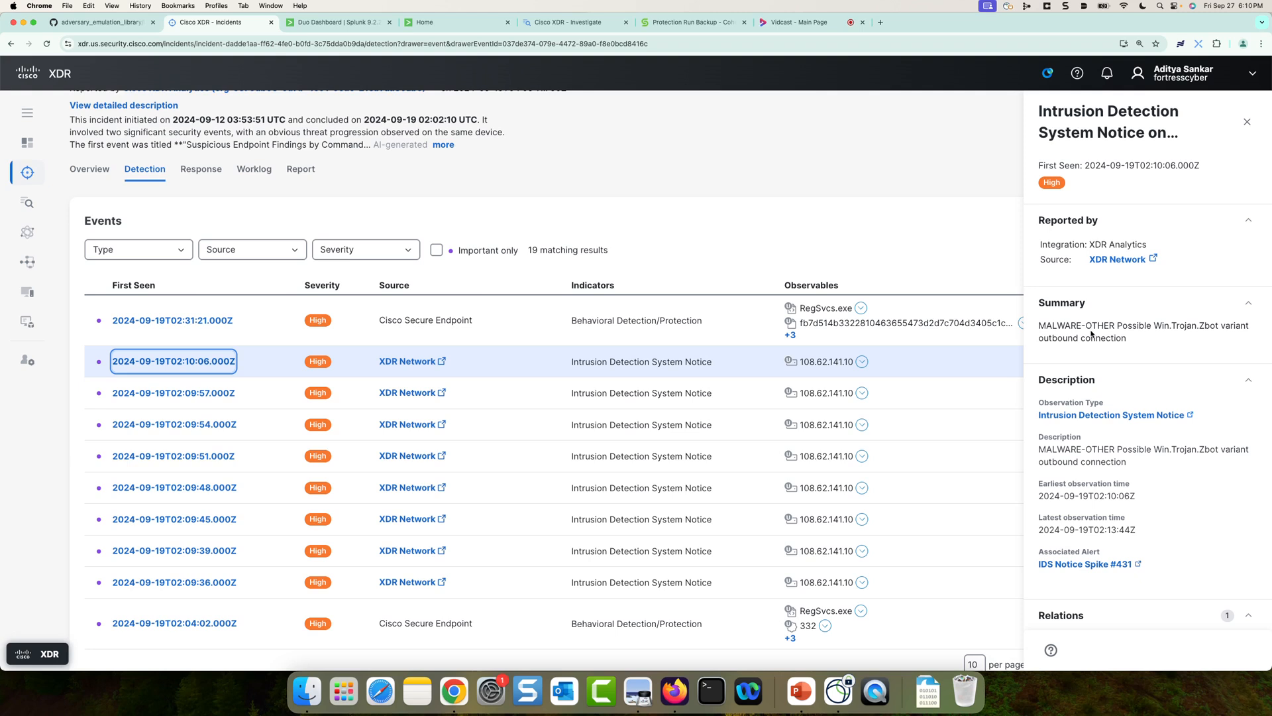
pyautogui.moveTo(1057, 365)
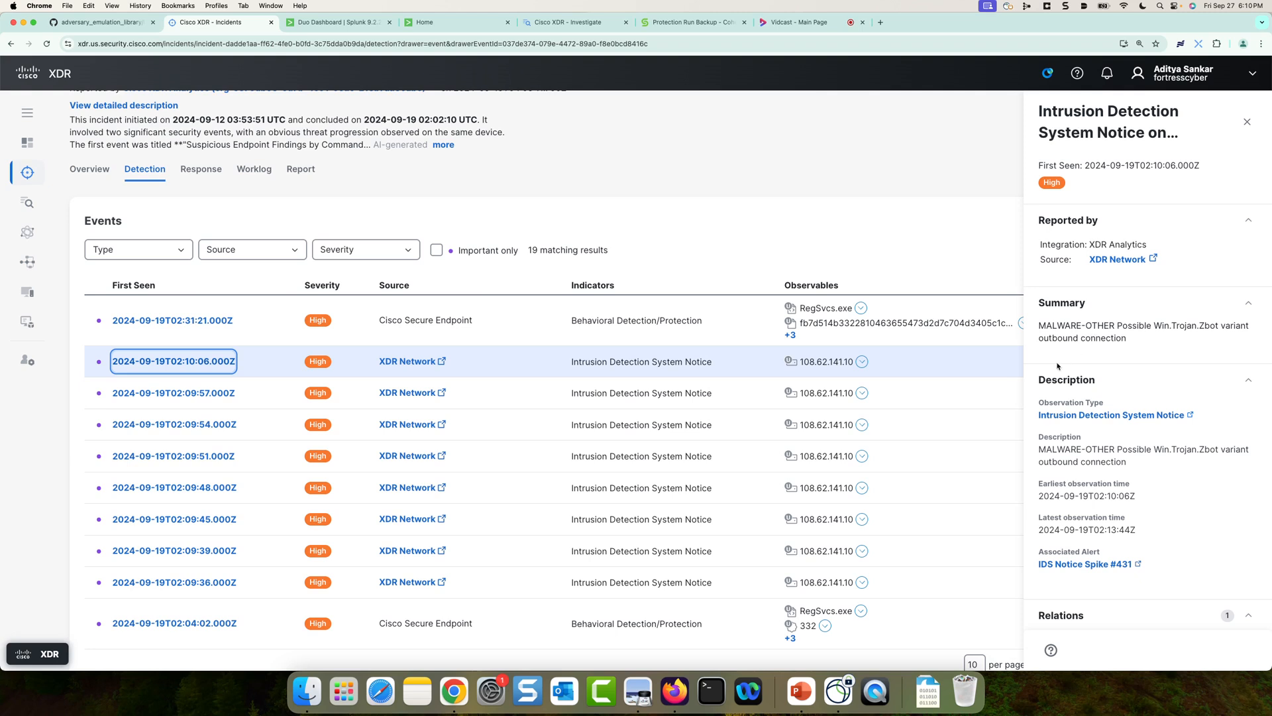
pyautogui.click(173, 393)
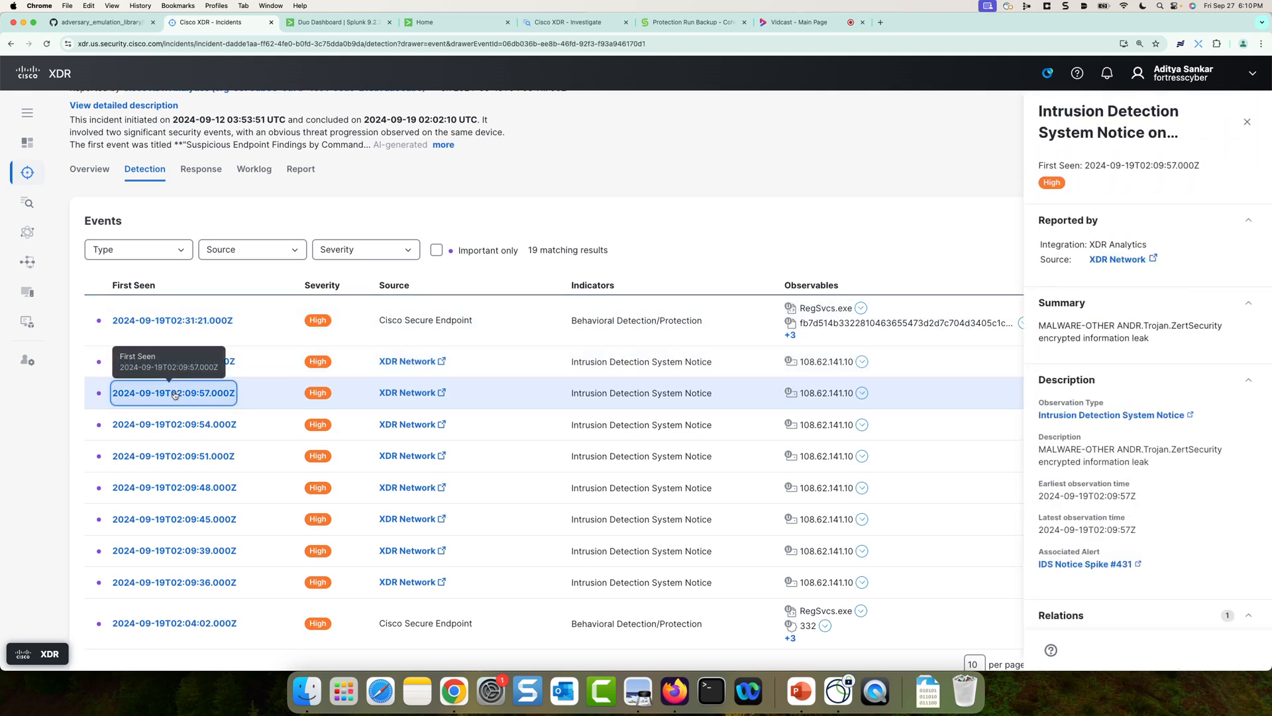
pyautogui.click(174, 424)
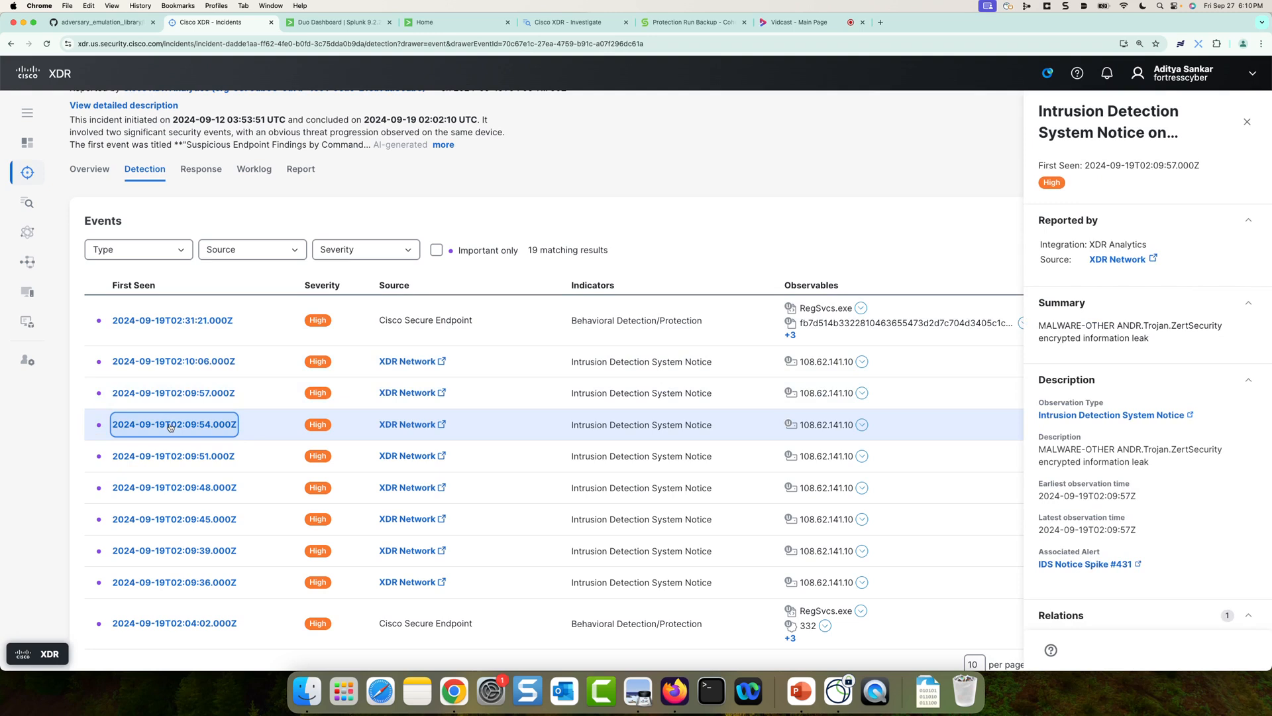
pyautogui.click(174, 424)
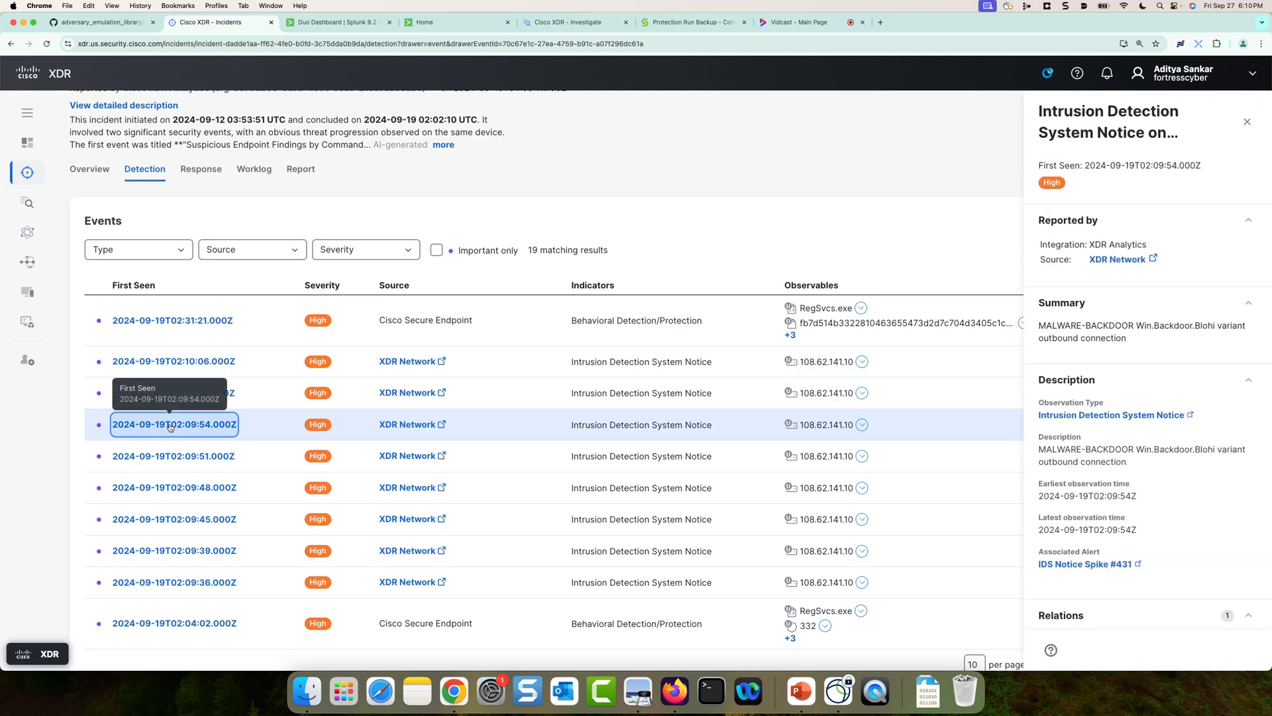
pyautogui.click(173, 455)
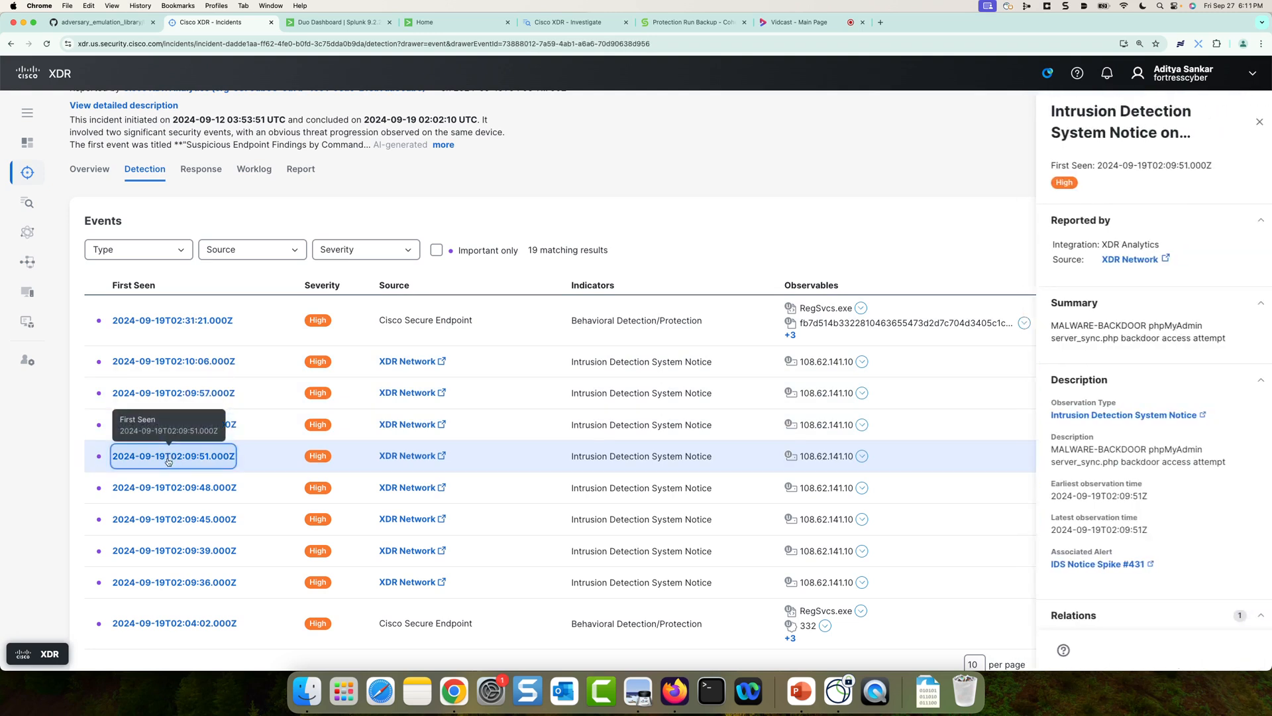
pyautogui.click(1259, 120)
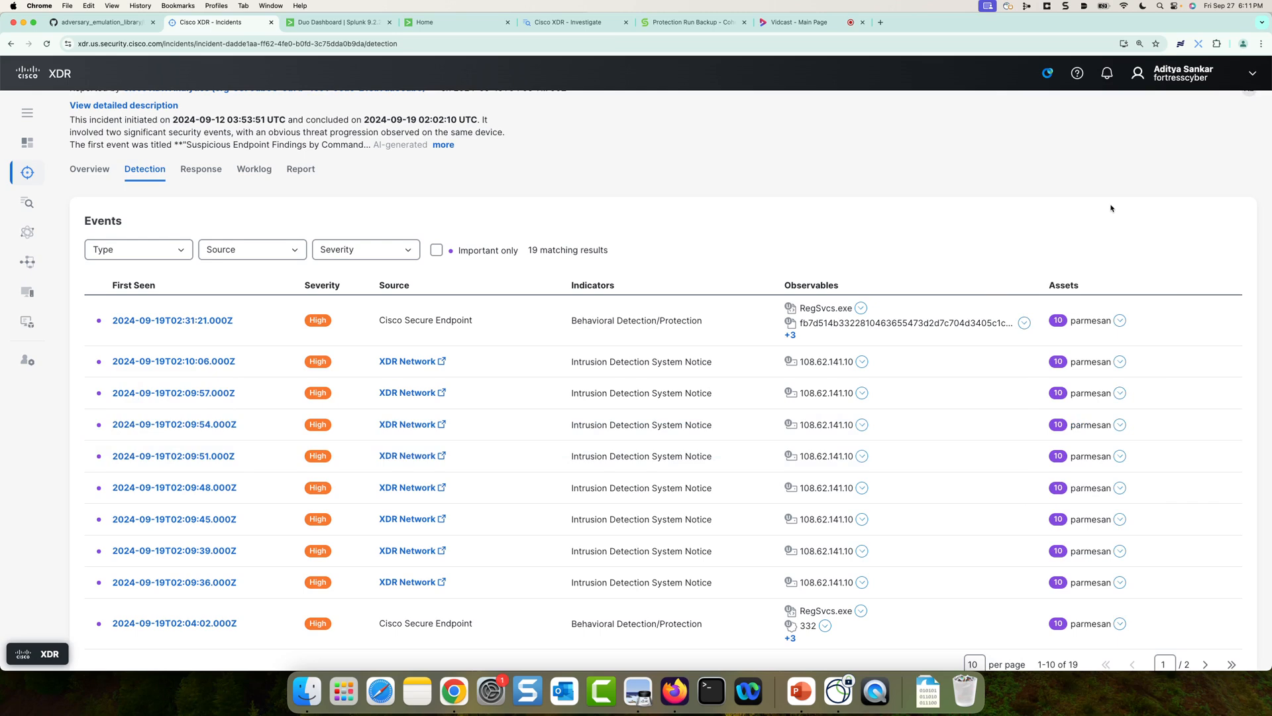
# Step: On events page 2, read the 02:02:10 AsyncRAT notice, then show parmesan's attributes
pyautogui.click(1206, 664)
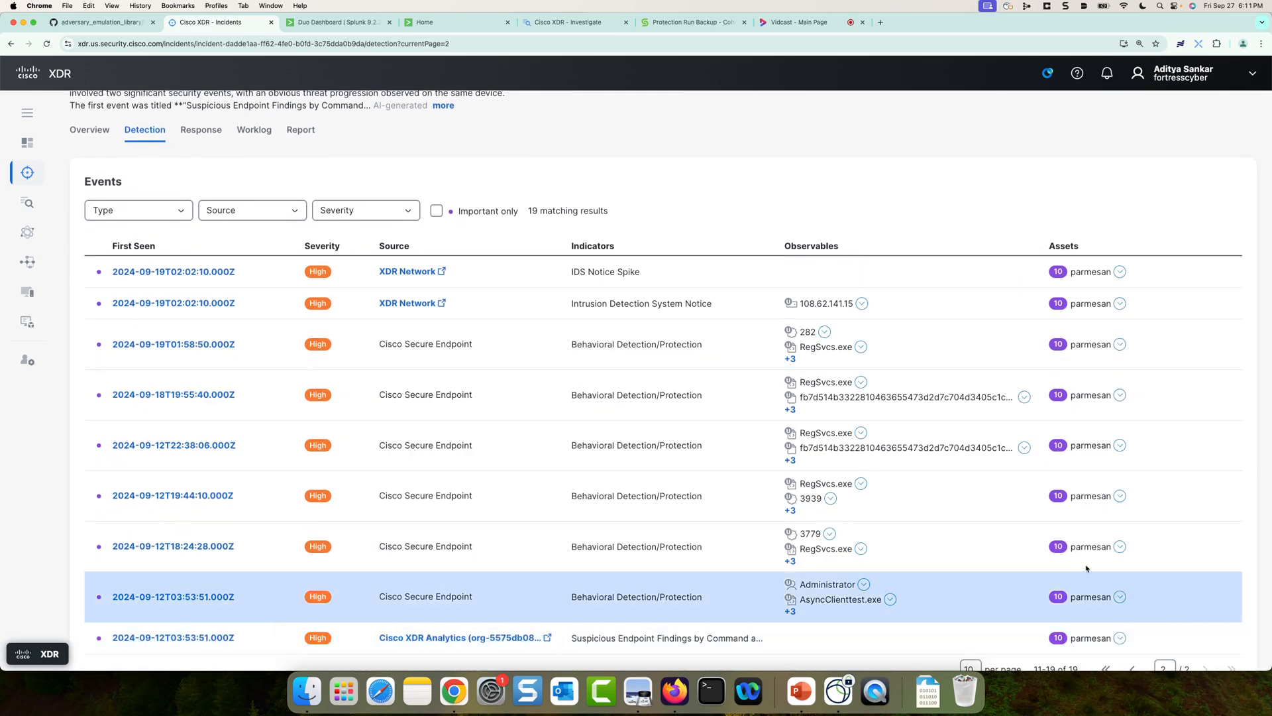
pyautogui.moveTo(604, 271)
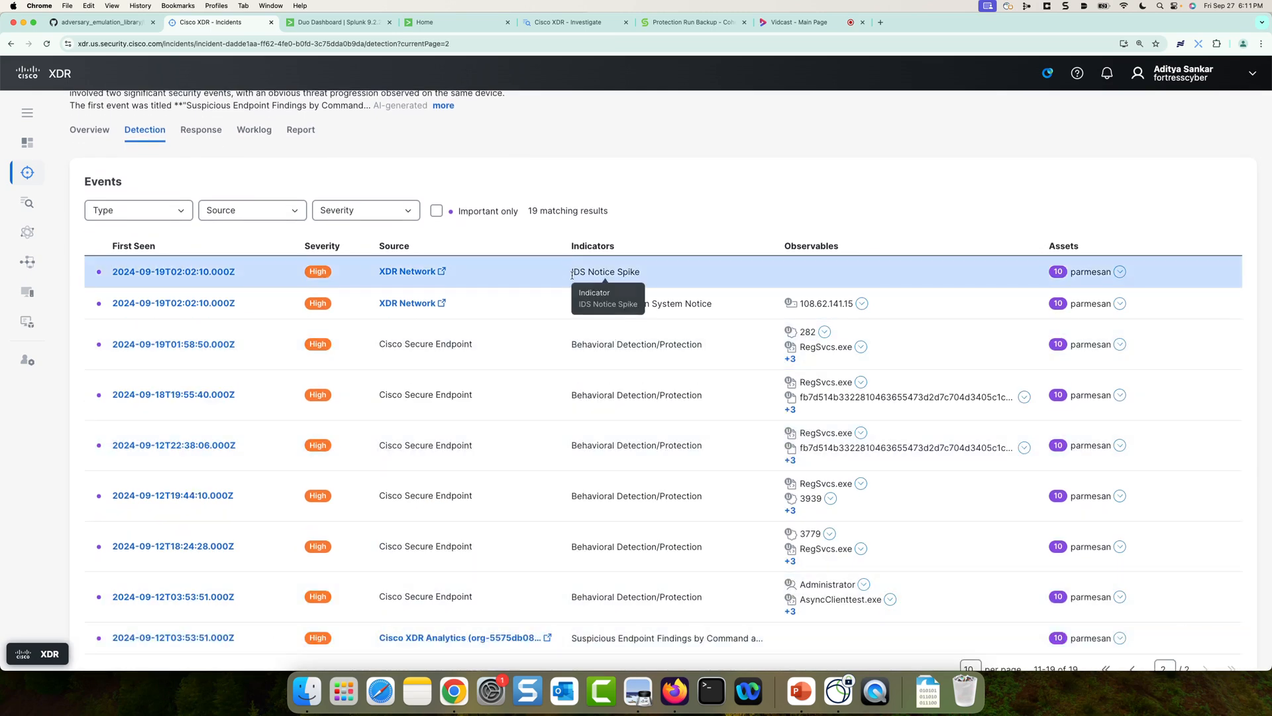
pyautogui.moveTo(526, 314)
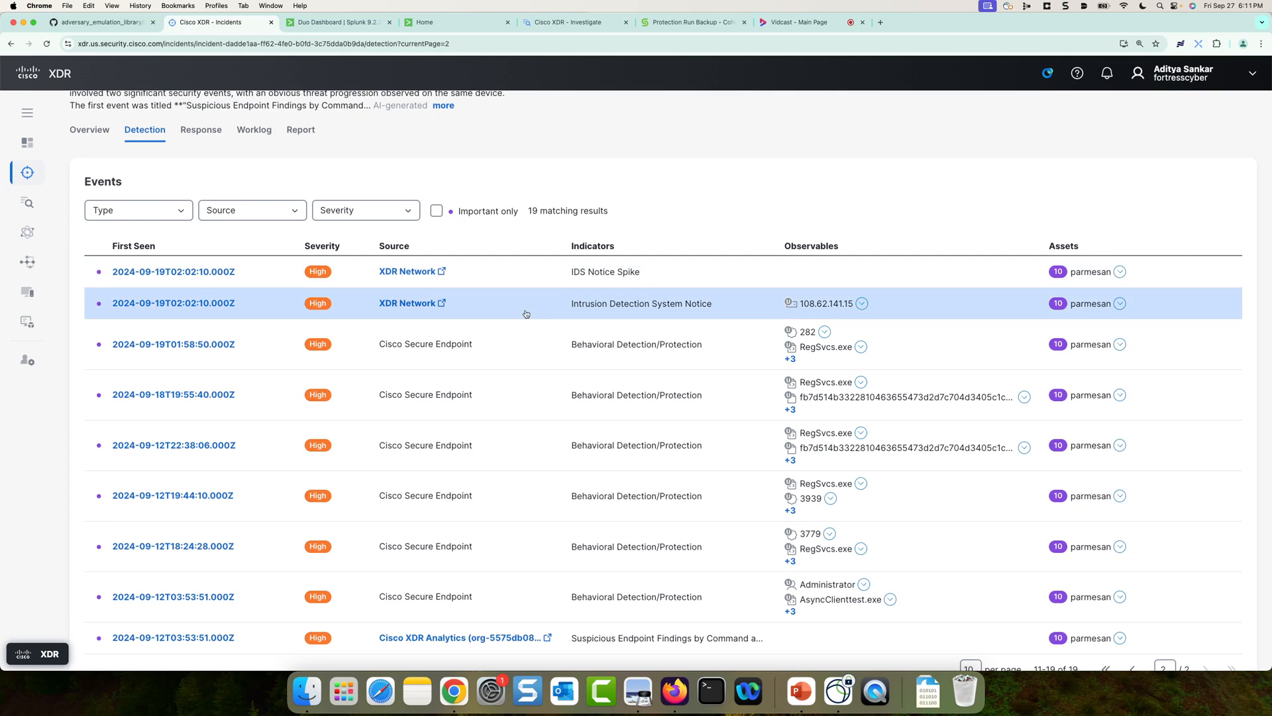
pyautogui.moveTo(823, 315)
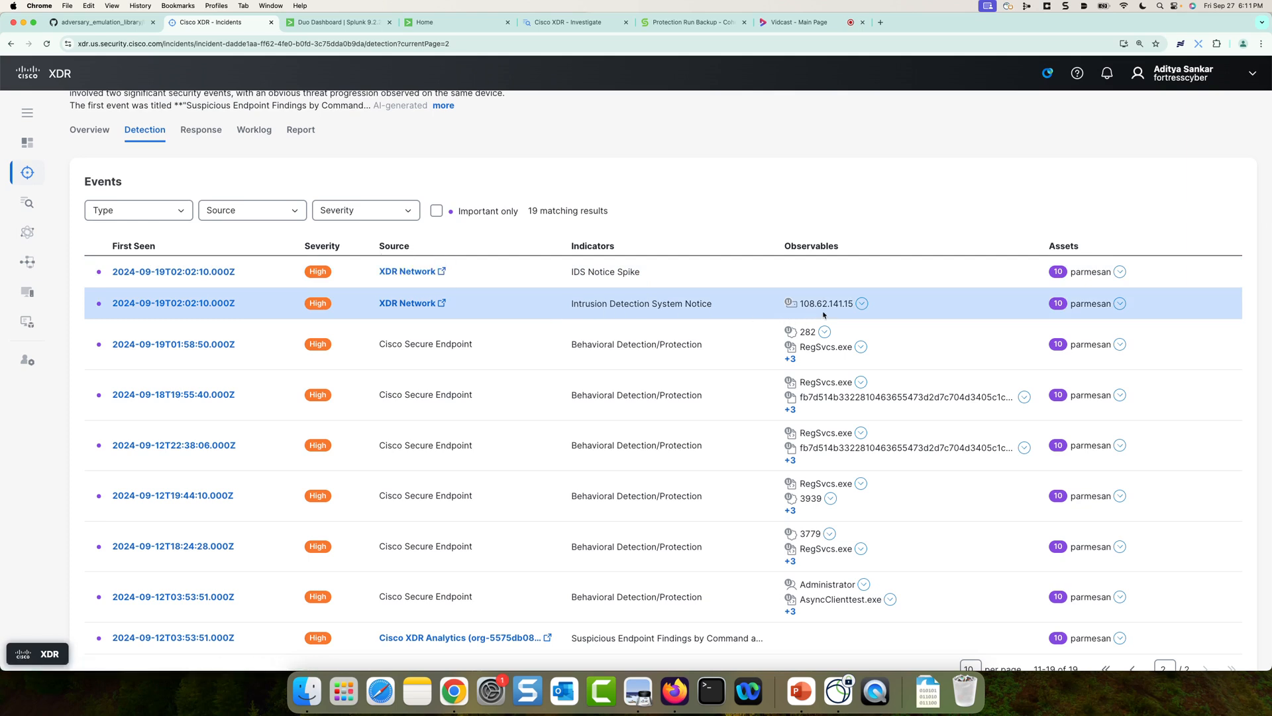
pyautogui.moveTo(826, 303)
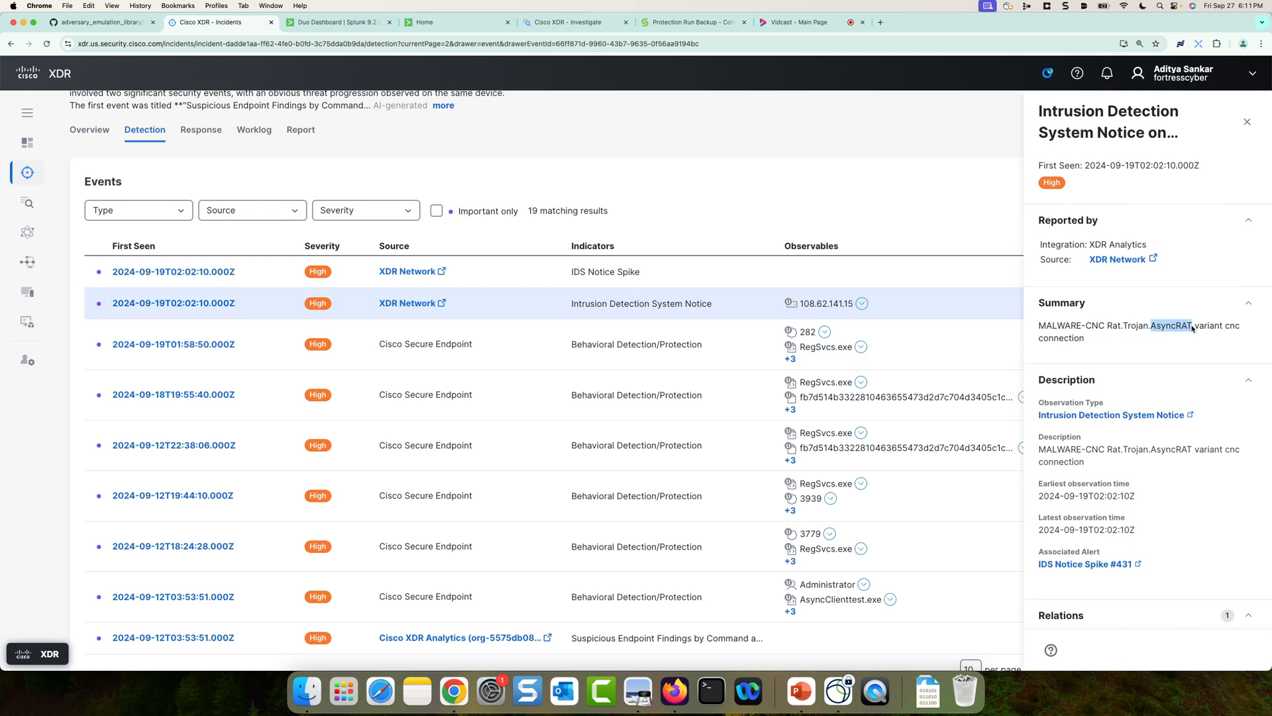
pyautogui.moveTo(1134, 338)
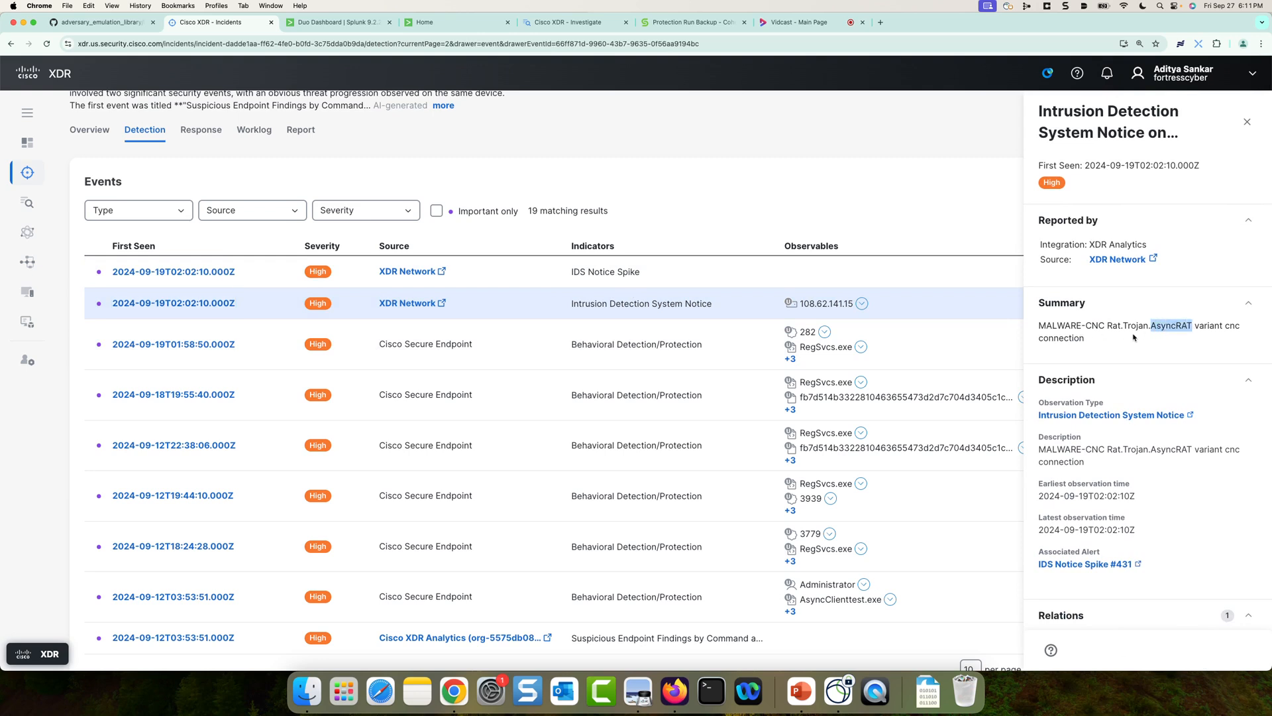
pyautogui.scroll(-3)
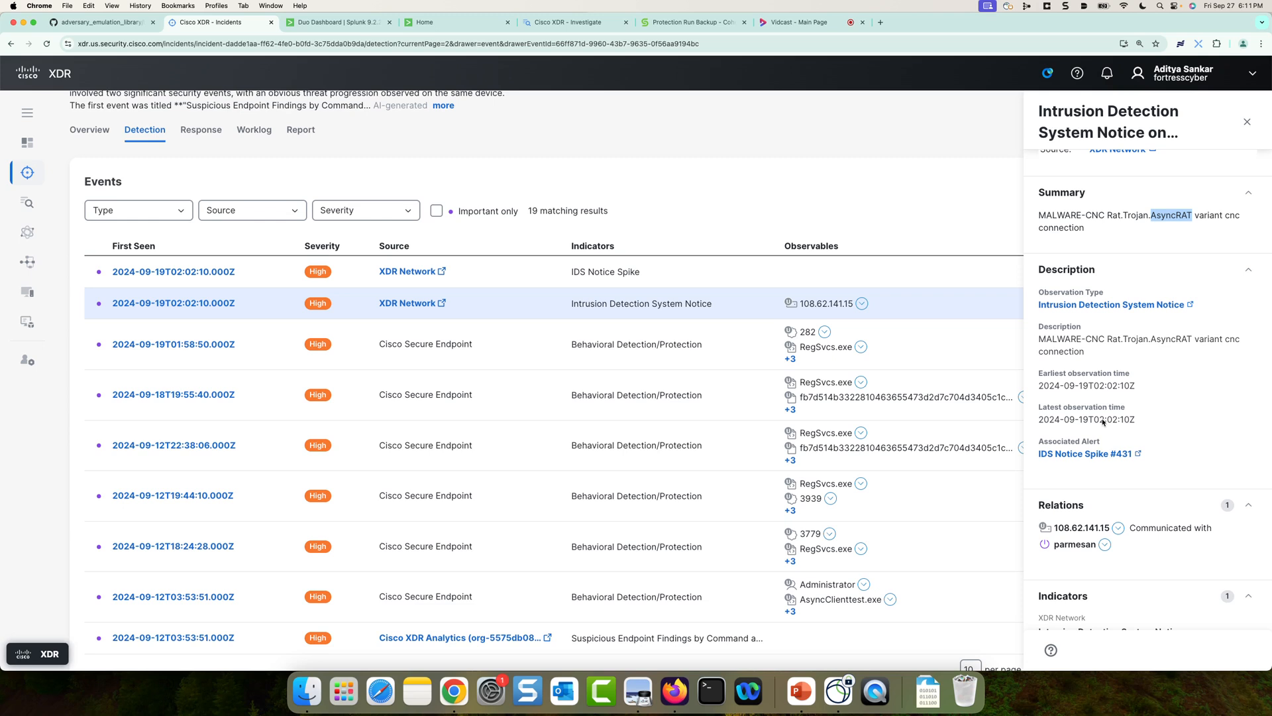
pyautogui.moveTo(1171, 317)
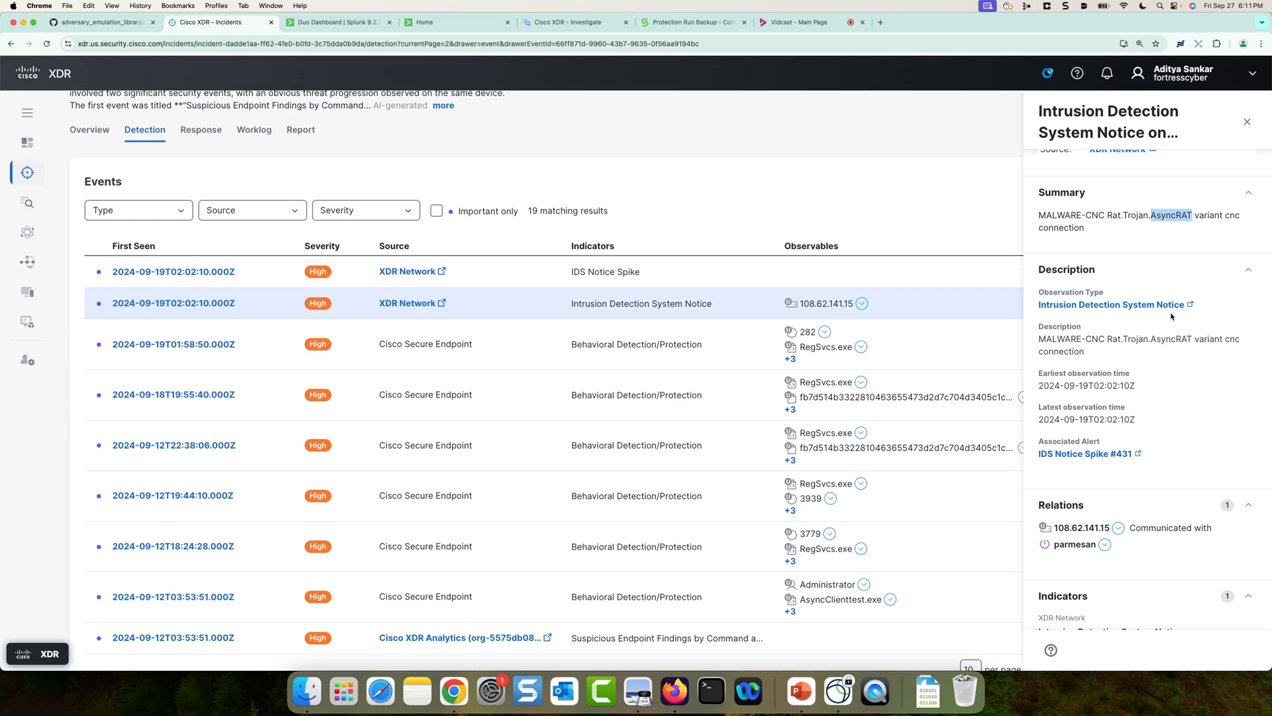
pyautogui.click(1247, 122)
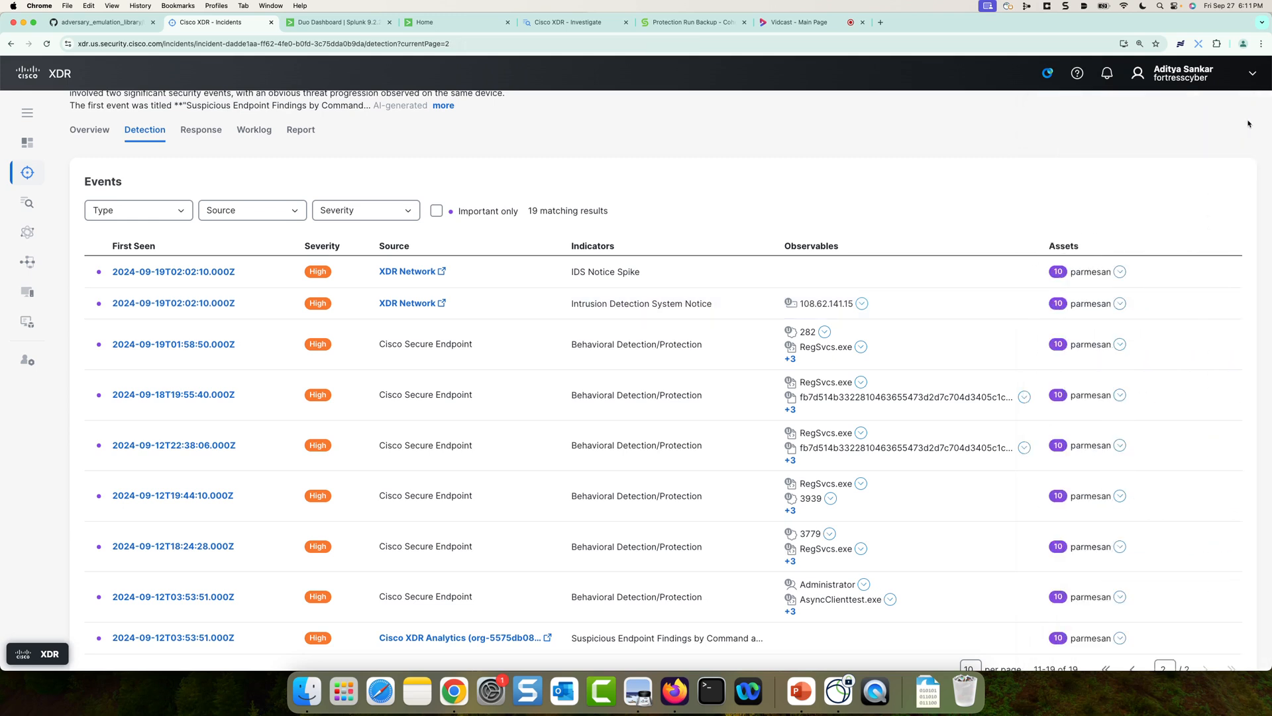
pyautogui.moveTo(1188, 207)
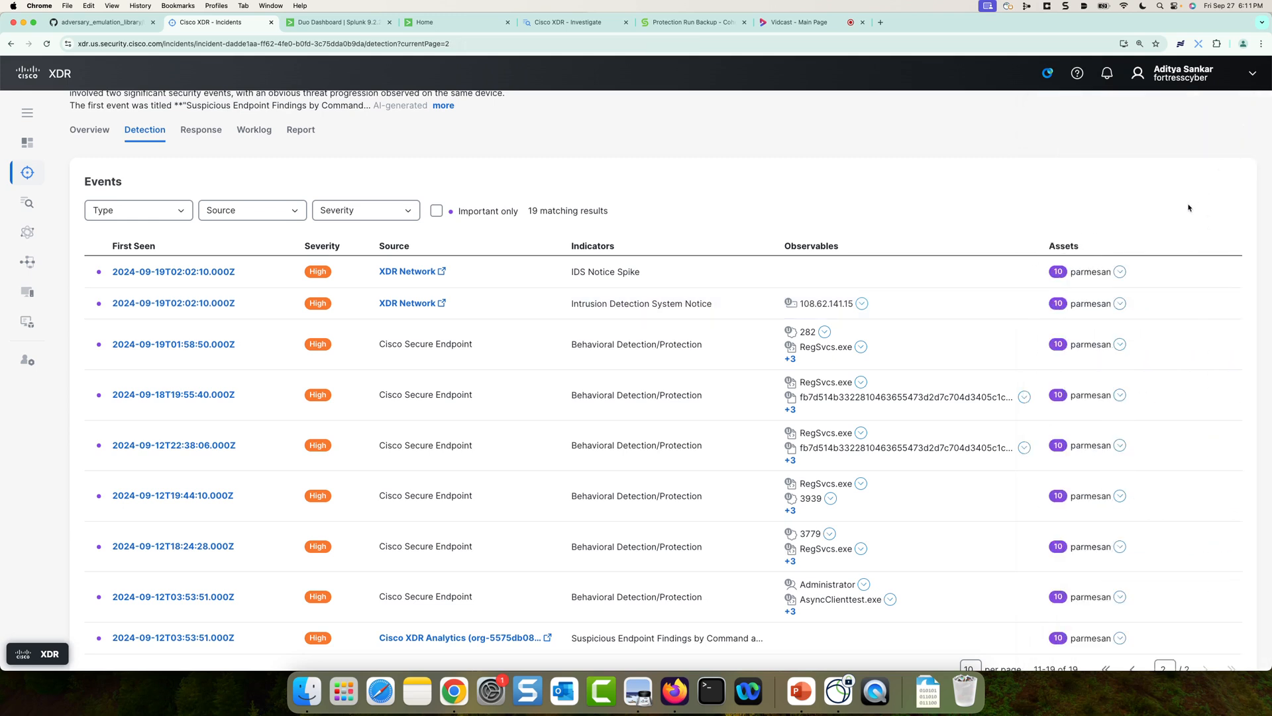
pyautogui.click(1120, 304)
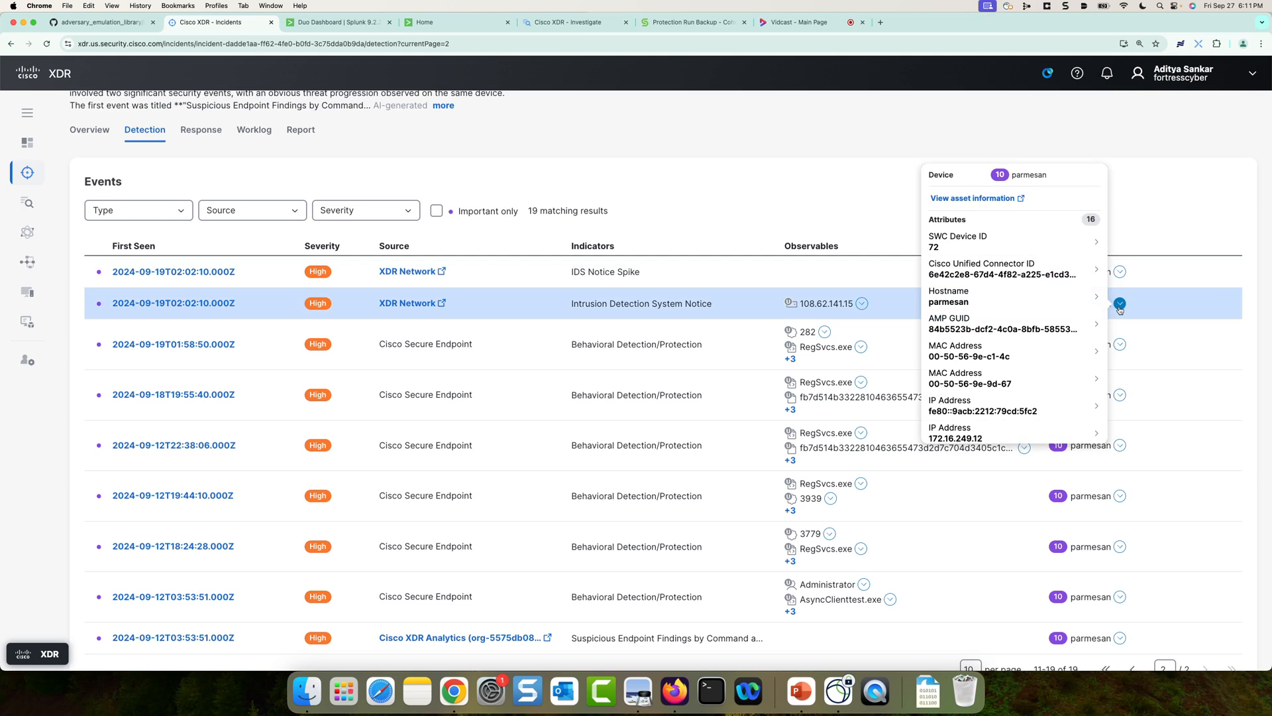
# Step: Open the Parmesan.ad.ciscrypt.info asset page from the device popover
pyautogui.click(972, 198)
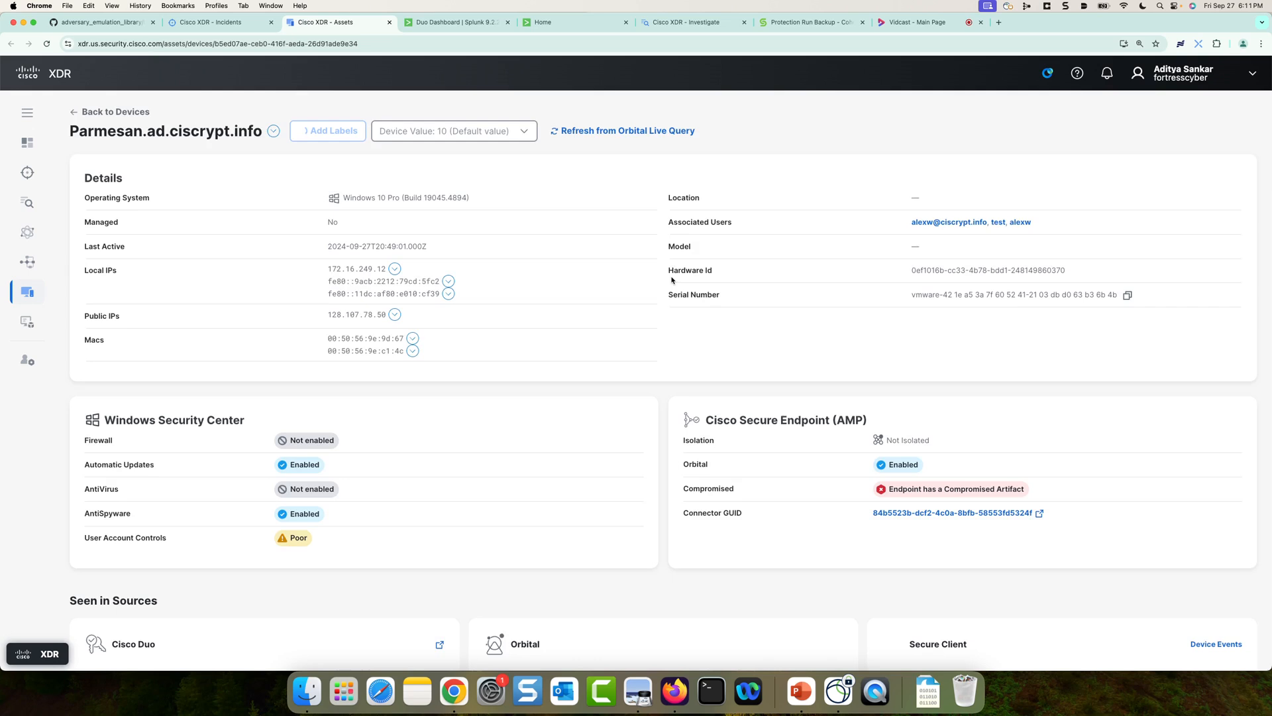
pyautogui.moveTo(326, 131)
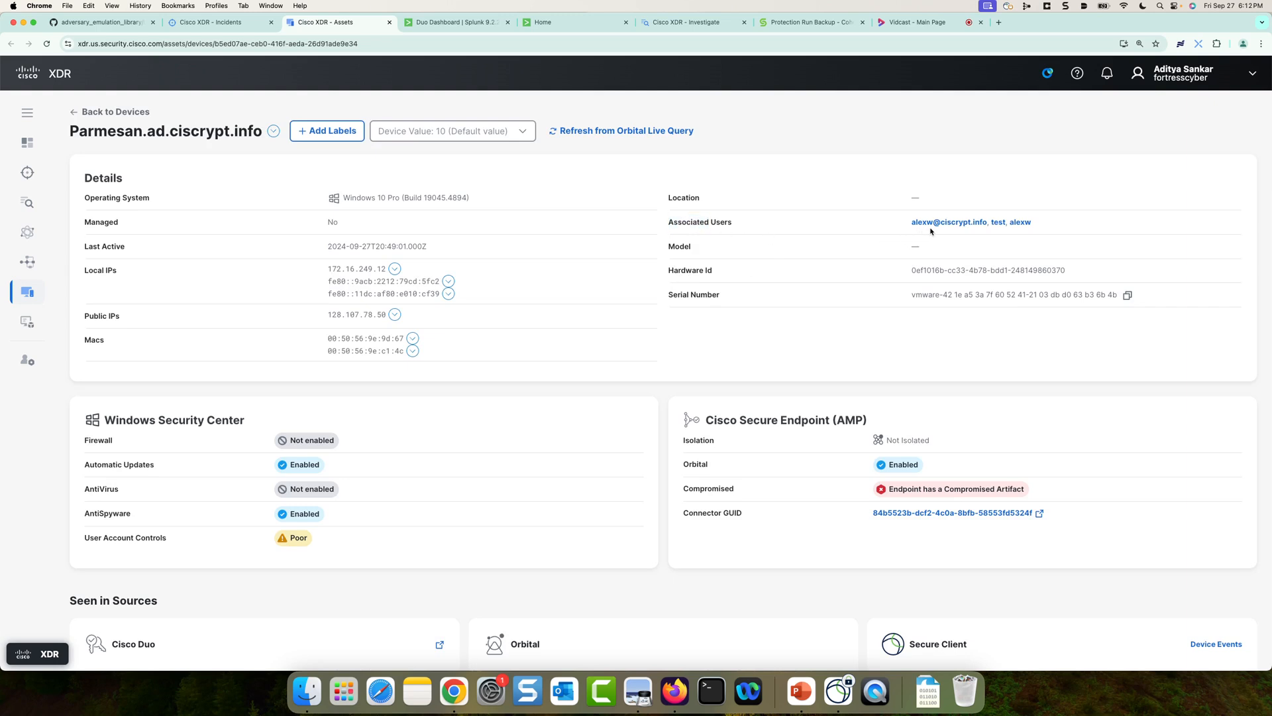
pyautogui.moveTo(987, 231)
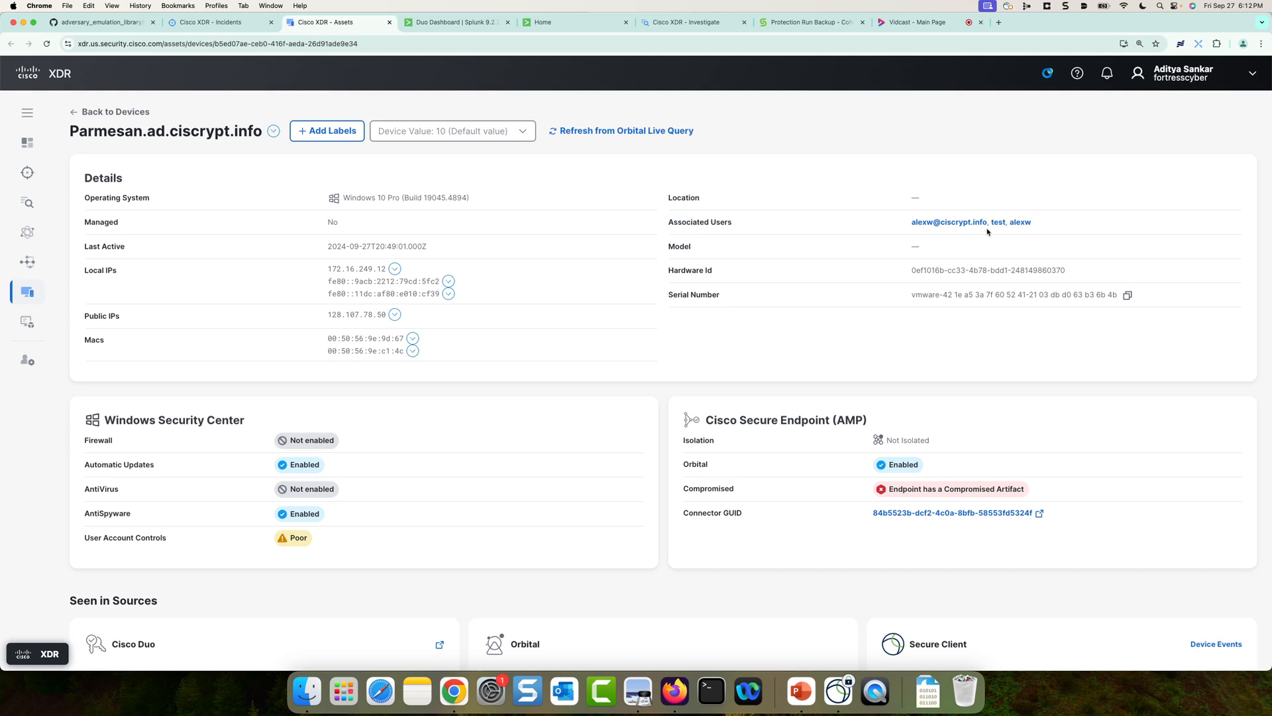
pyautogui.moveTo(939, 234)
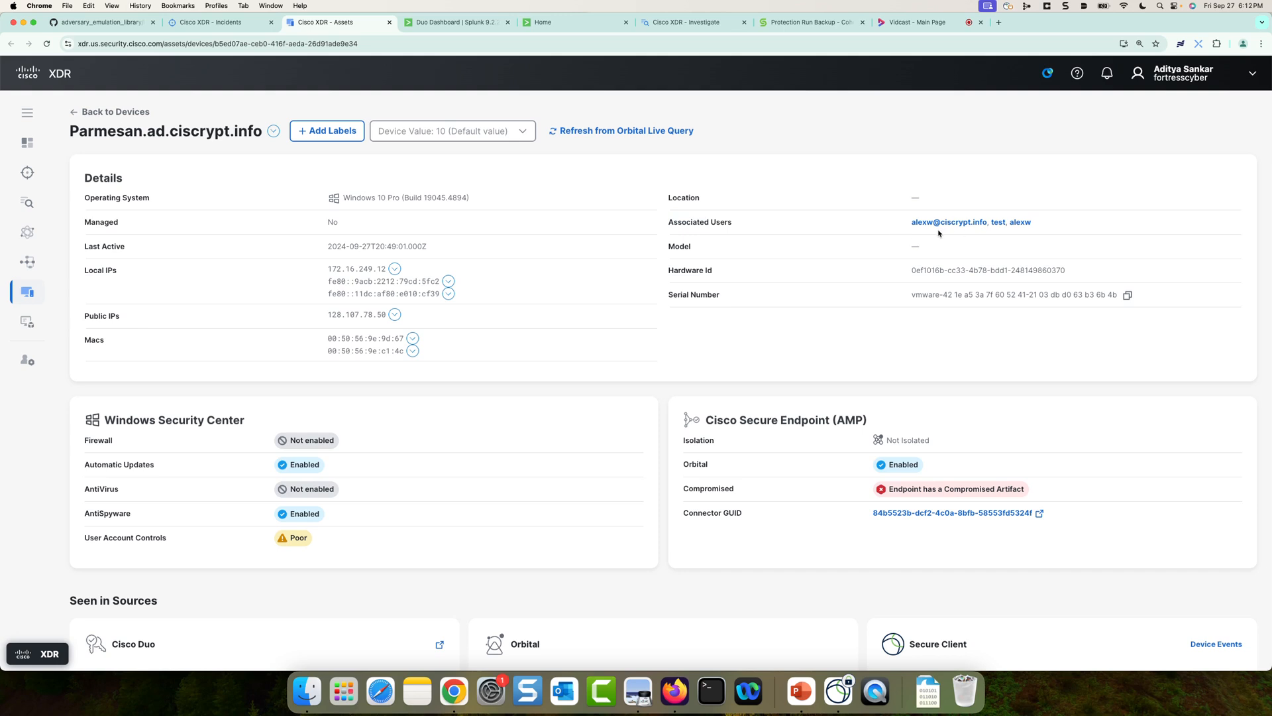
pyautogui.moveTo(600, 297)
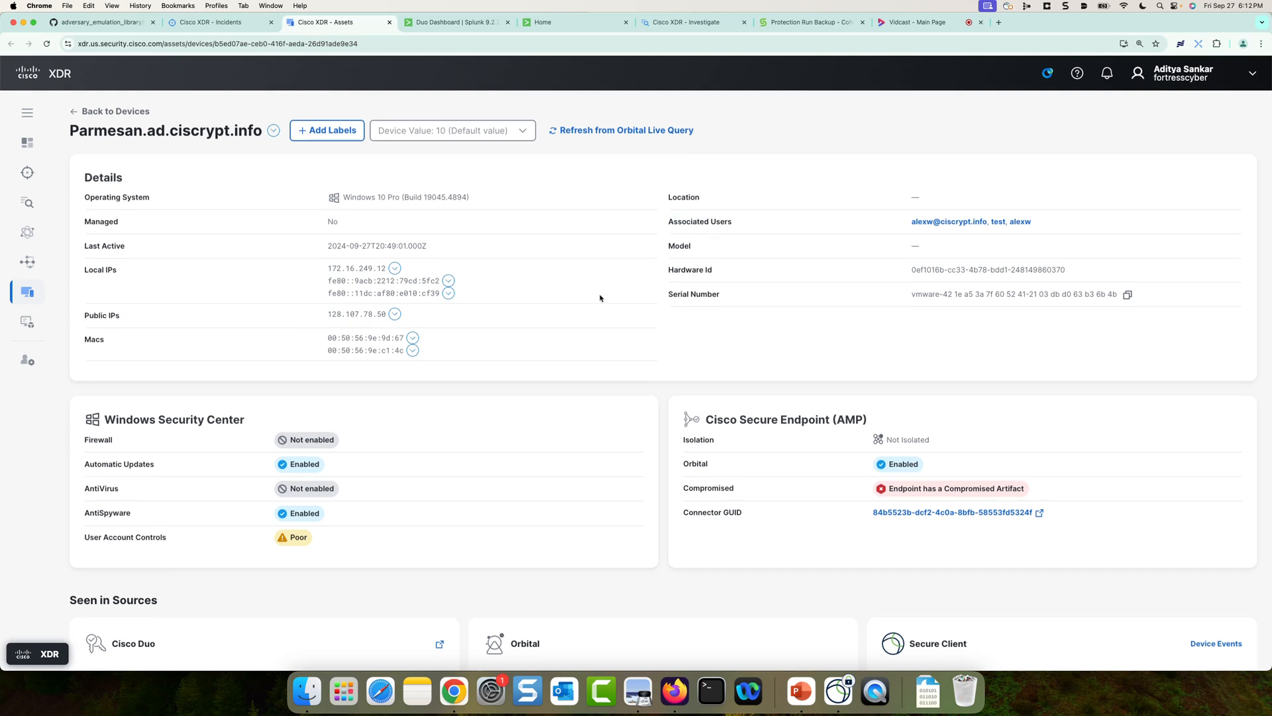
# Step: Review the Cisco Duo, Orbital and Secure Client cards under Seen in Sources
pyautogui.scroll(-3)
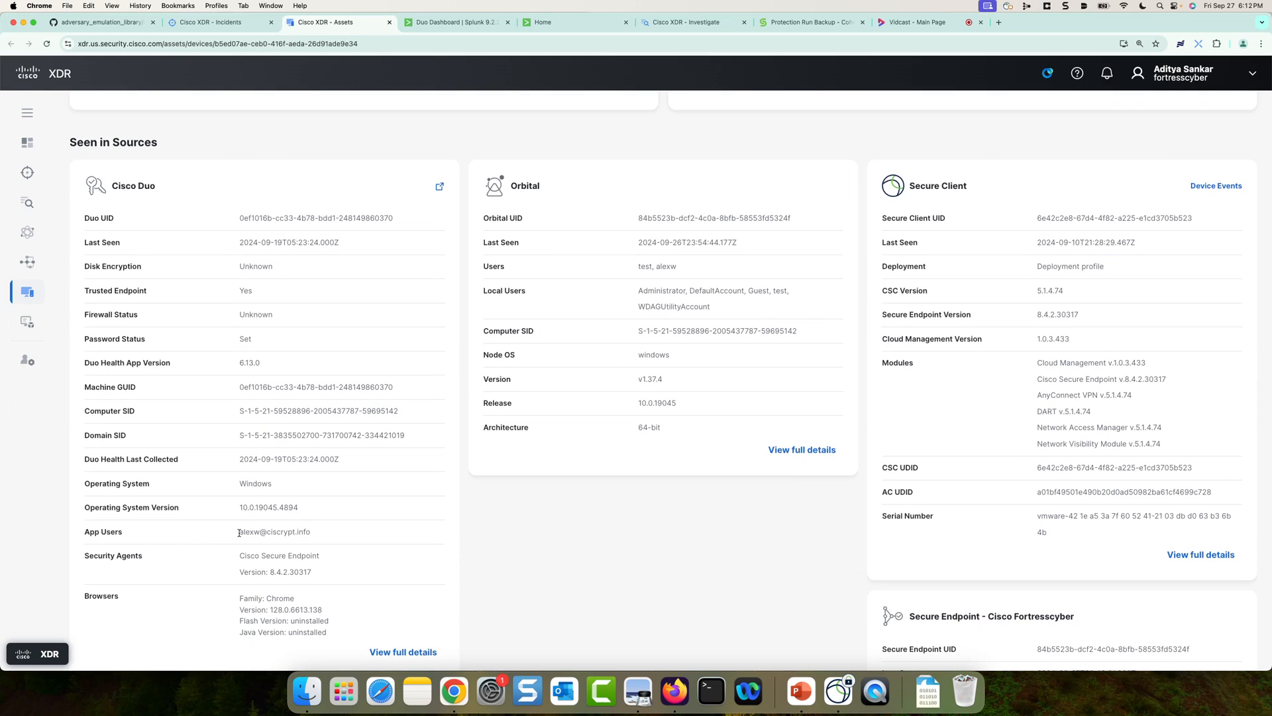
pyautogui.doubleClick(273, 531)
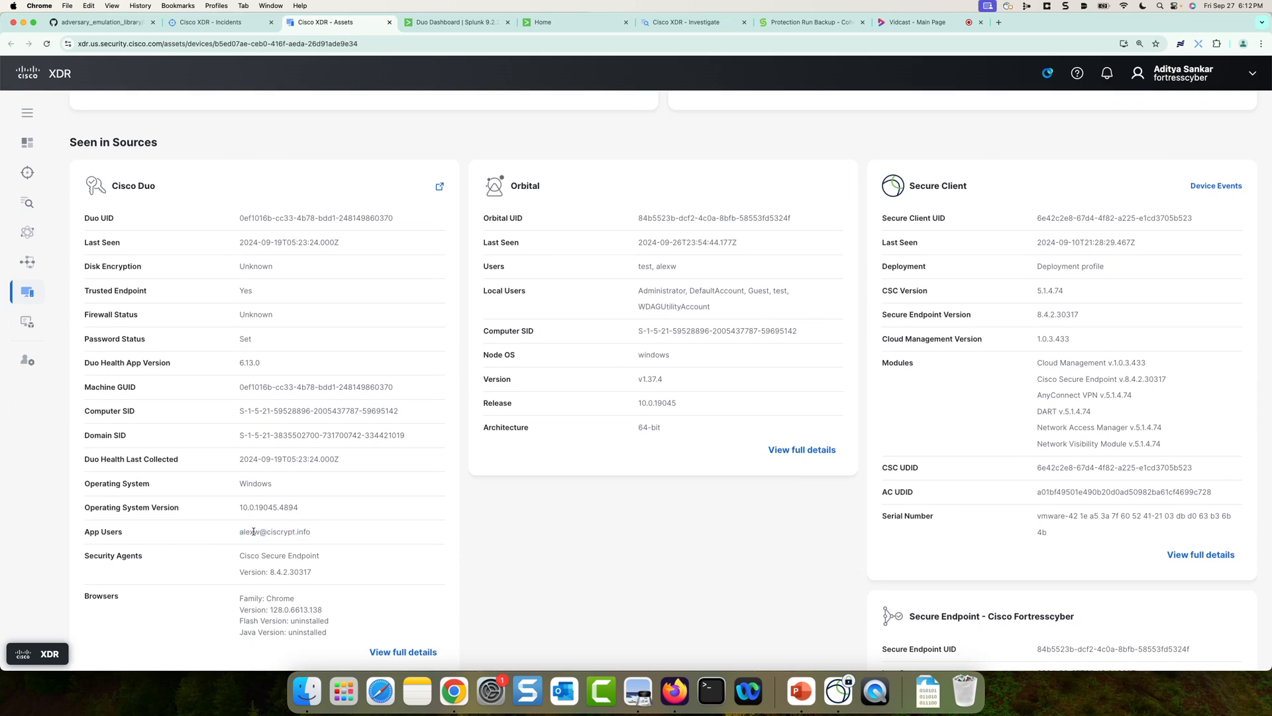
pyautogui.scroll(3)
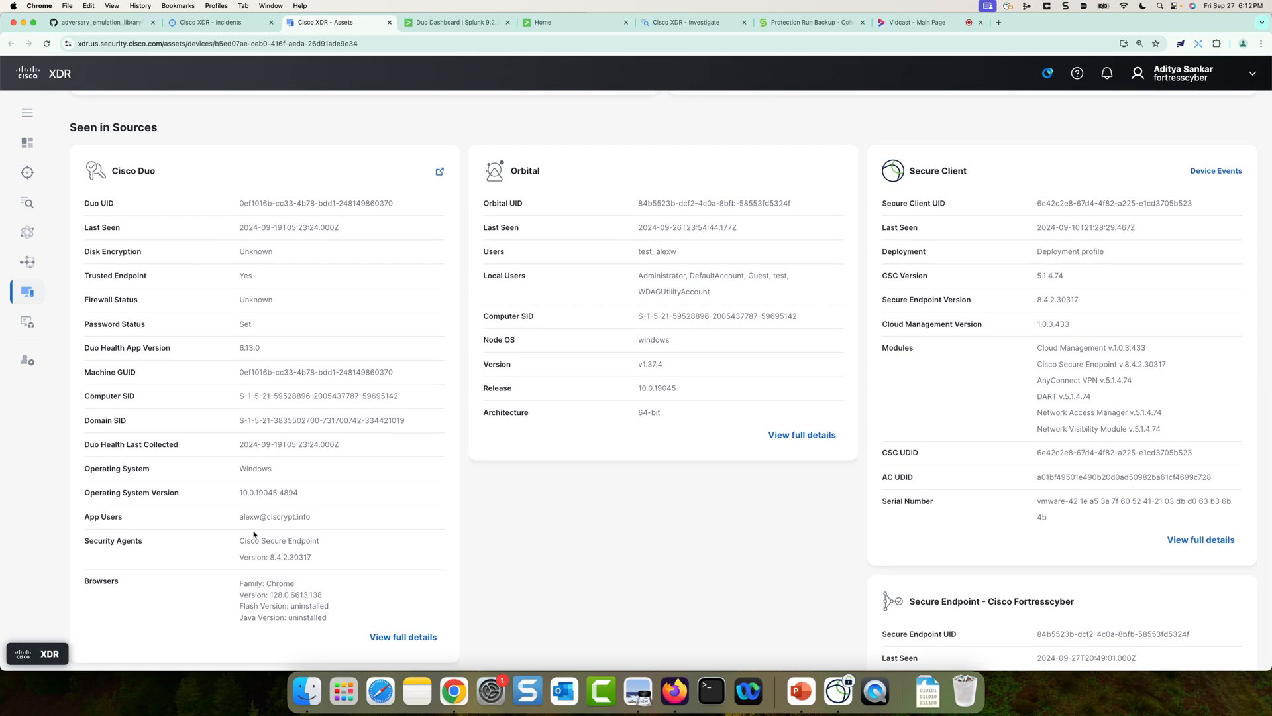
pyautogui.moveTo(512, 140)
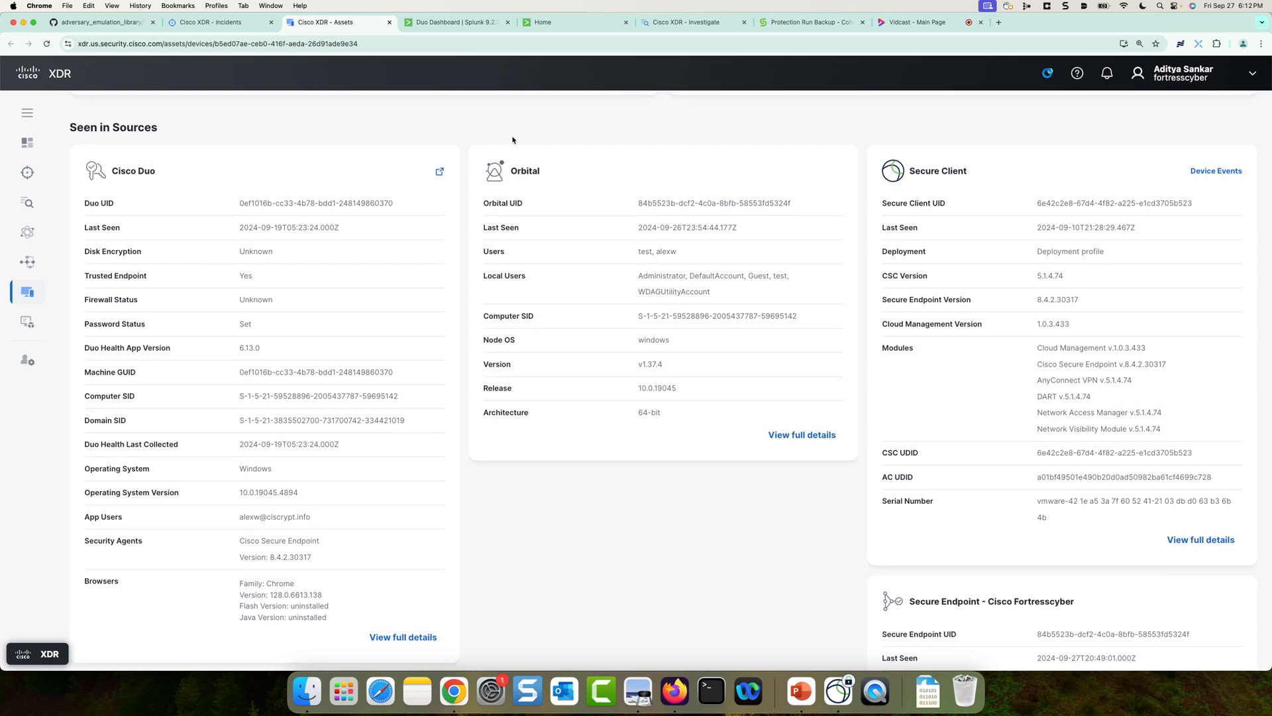
# Step: Open Cisco Security Cloud from the Splunk Home apps sidebar
pyautogui.click(575, 22)
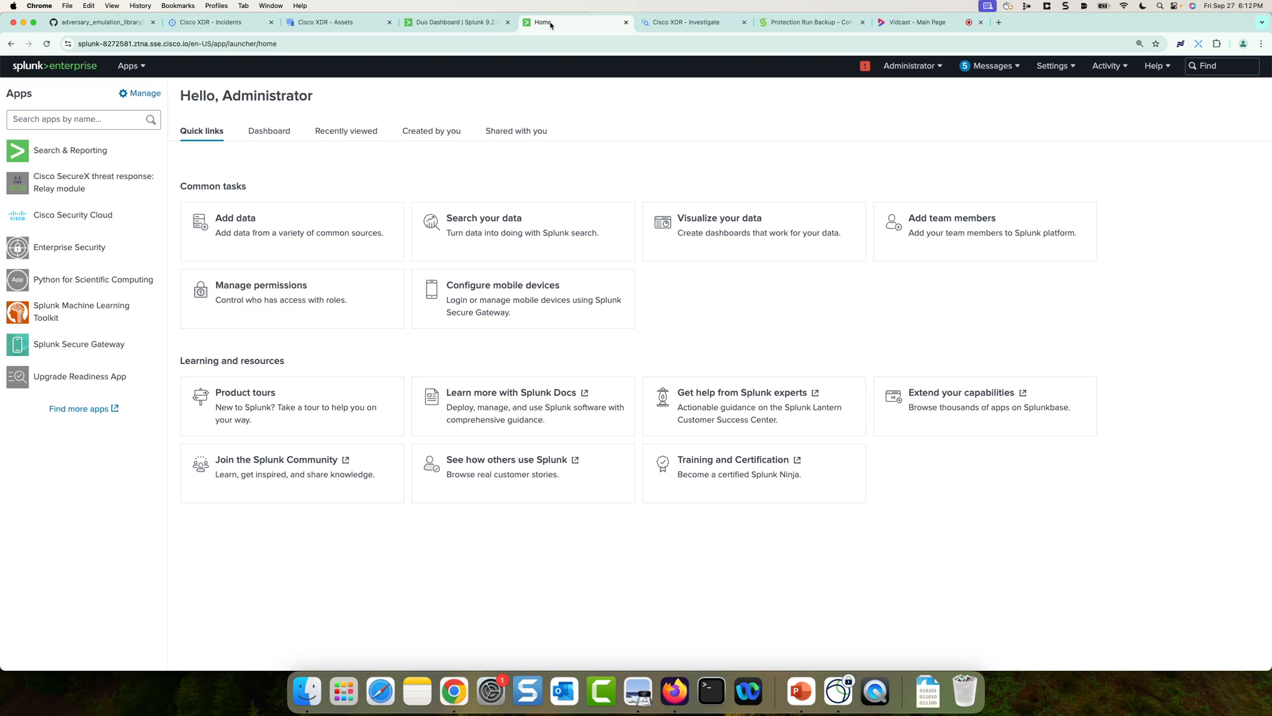
pyautogui.moveTo(81, 214)
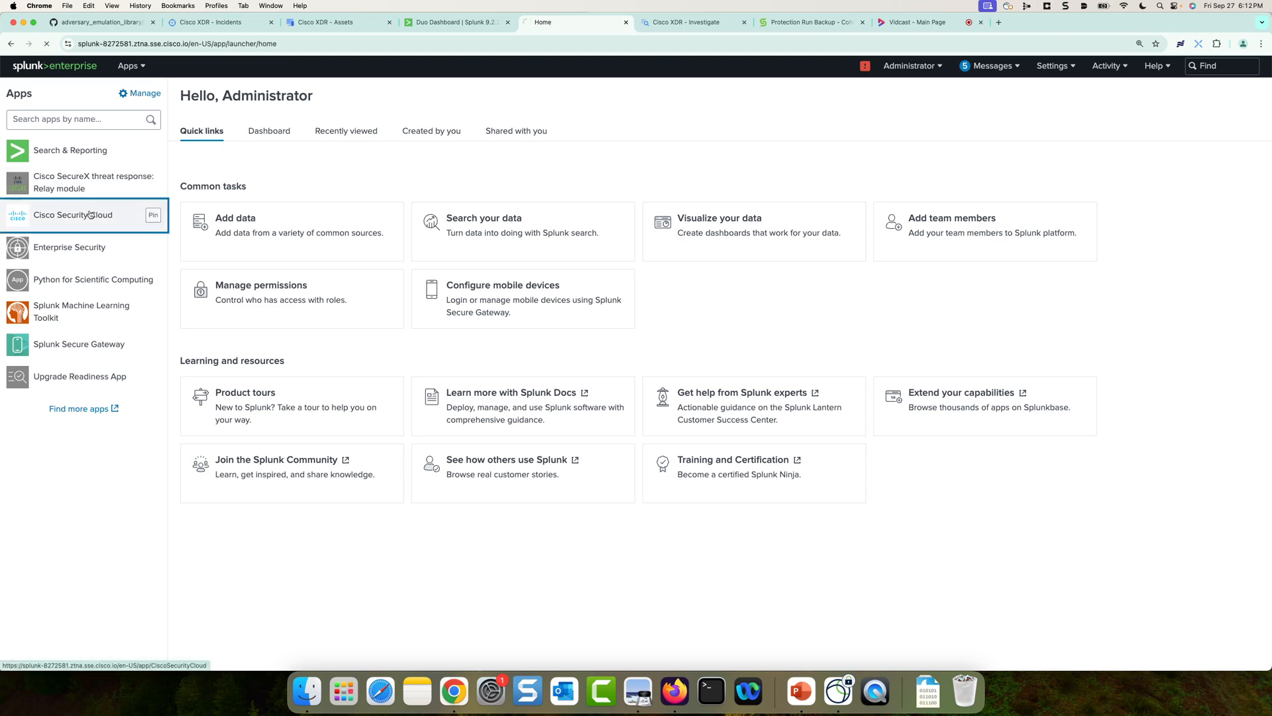
pyautogui.click(72, 214)
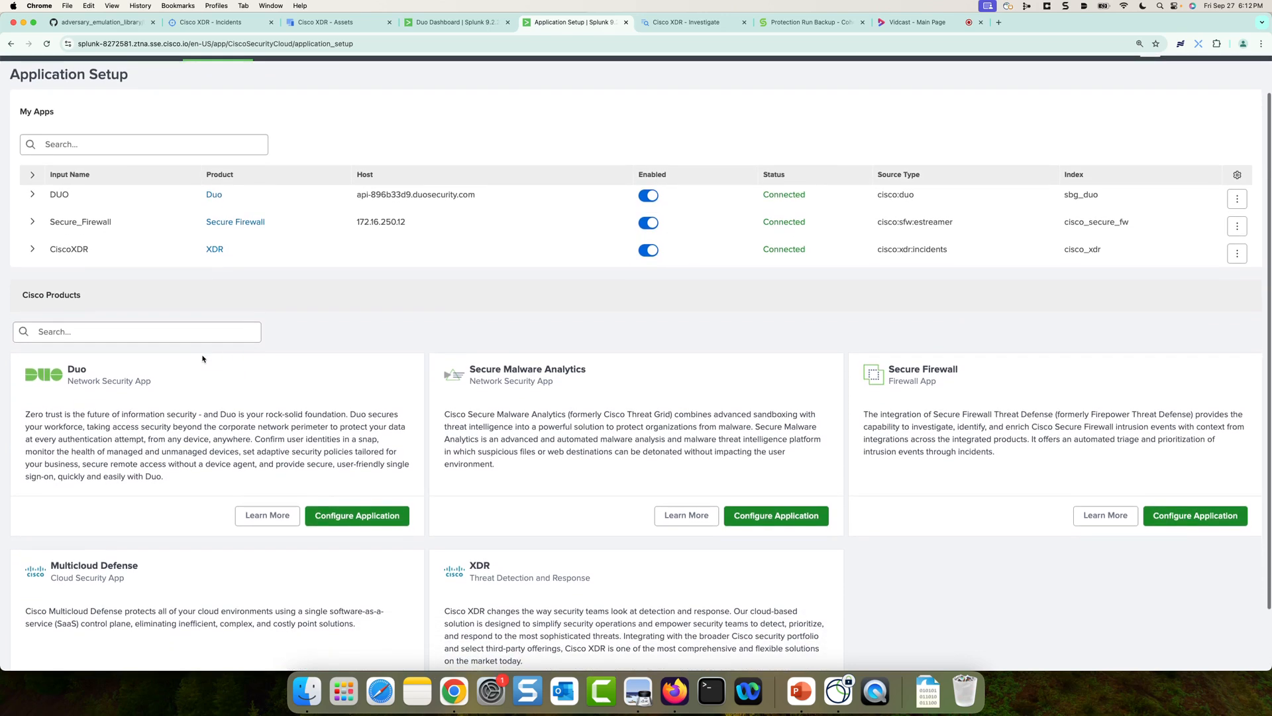
pyautogui.moveTo(329, 434)
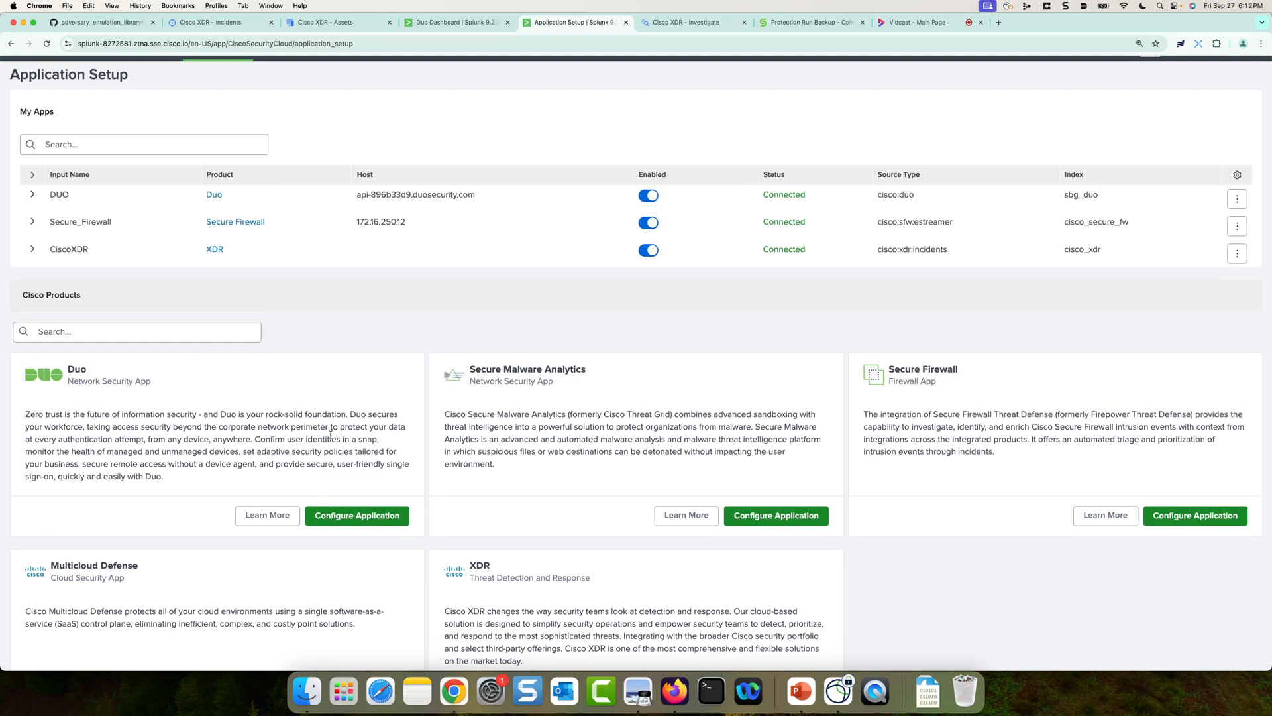
pyautogui.moveTo(974, 415)
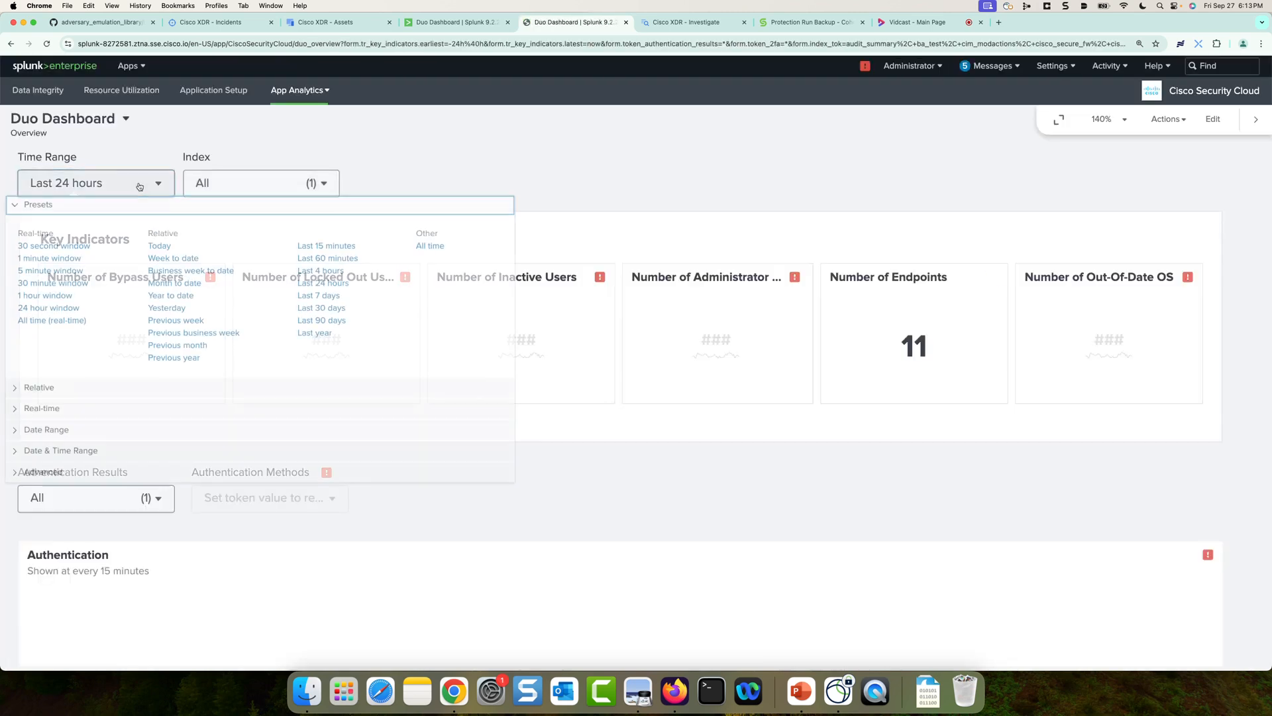
# Step: Set the Duo Dashboard range to all time and scroll to the Authentication Log panel
pyautogui.click(429, 246)
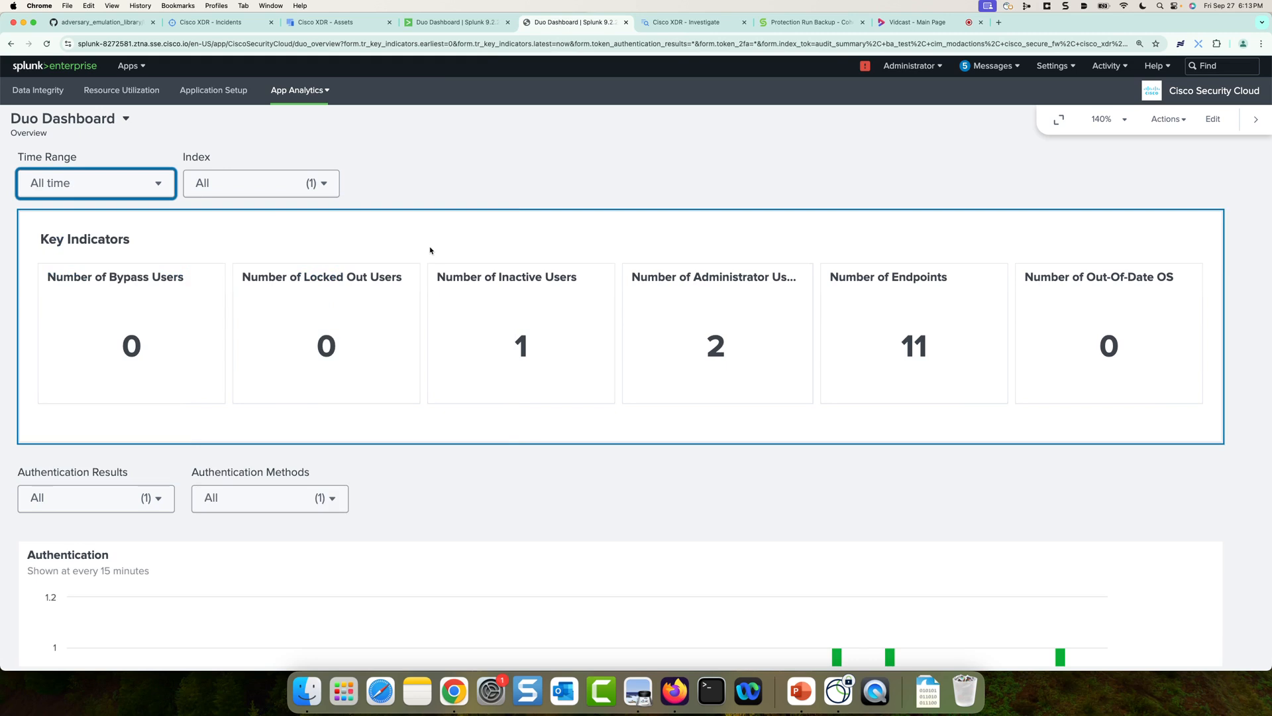
pyautogui.moveTo(472, 235)
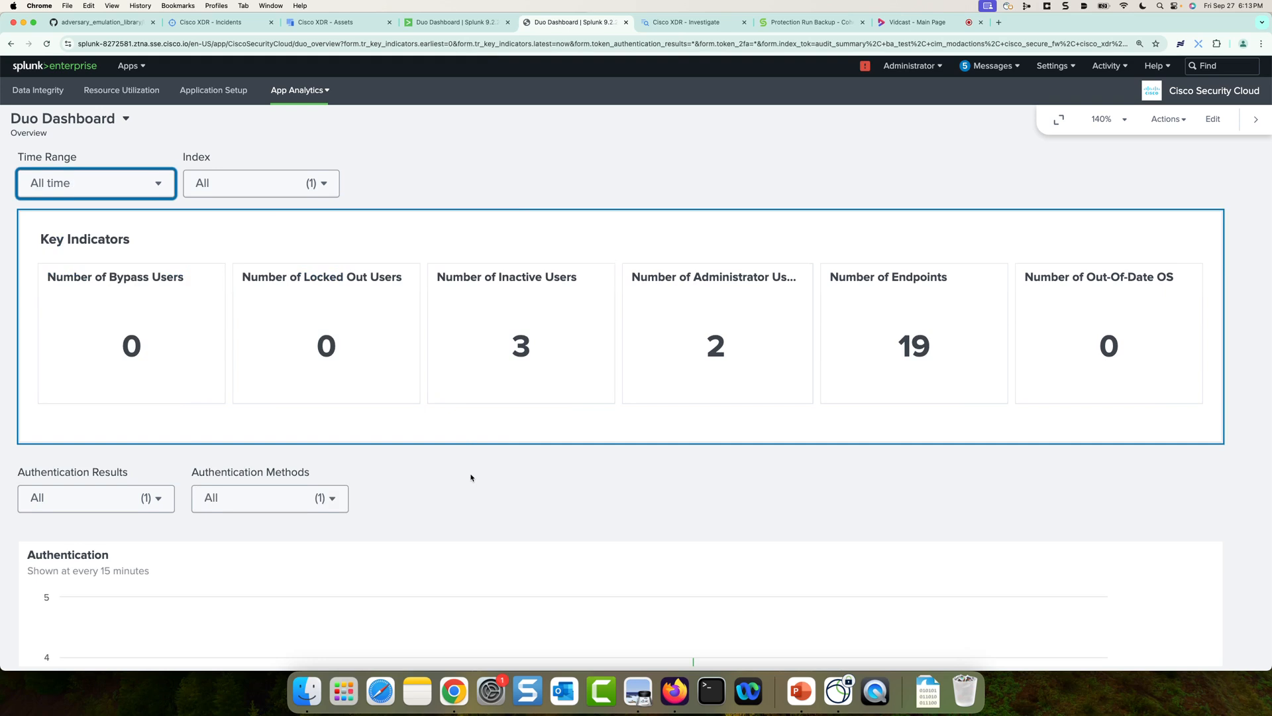
pyautogui.scroll(-3)
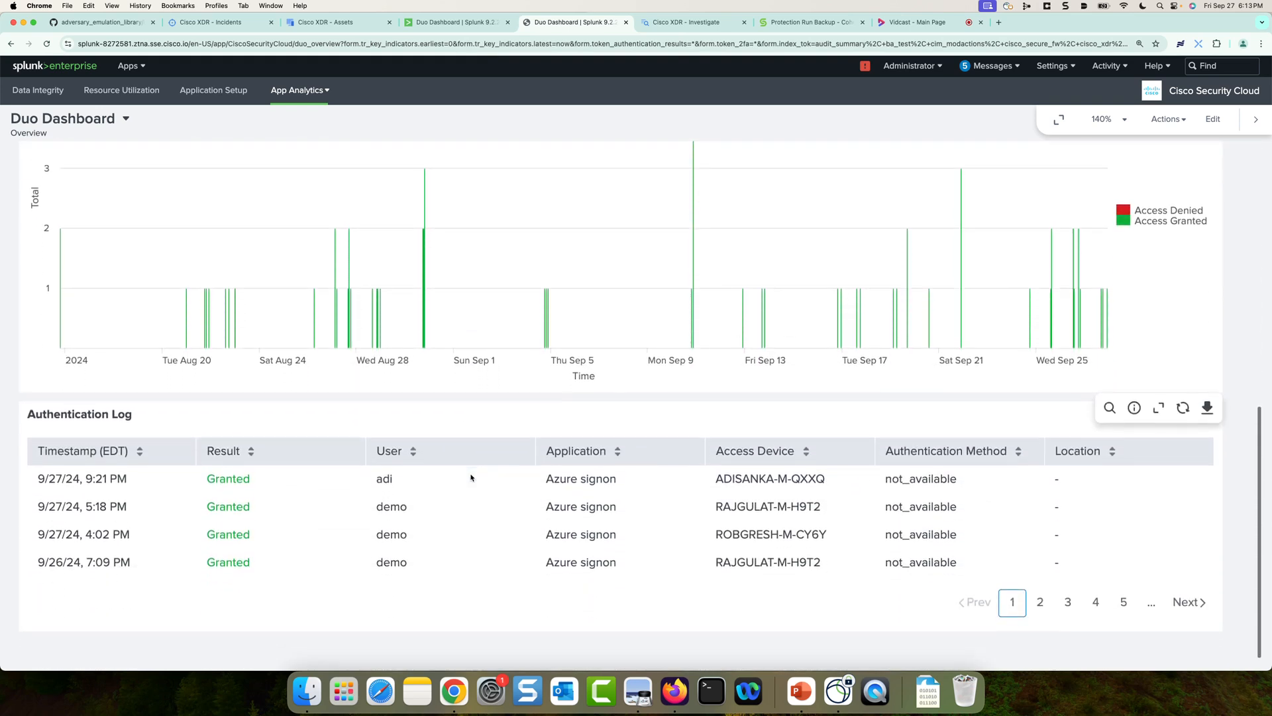
pyautogui.moveTo(484, 485)
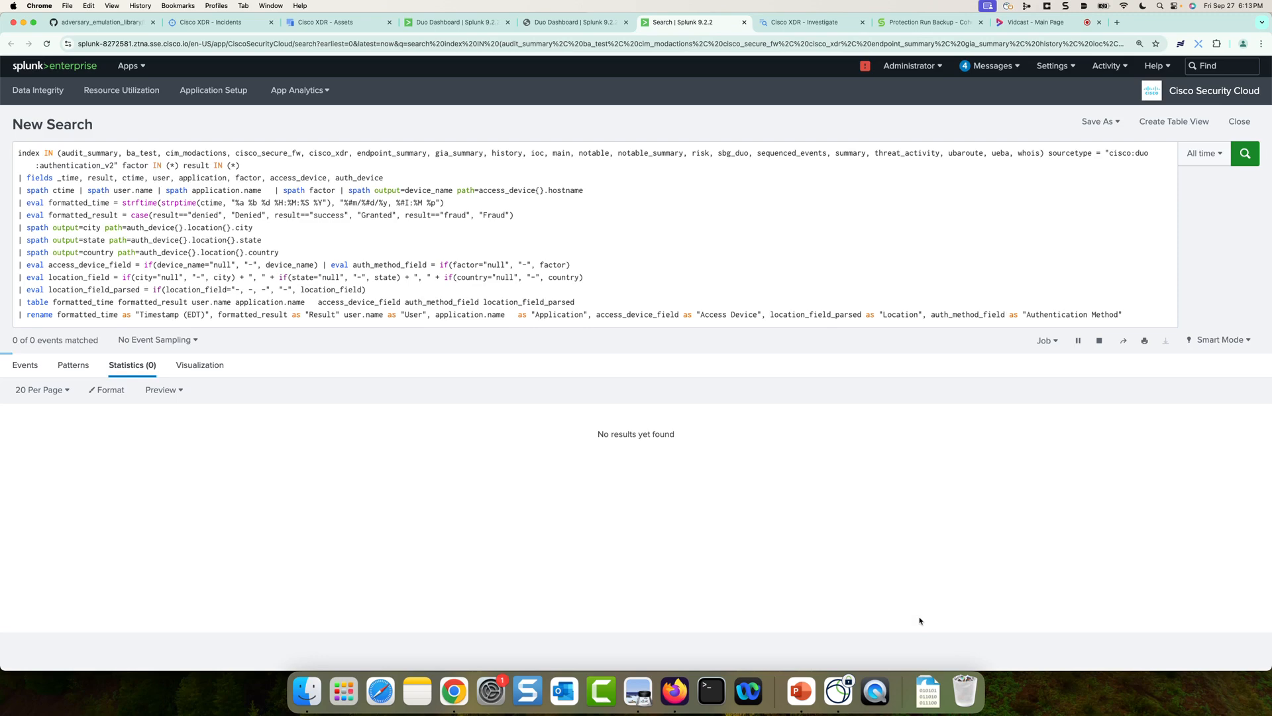
# Step: Sort the 73 authentication events by access device and open threat actions for the PARMESAN user's email
pyautogui.click(1243, 152)
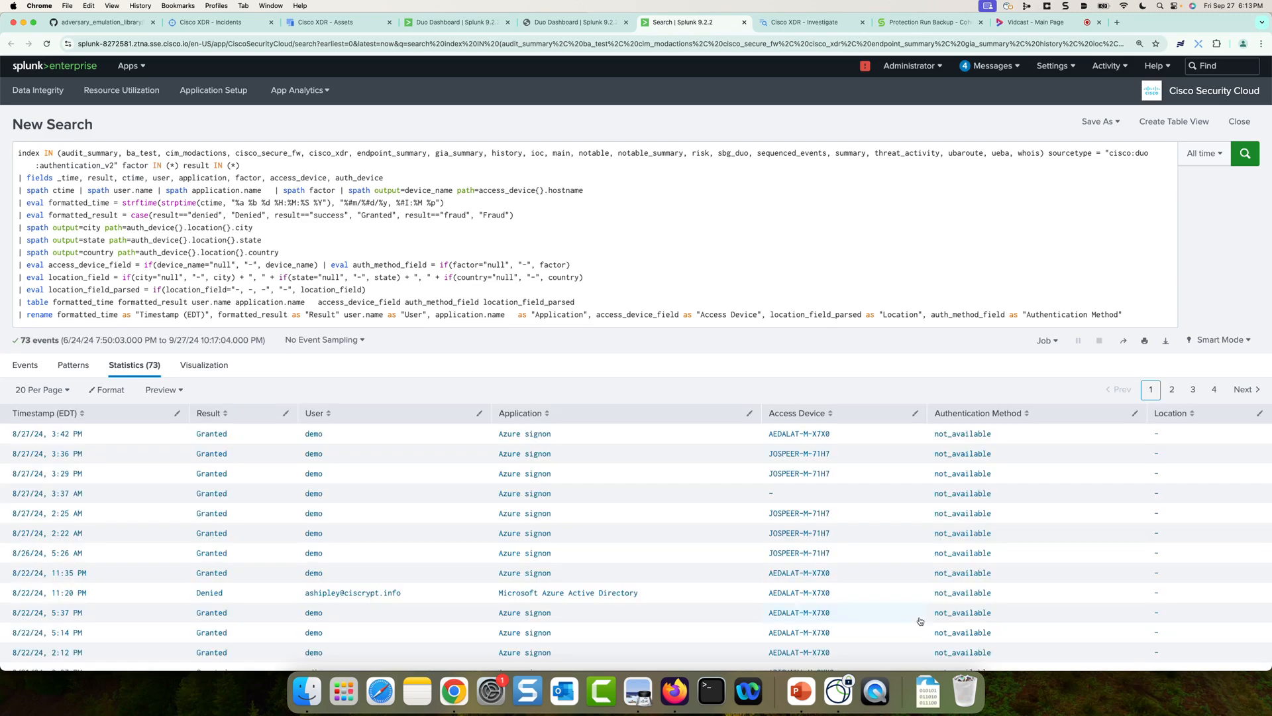
pyautogui.click(797, 413)
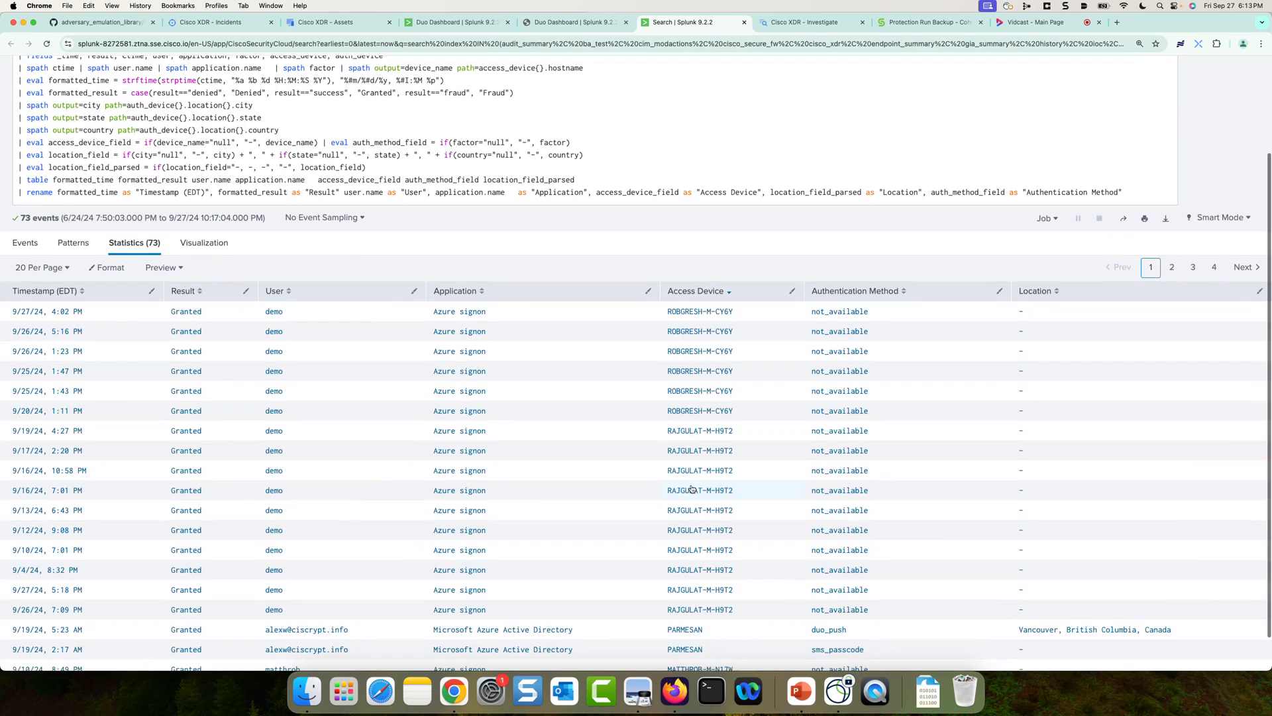
pyautogui.scroll(-3)
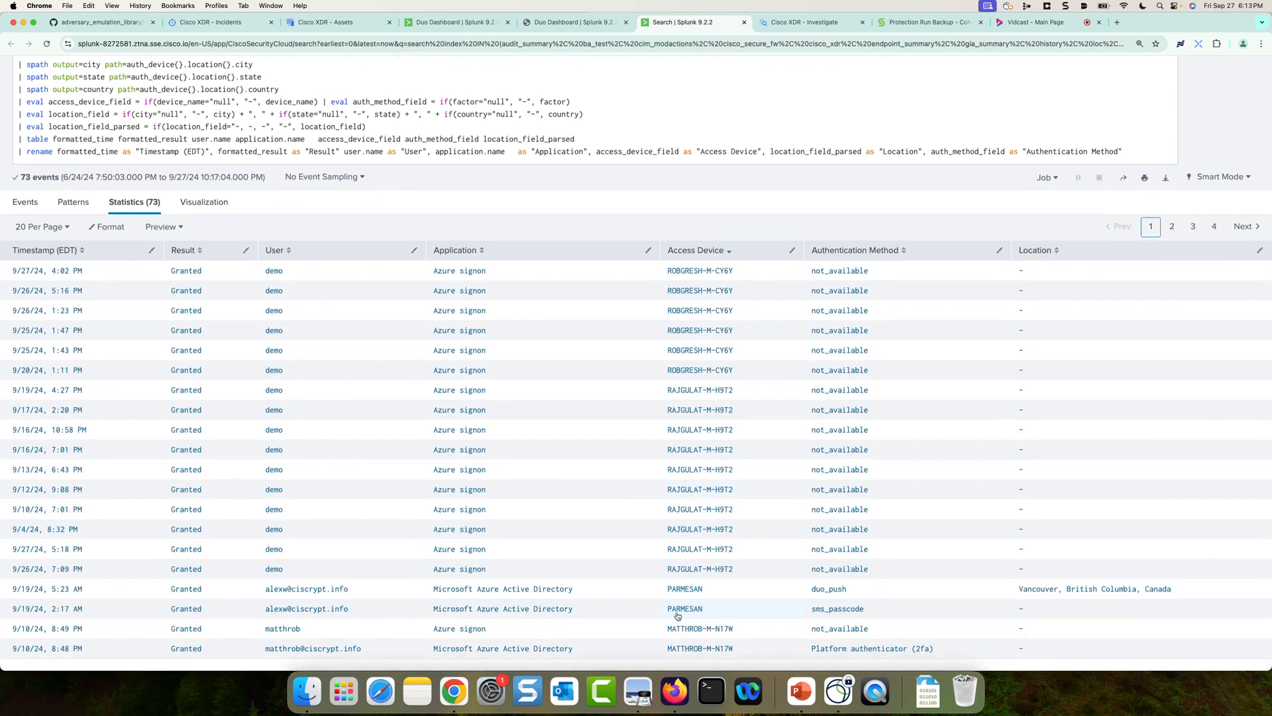
pyautogui.moveTo(387, 606)
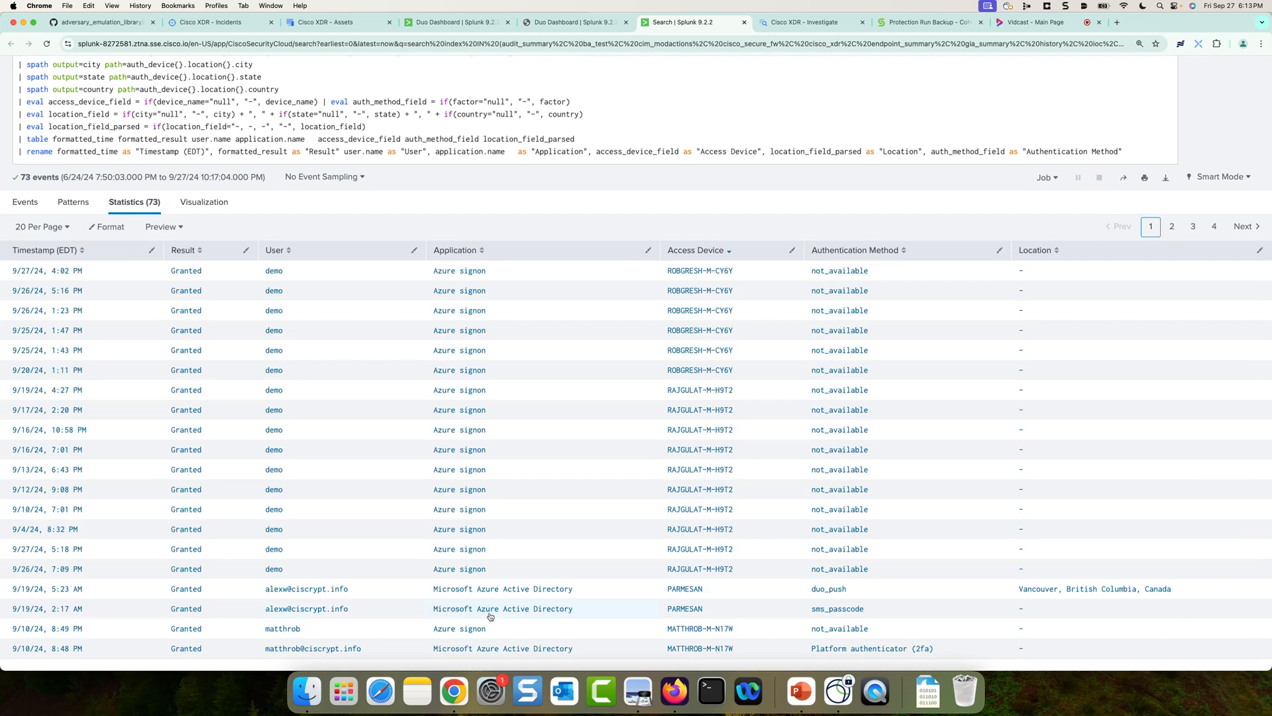
pyautogui.moveTo(830, 614)
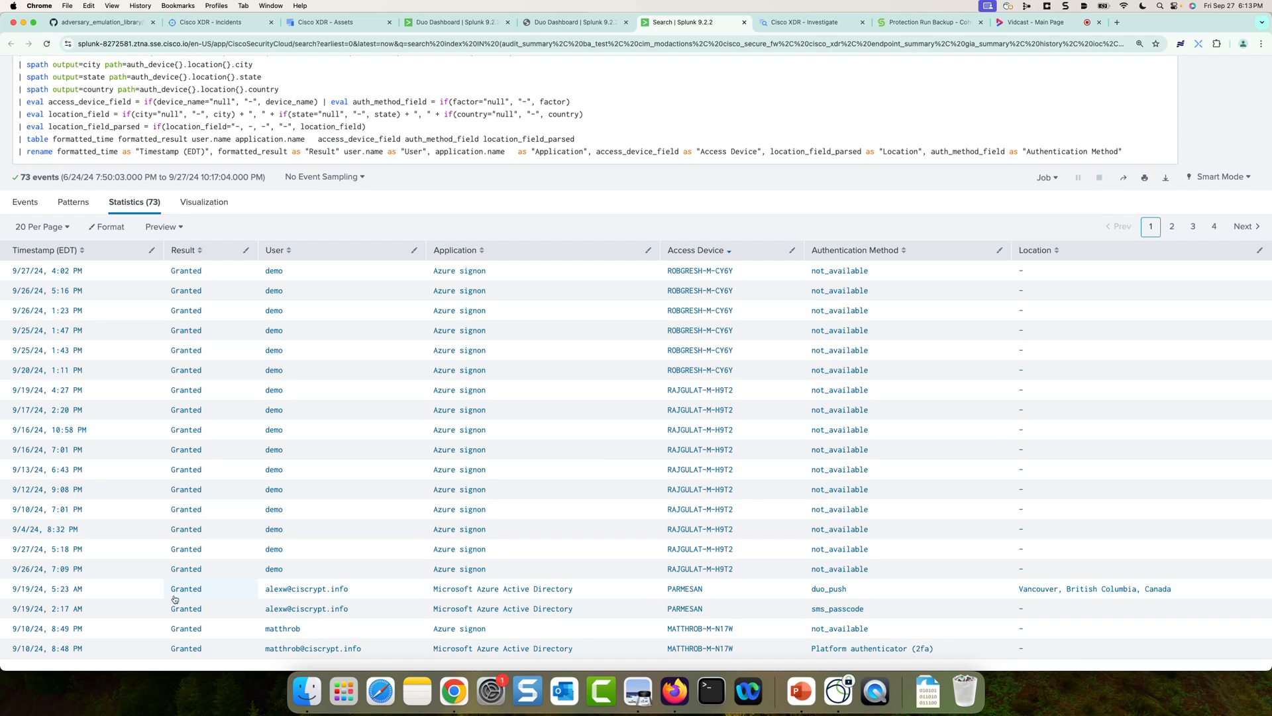
pyautogui.moveTo(65, 609)
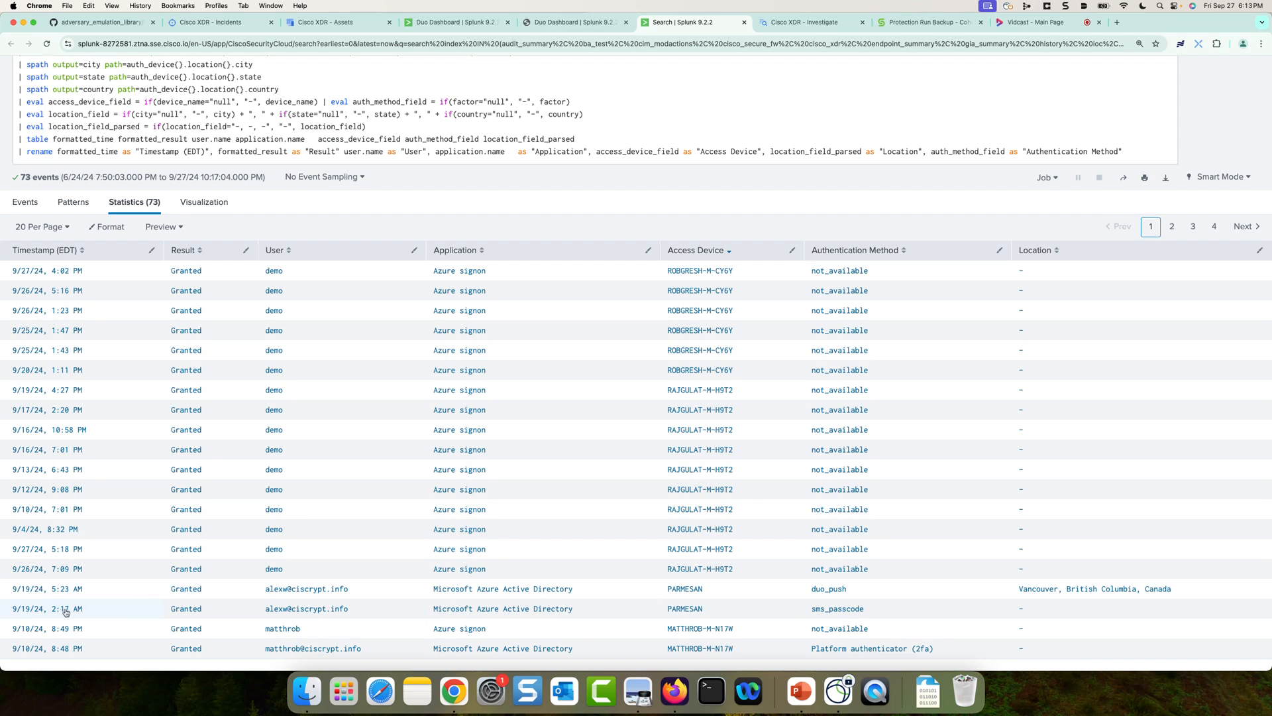
pyautogui.moveTo(91, 614)
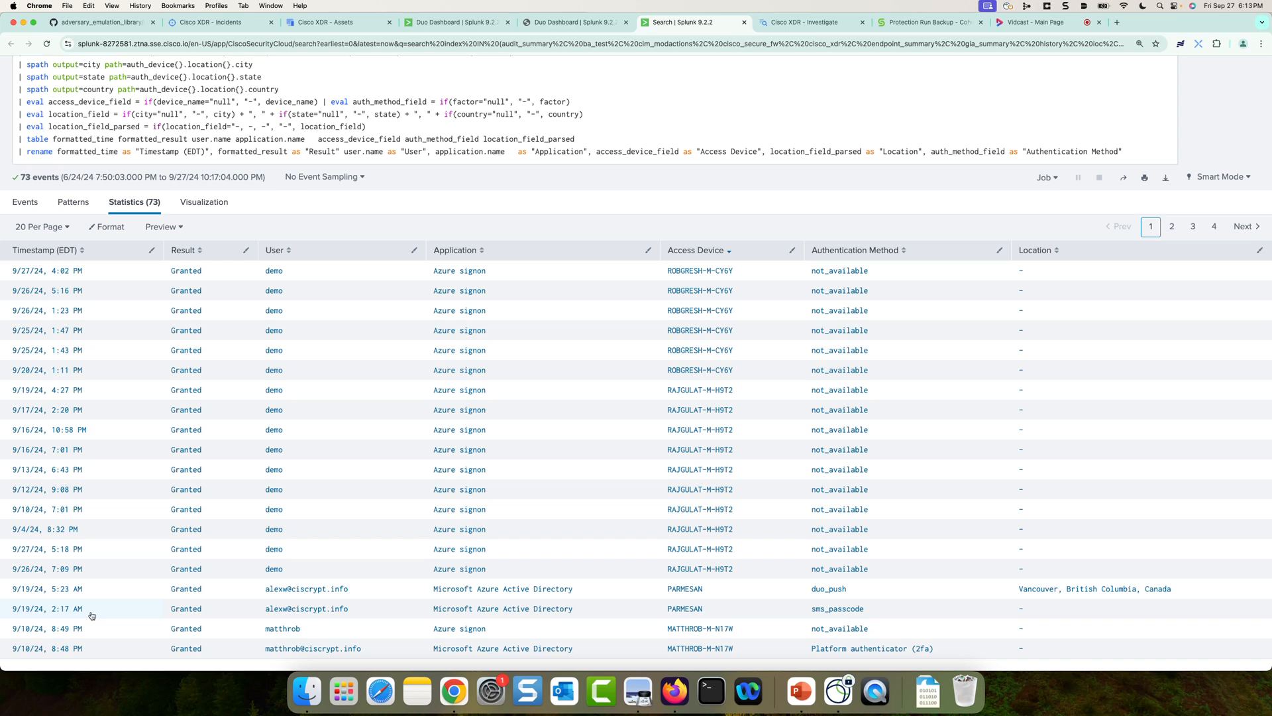
pyautogui.moveTo(224, 617)
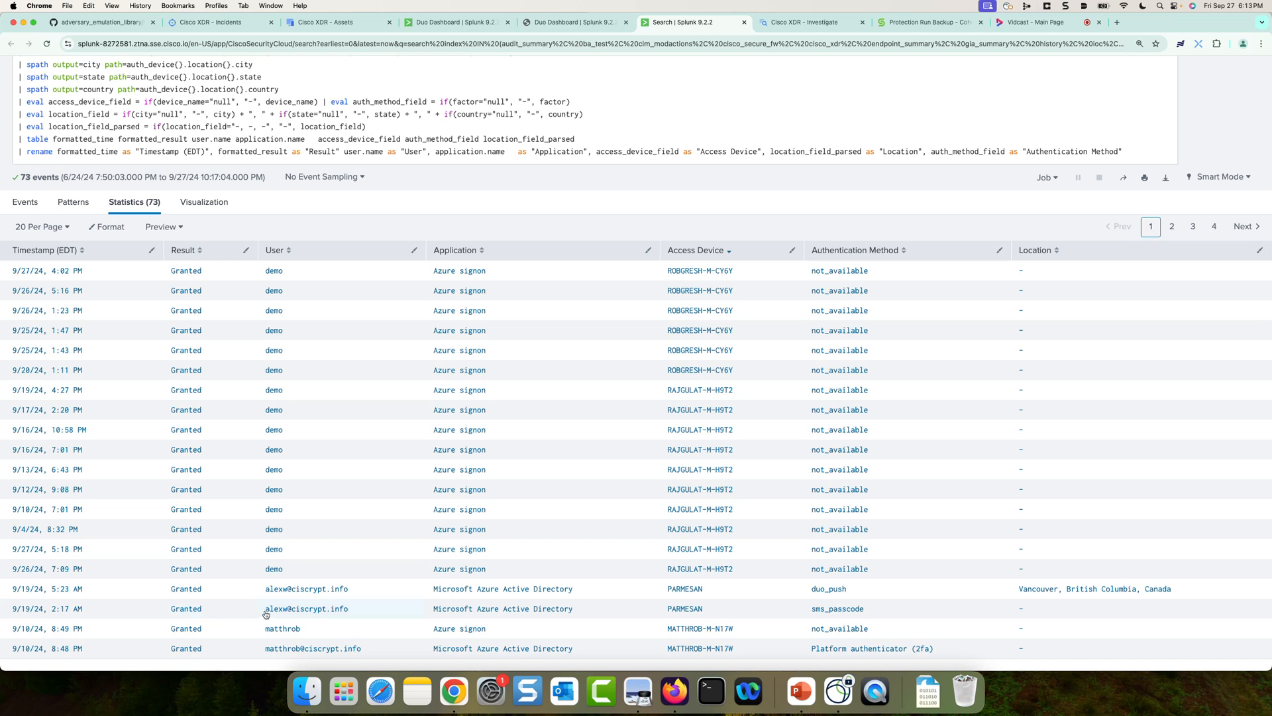
pyautogui.doubleClick(306, 608)
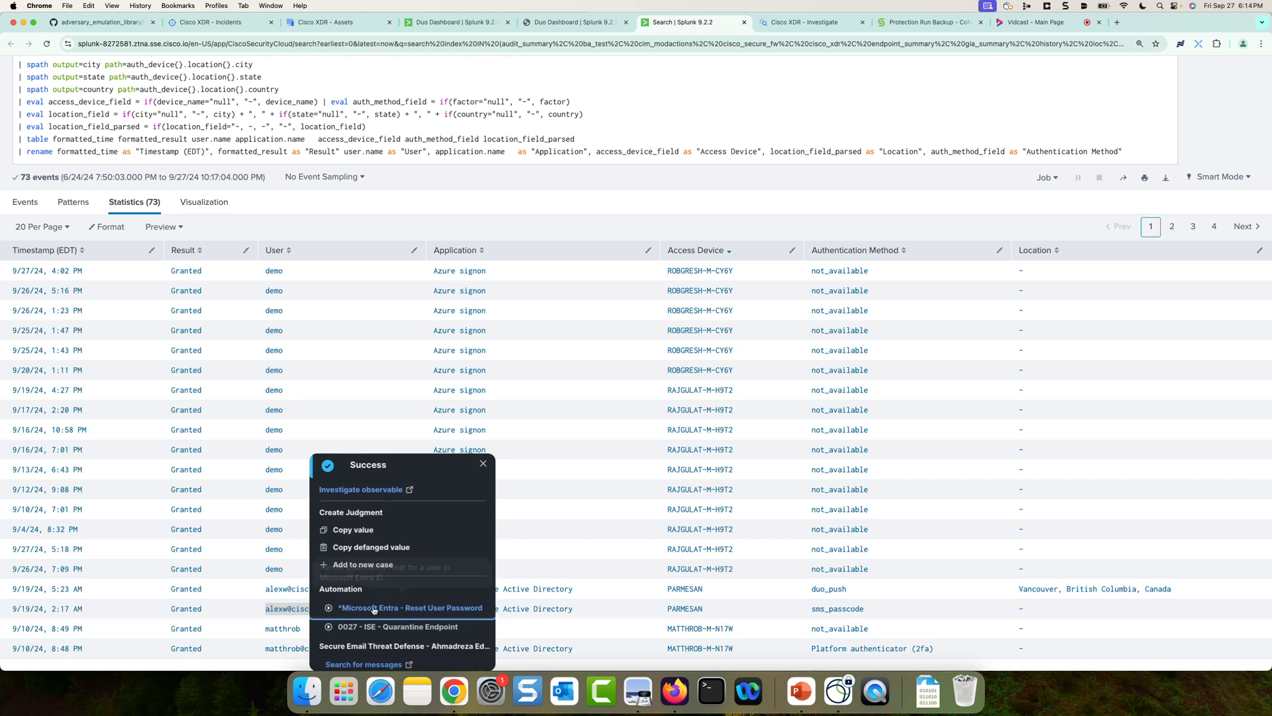
pyautogui.moveTo(411, 607)
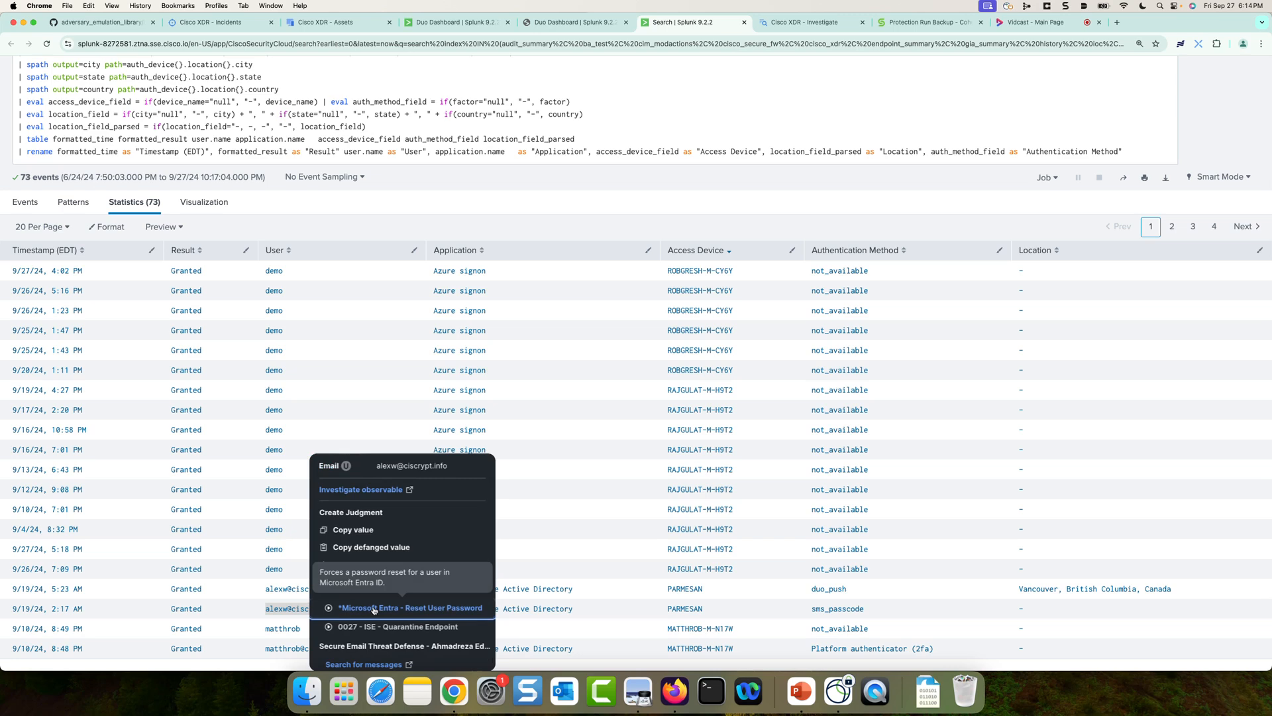
pyautogui.moveTo(304, 602)
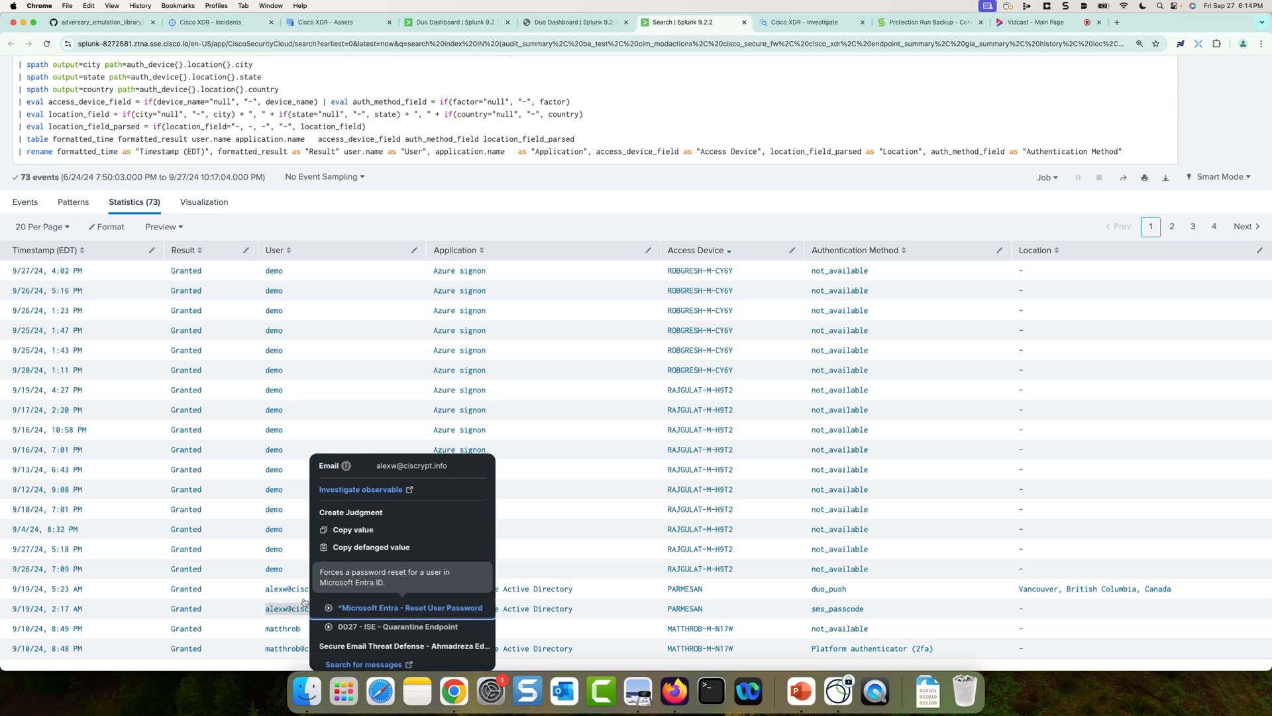
# Step: Dismiss the Cisco XDR actions menu for the user's email in Splunk
pyautogui.click(186, 607)
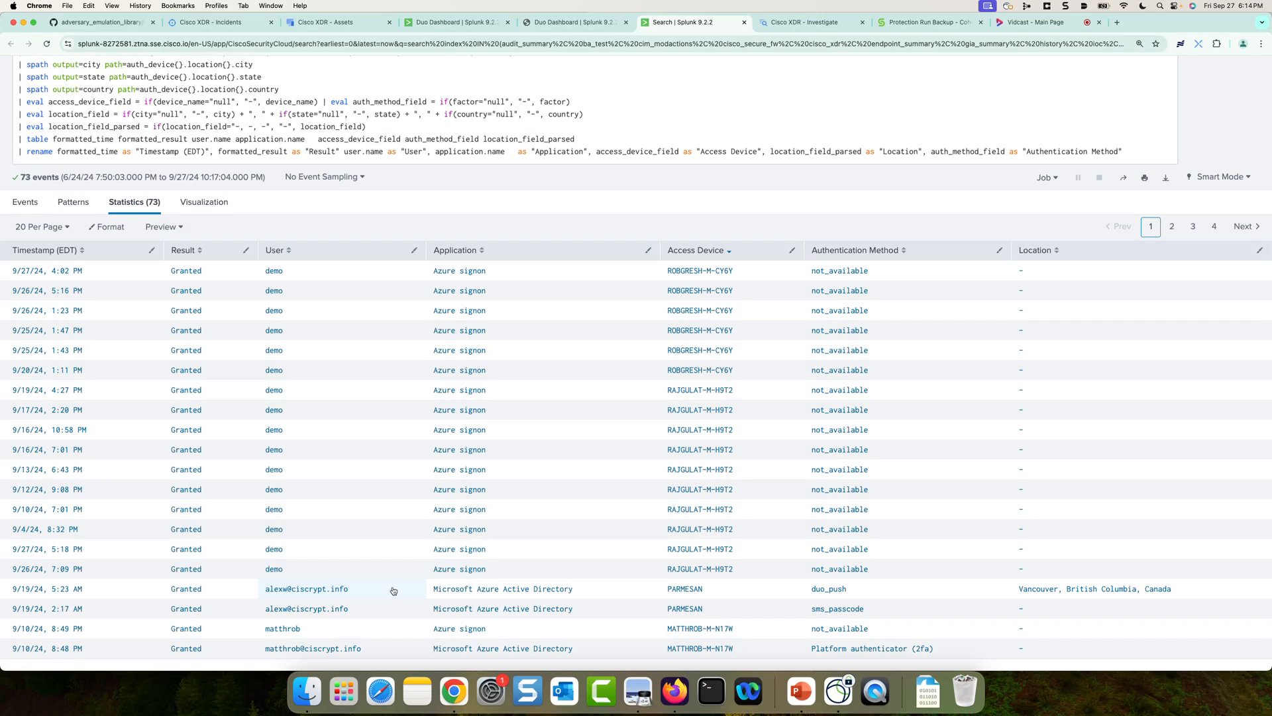
pyautogui.moveTo(385, 590)
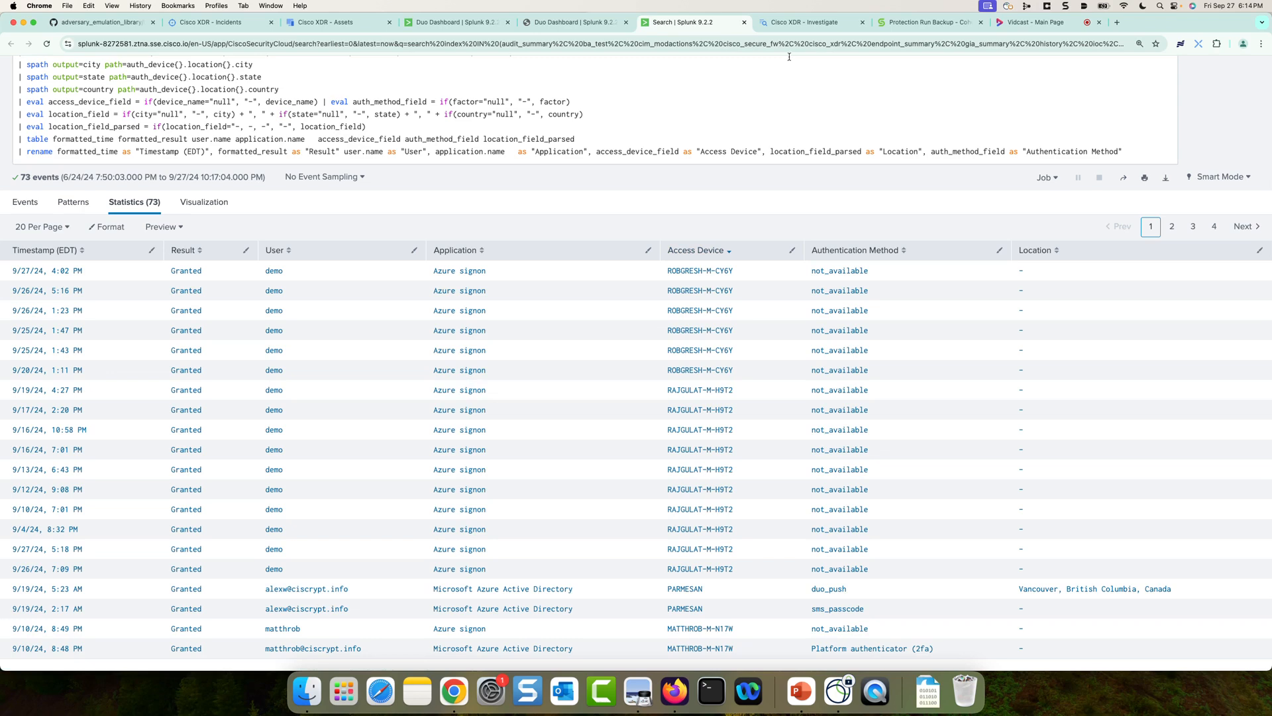
# Step: In the Blind eagle investigation graph, inspect the email message and attached PDF nodes
pyautogui.click(809, 22)
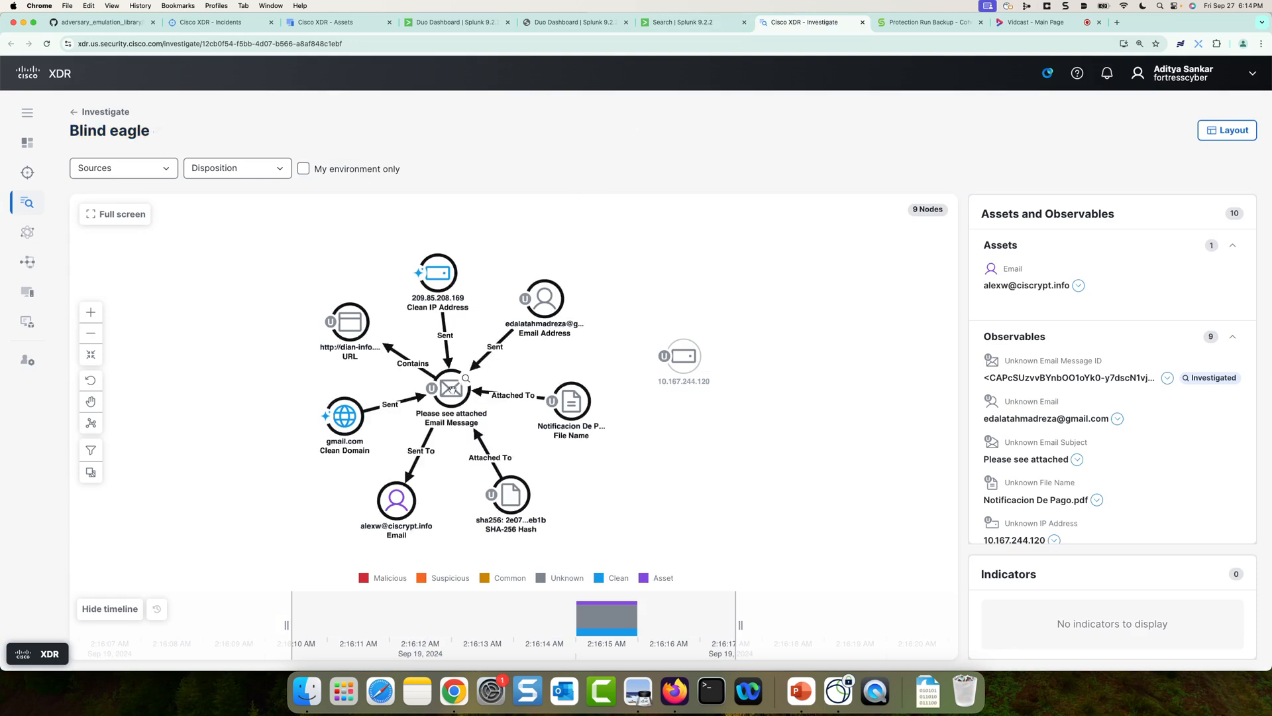
pyautogui.click(451, 388)
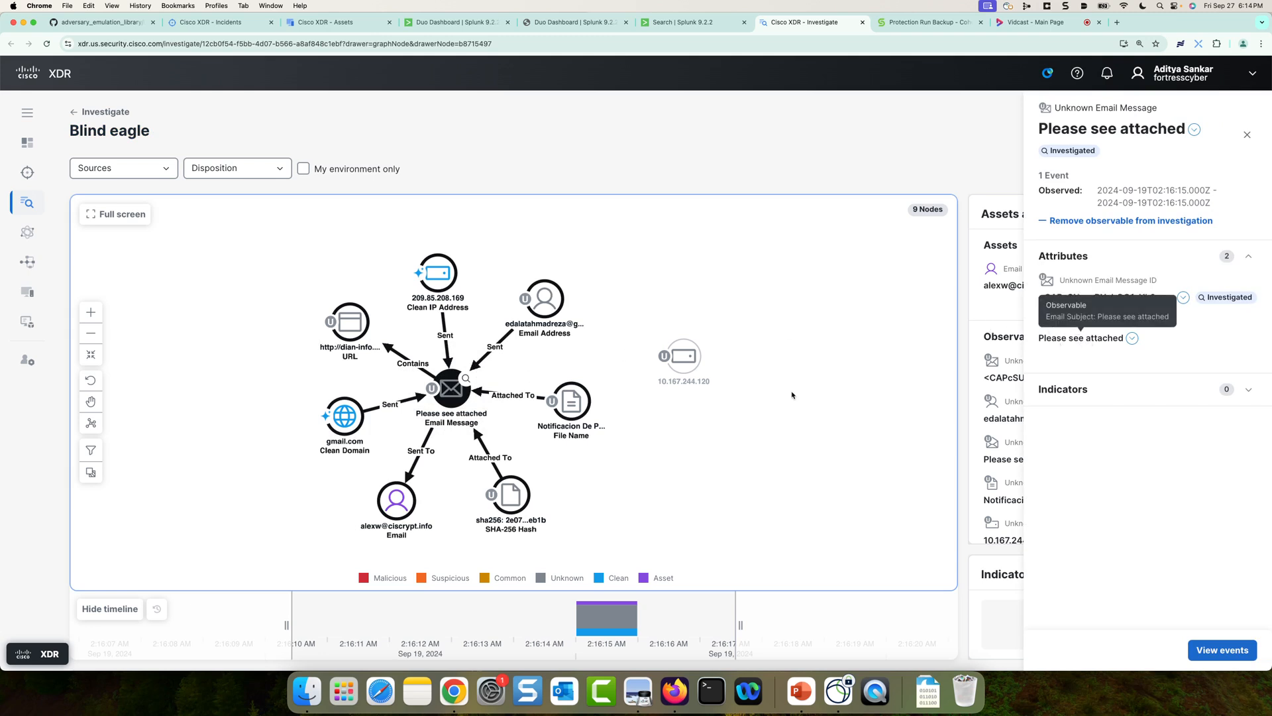
pyautogui.click(570, 400)
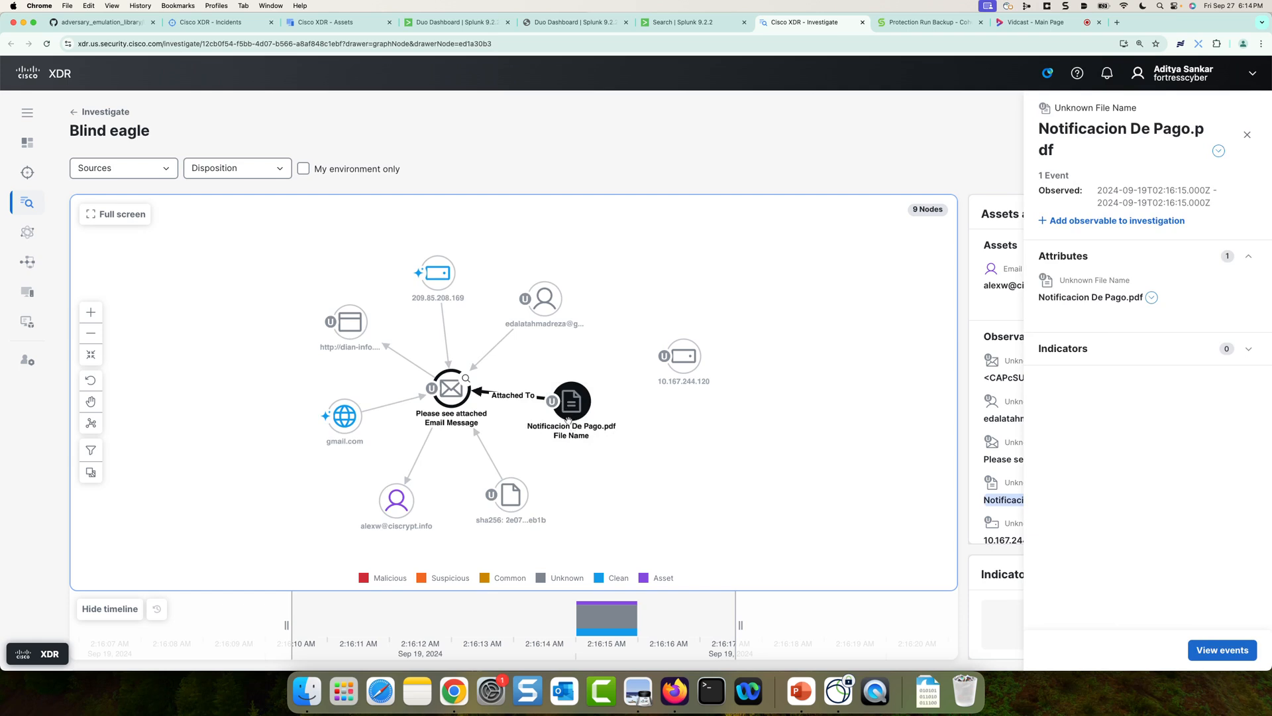
pyautogui.moveTo(569, 403)
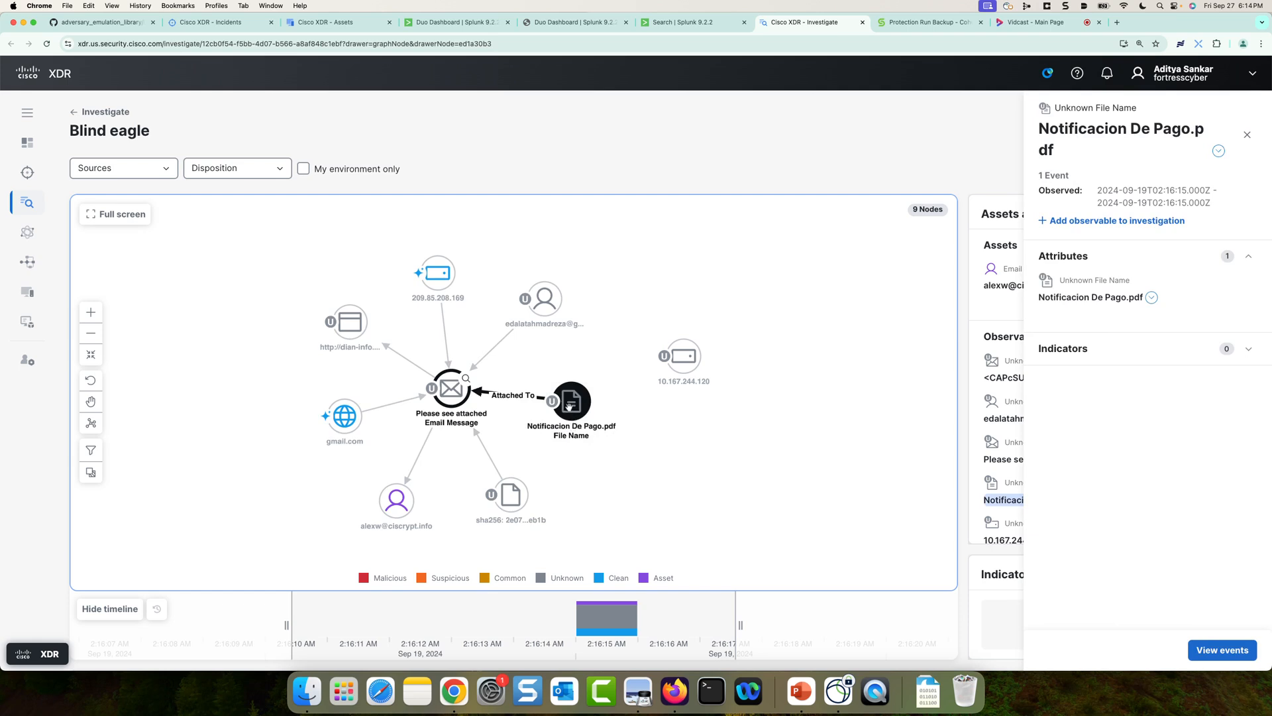
# Step: Review the incoming message event details, then return to the incident's Detection events
pyautogui.scroll(-3)
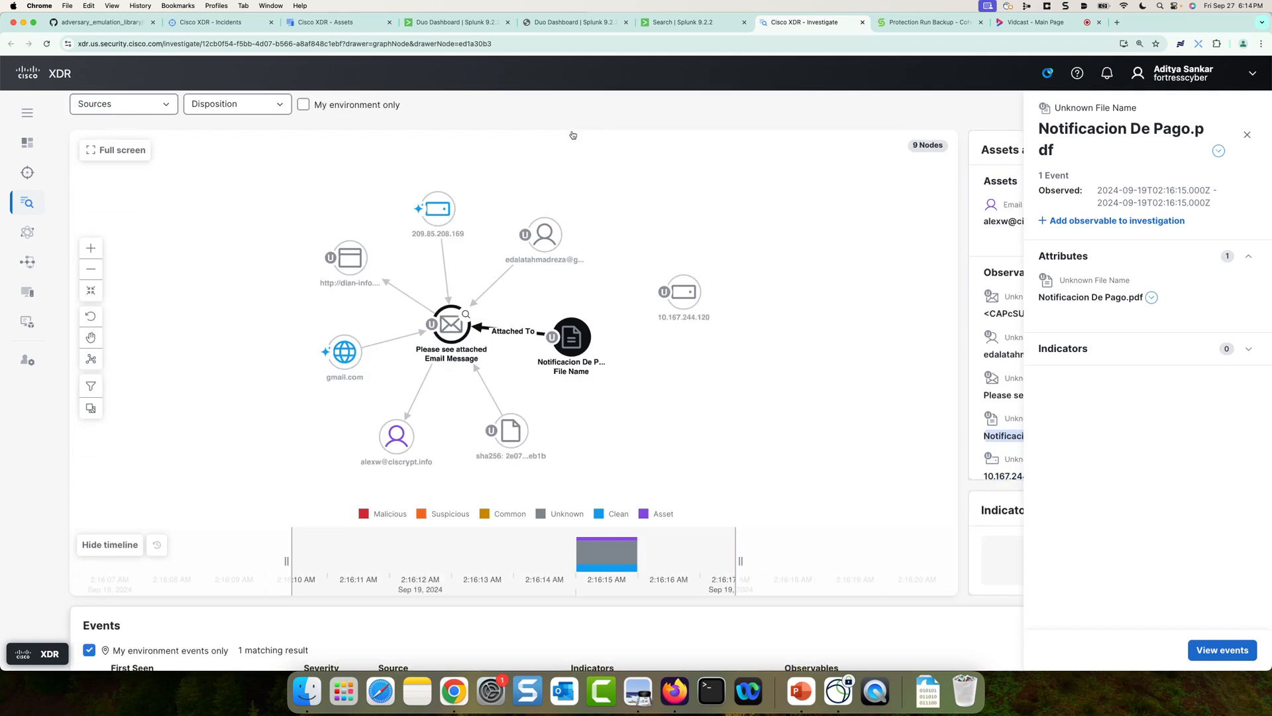
pyautogui.scroll(-3)
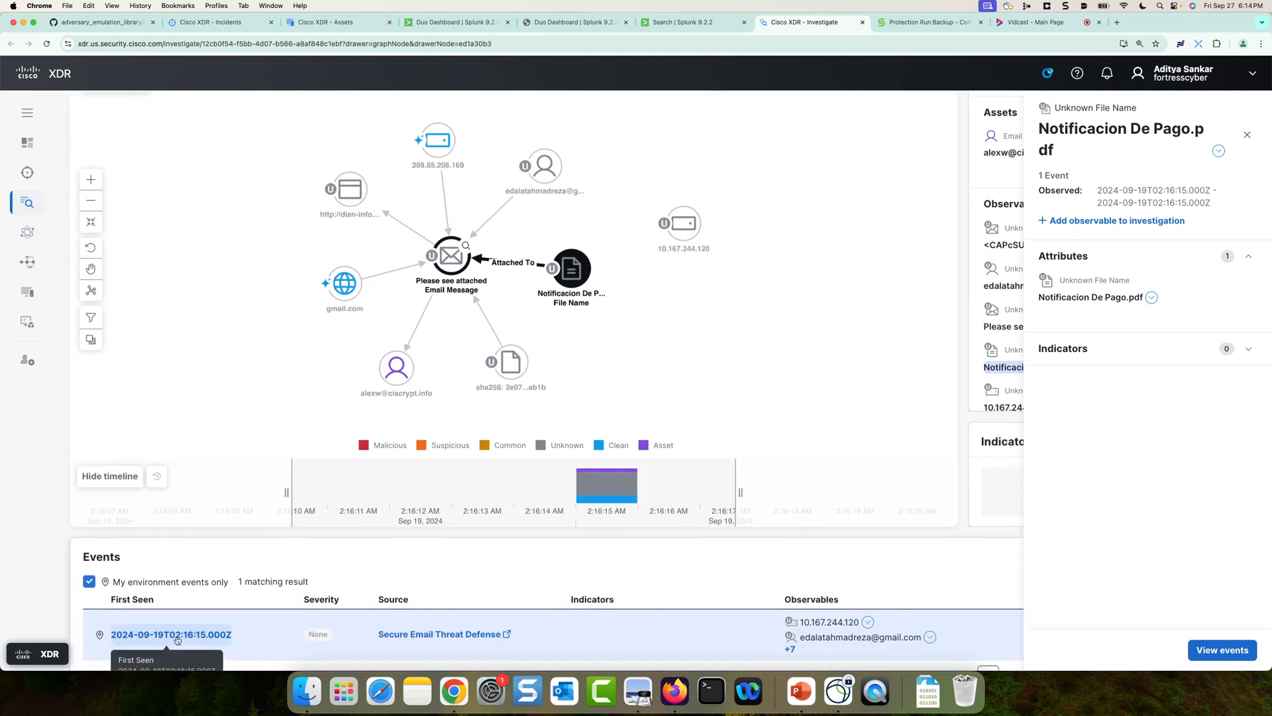
pyautogui.click(171, 633)
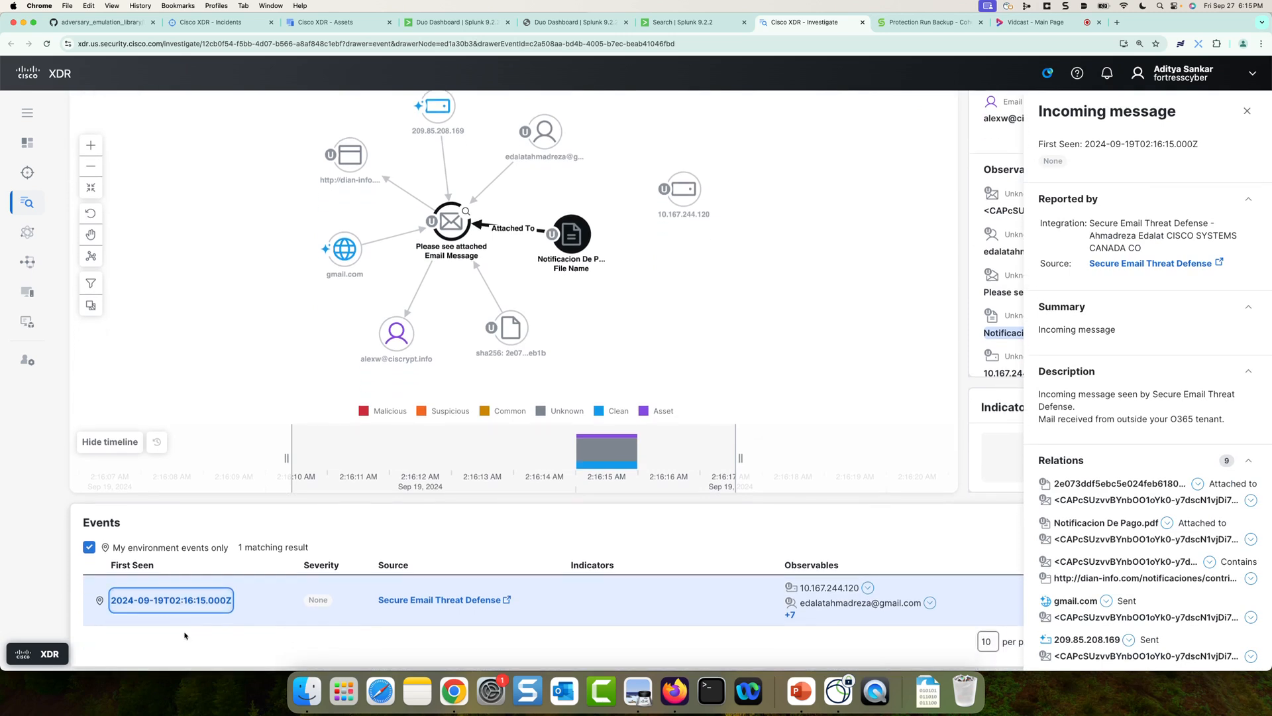
pyautogui.moveTo(170, 599)
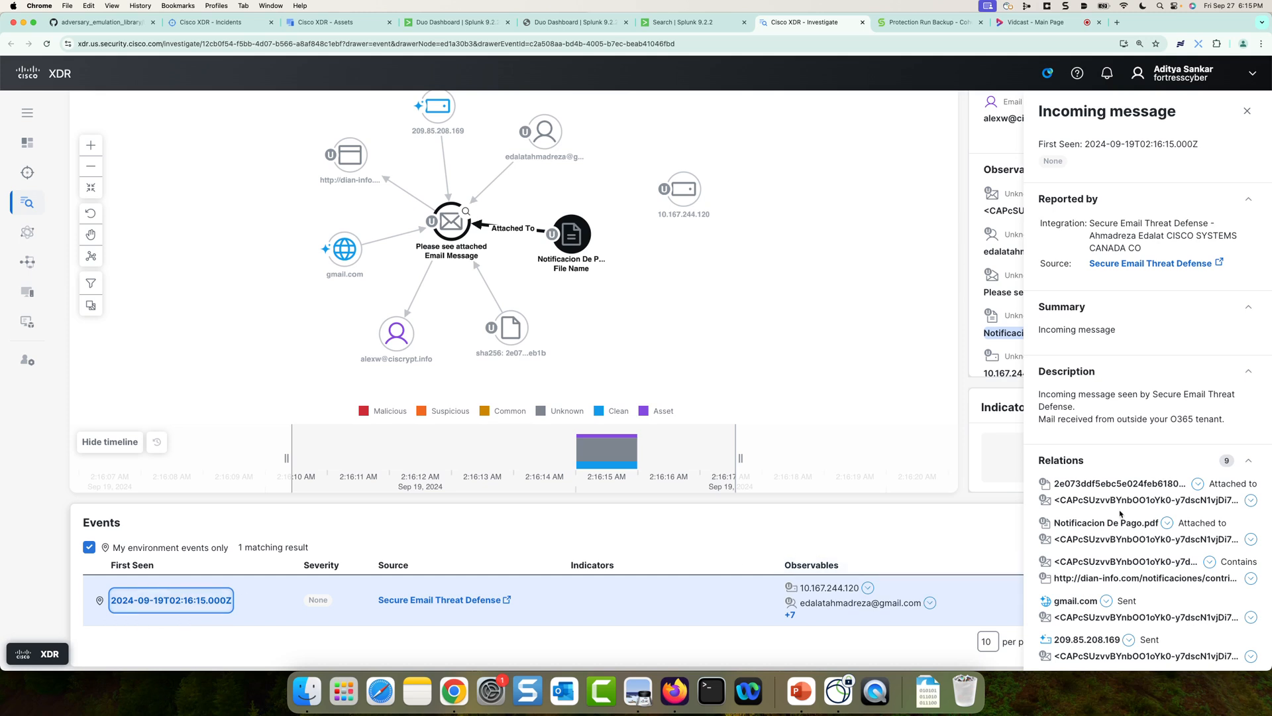
pyautogui.scroll(-3)
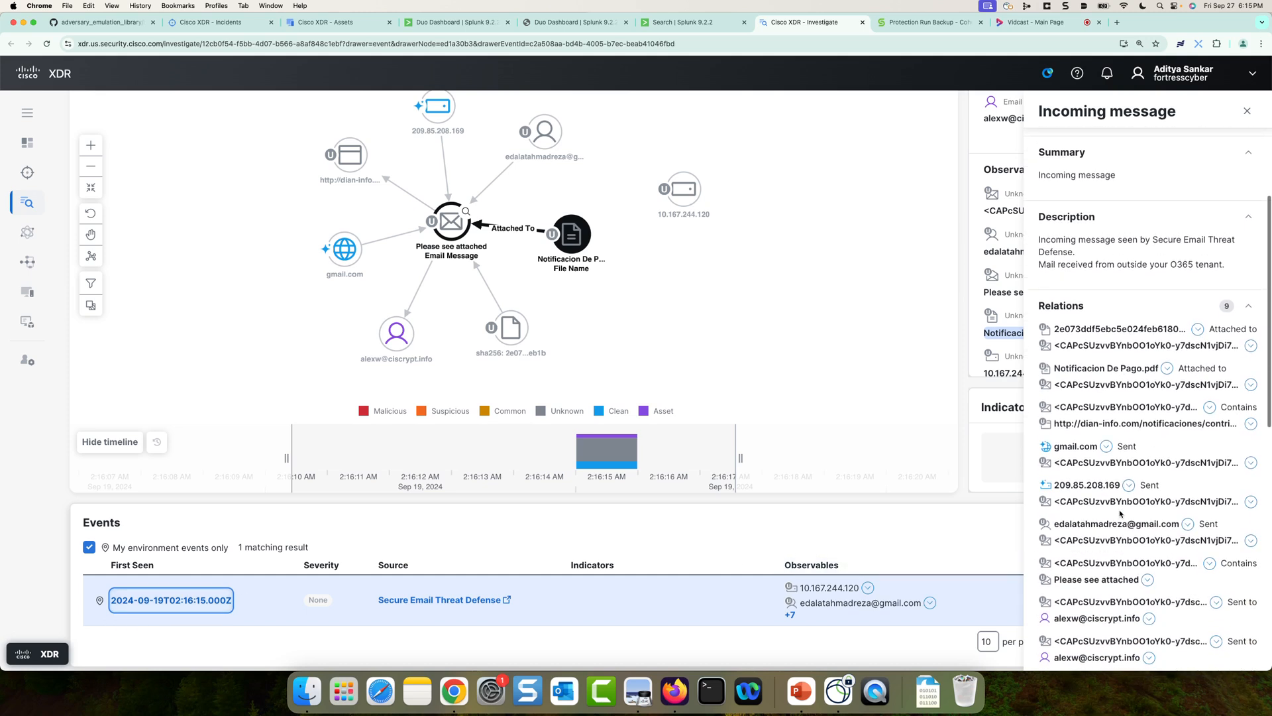
pyautogui.moveTo(1075, 445)
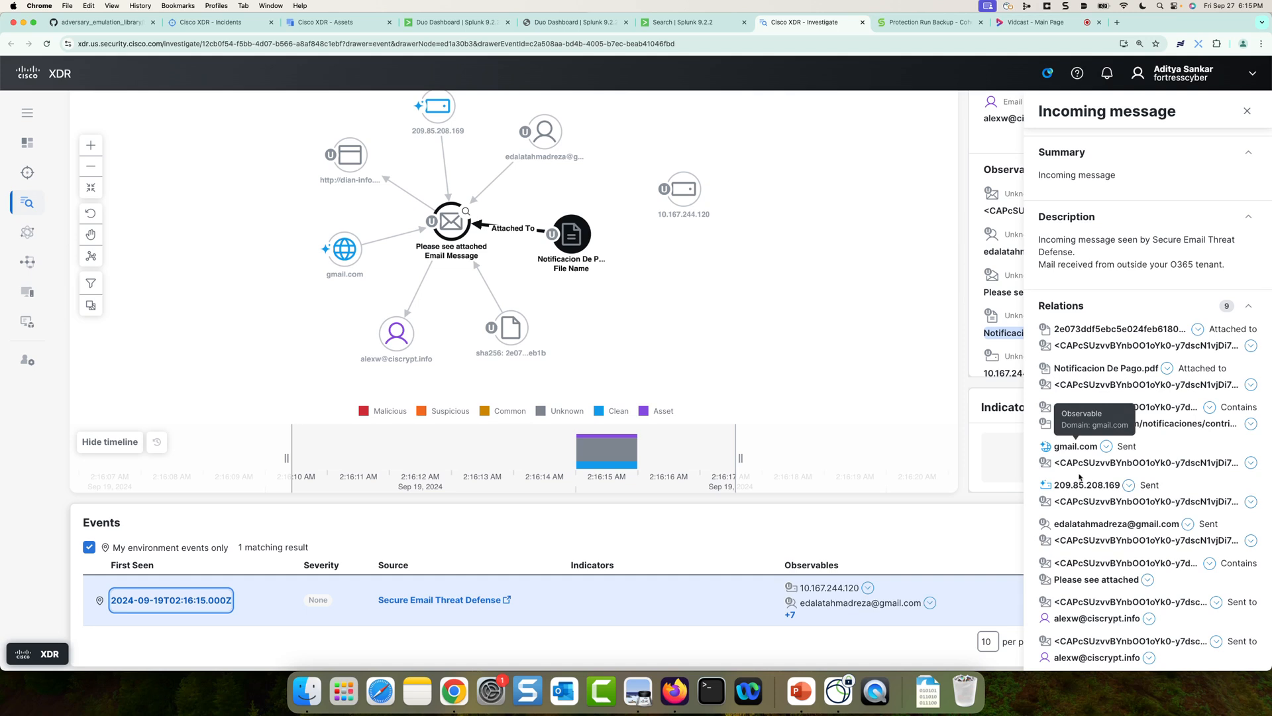
pyautogui.moveTo(1135, 423)
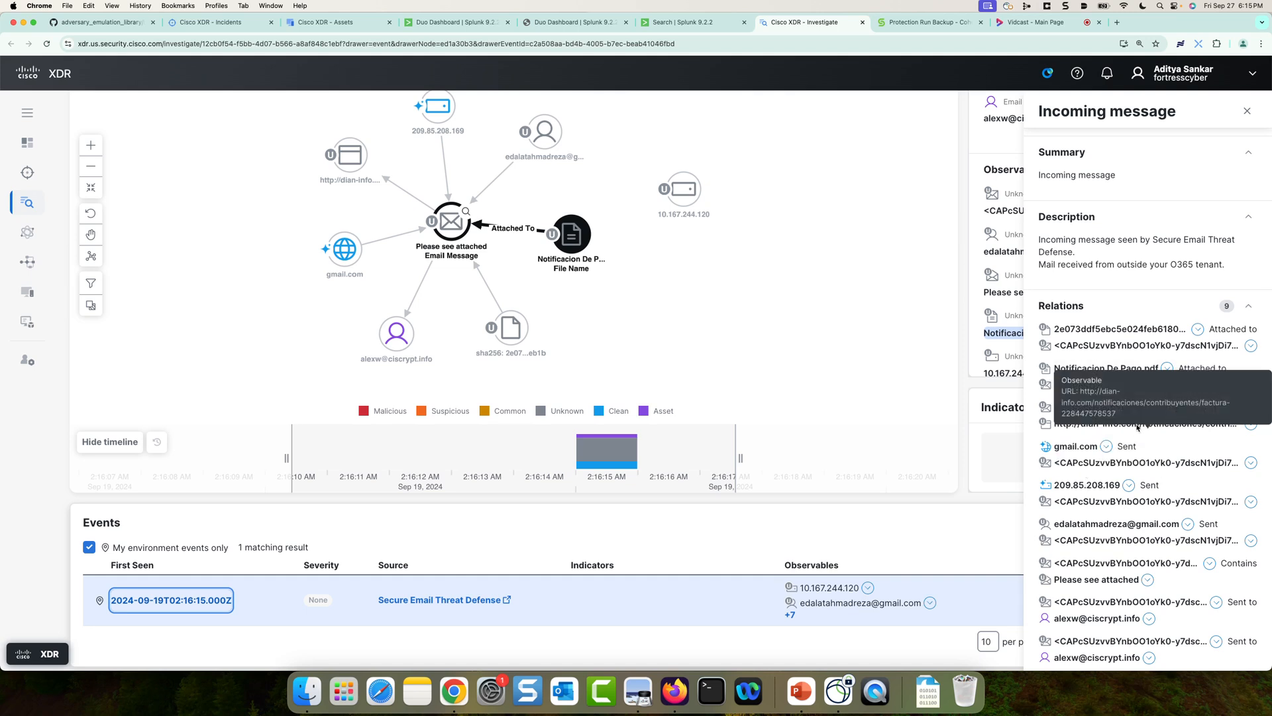
pyautogui.moveTo(1135, 437)
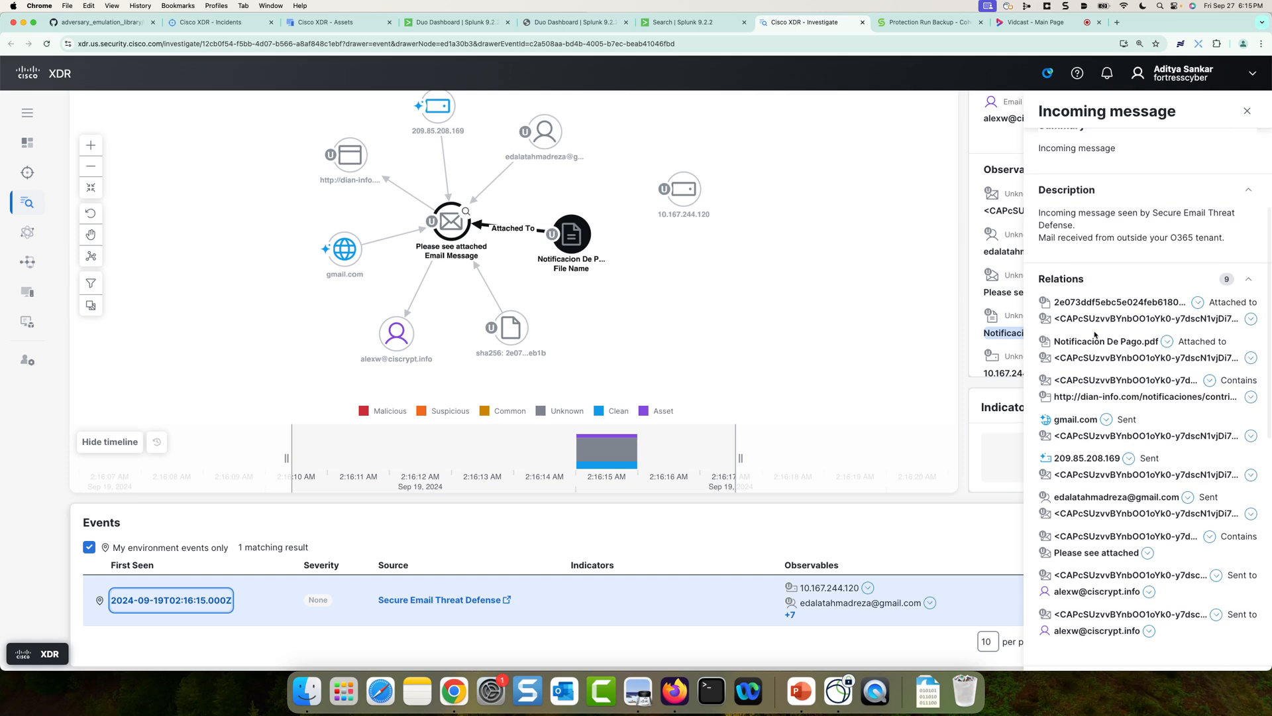
pyautogui.moveTo(1105, 341)
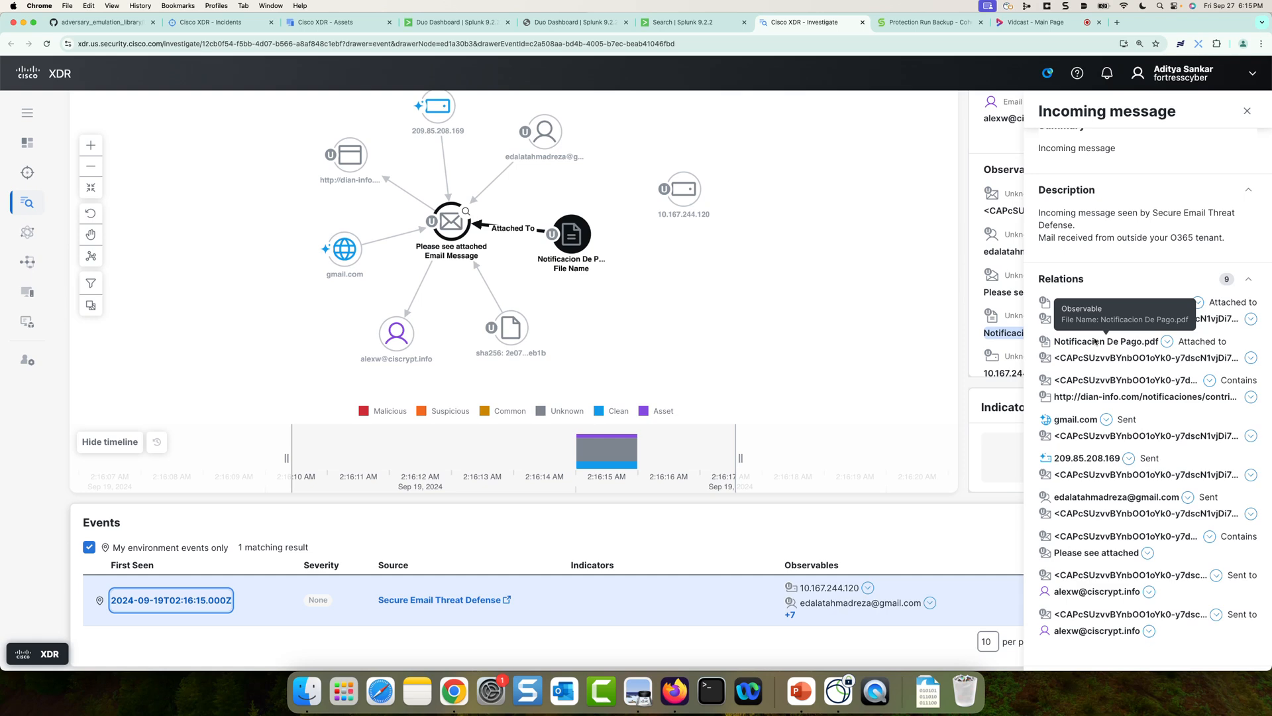
pyautogui.moveTo(519, 508)
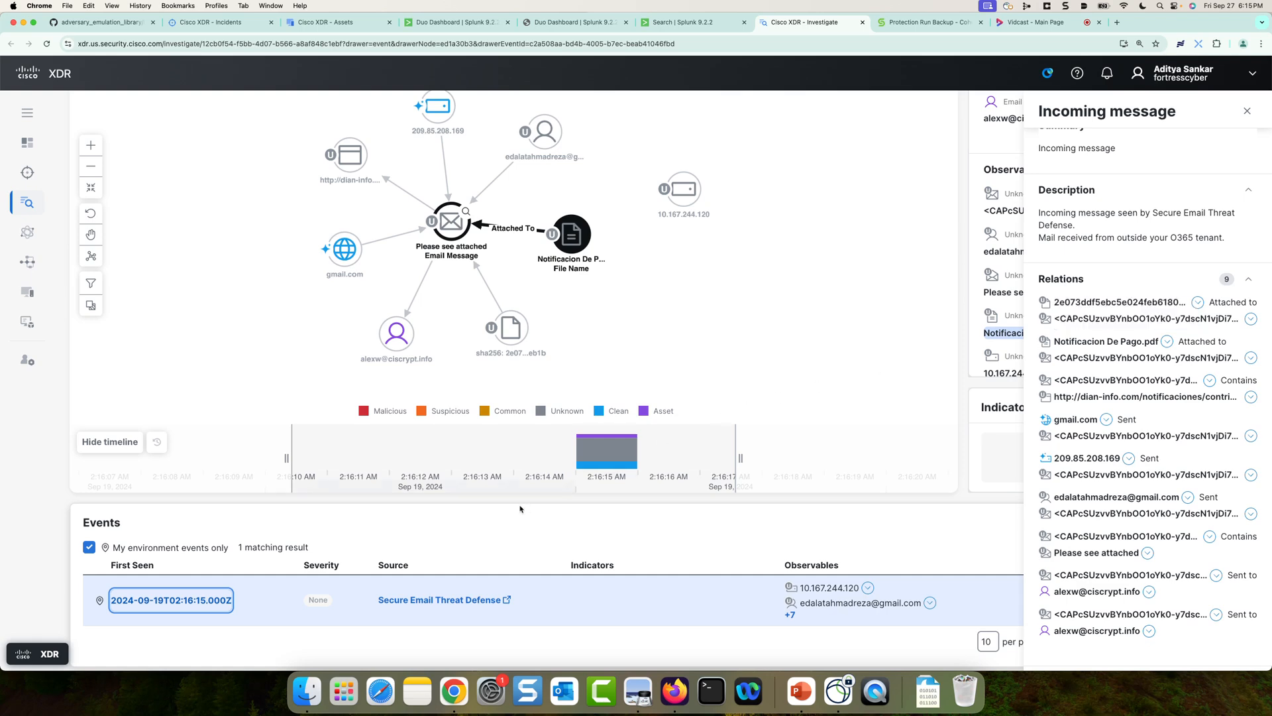
pyautogui.click(215, 22)
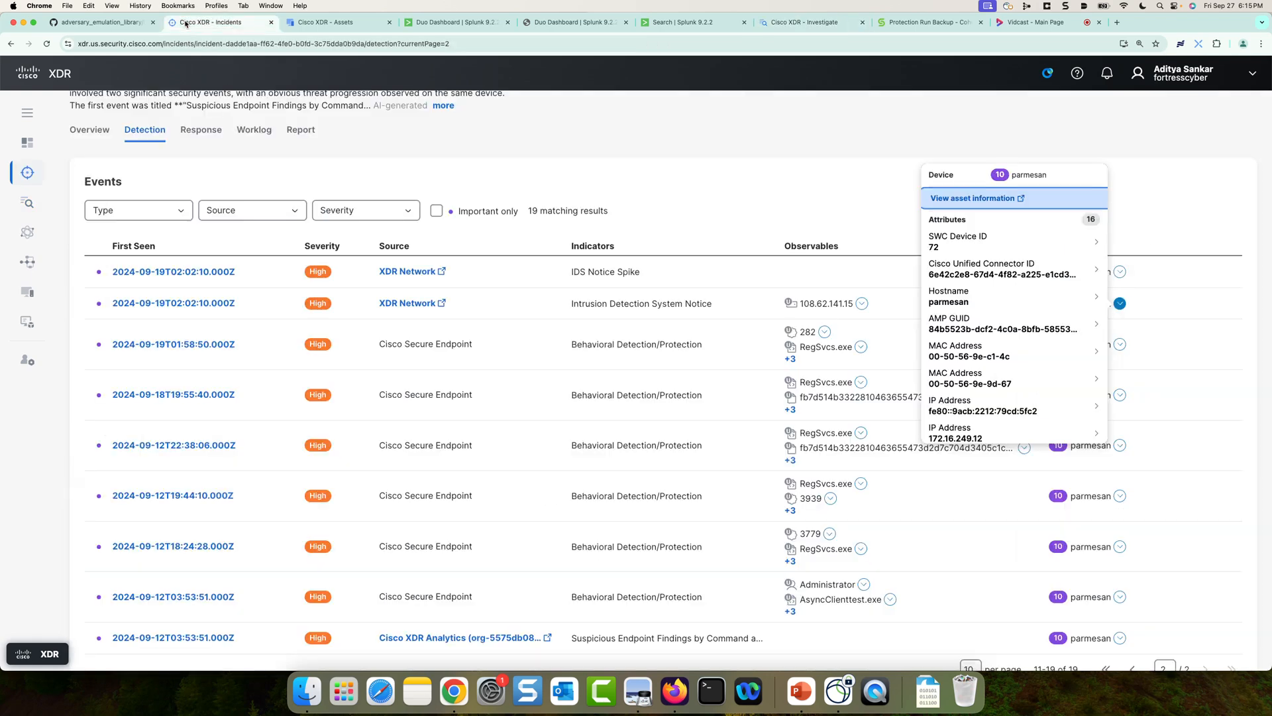
pyautogui.moveTo(200, 130)
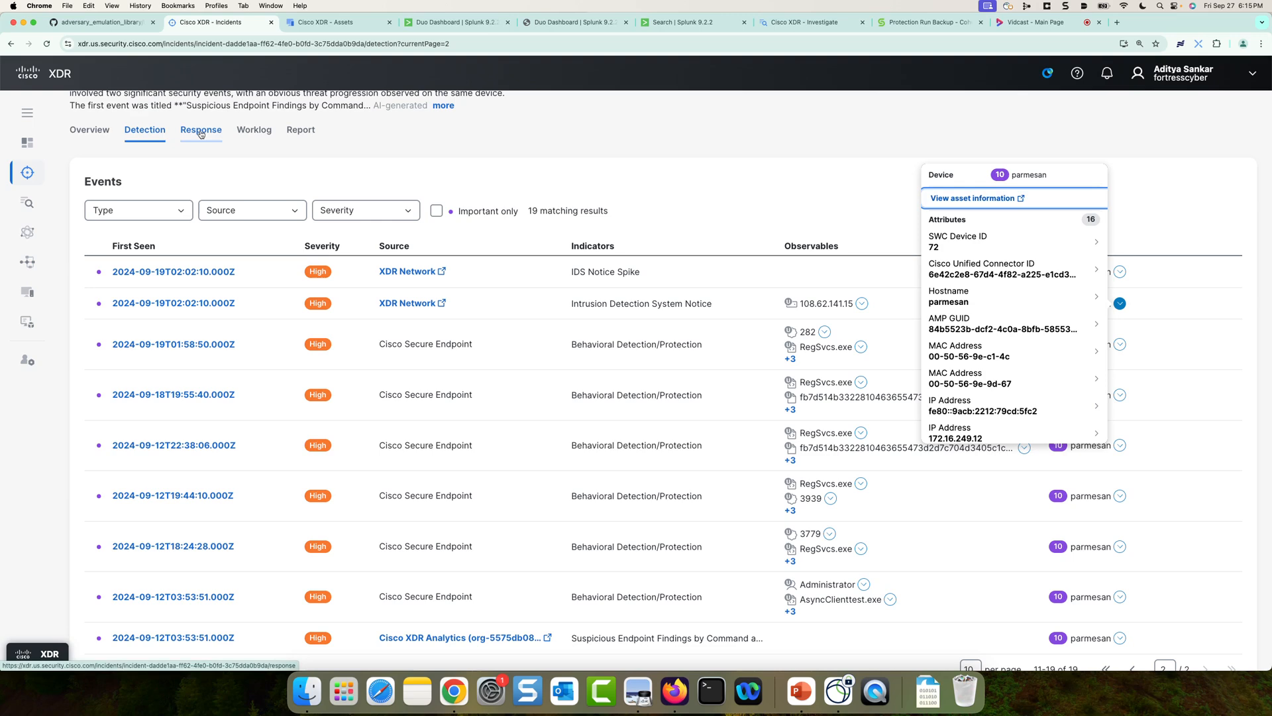
# Step: View the incident's Ciscrypt response playbook and its automation Worklog
pyautogui.click(200, 130)
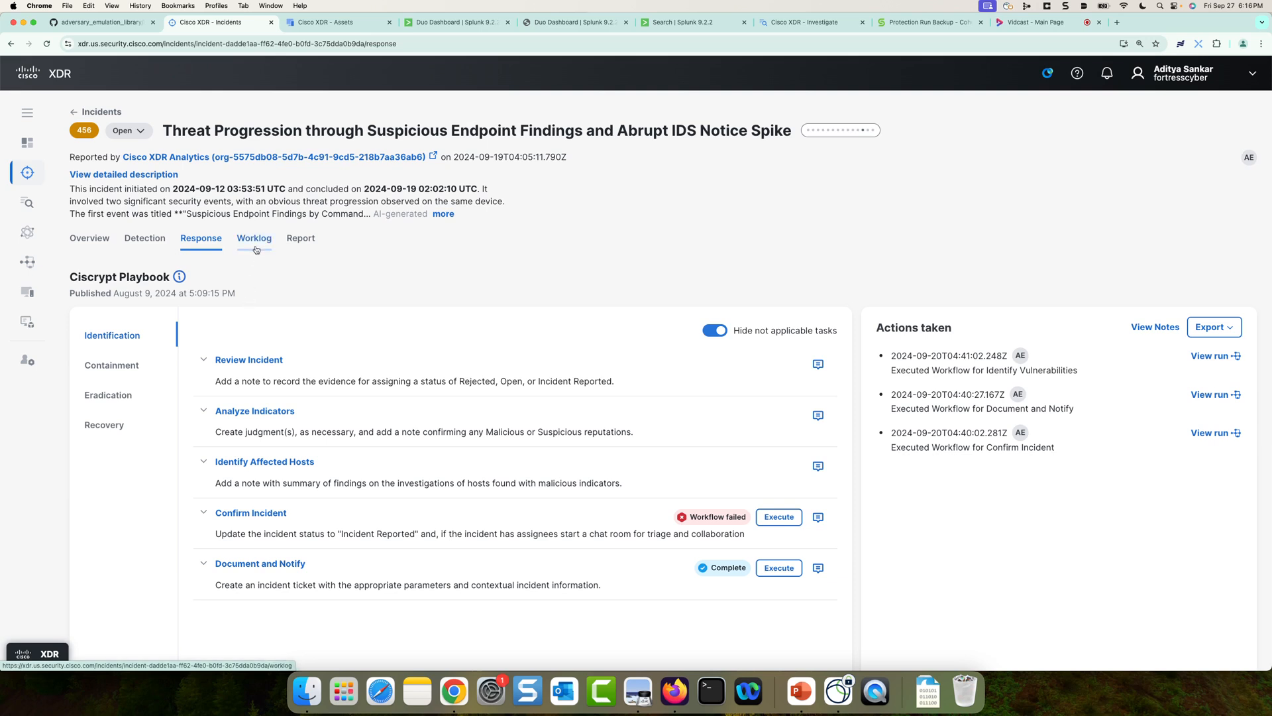
pyautogui.click(253, 238)
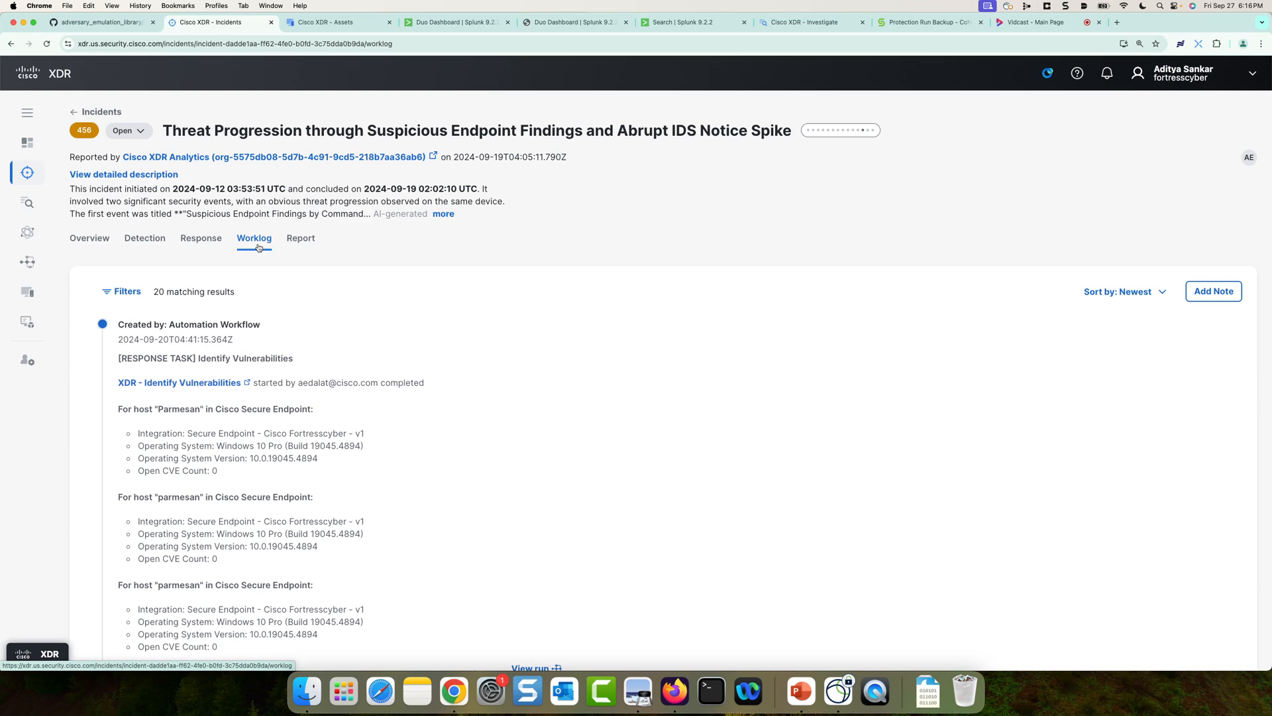
pyautogui.moveTo(517, 159)
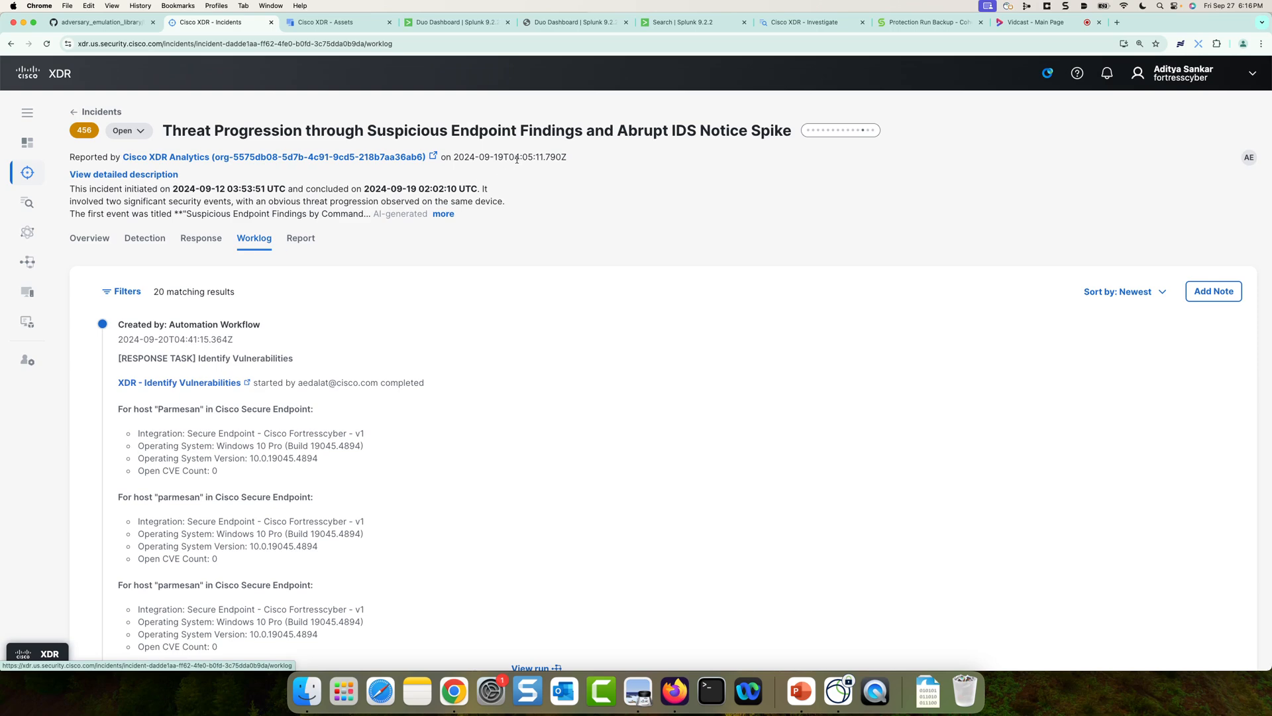
pyautogui.moveTo(478, 279)
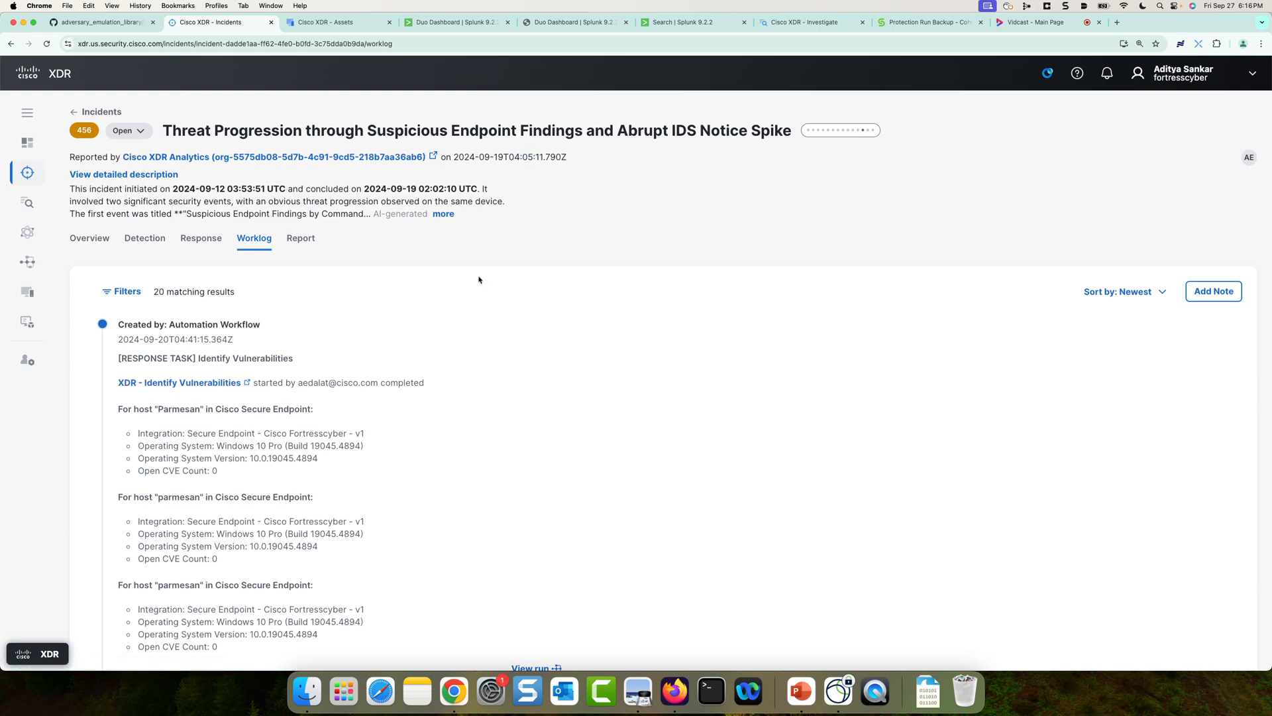
# Step: On Worklog page 2, open the ClientVMs Take Protection Group Snapshot run details
pyautogui.scroll(-3)
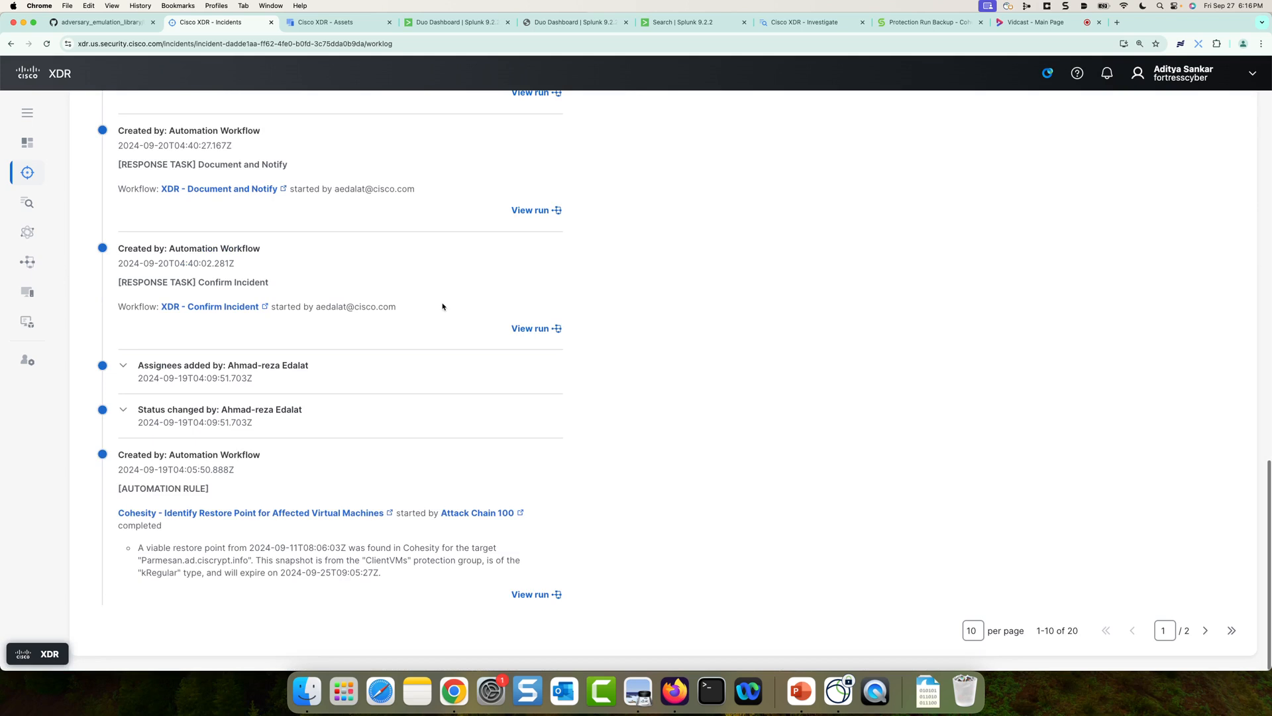
pyautogui.moveTo(192, 472)
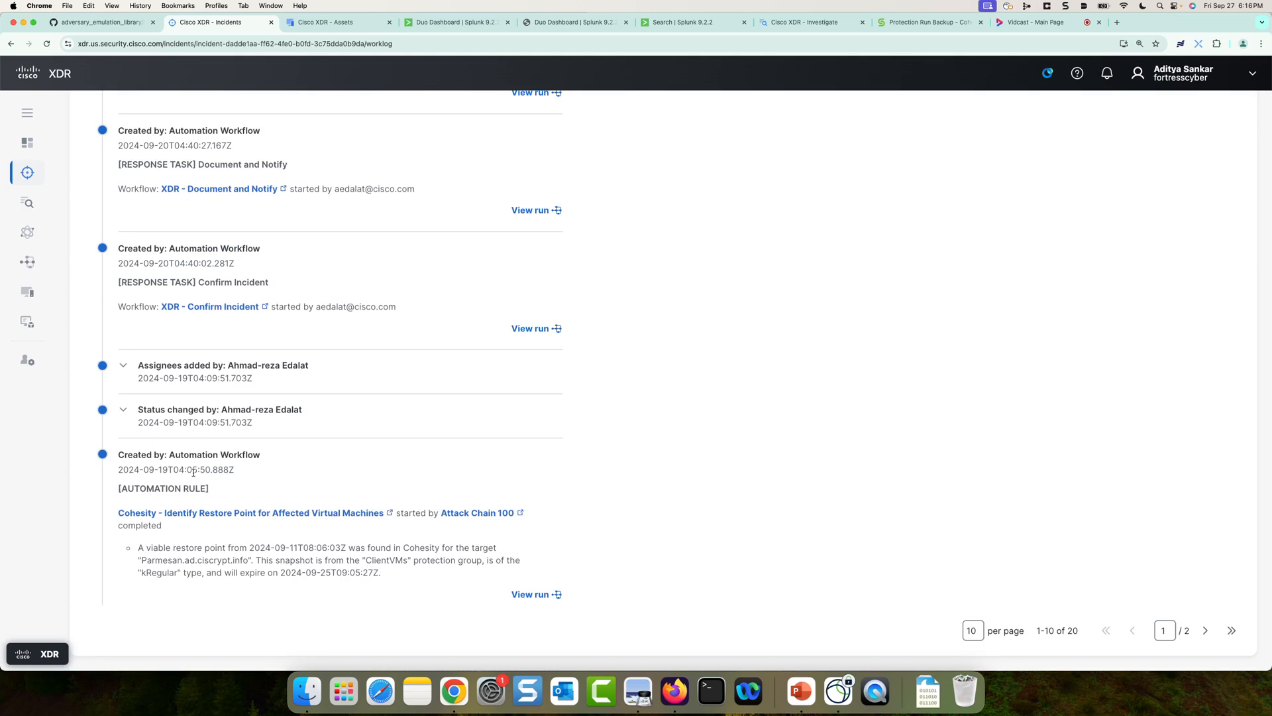
pyautogui.moveTo(250, 465)
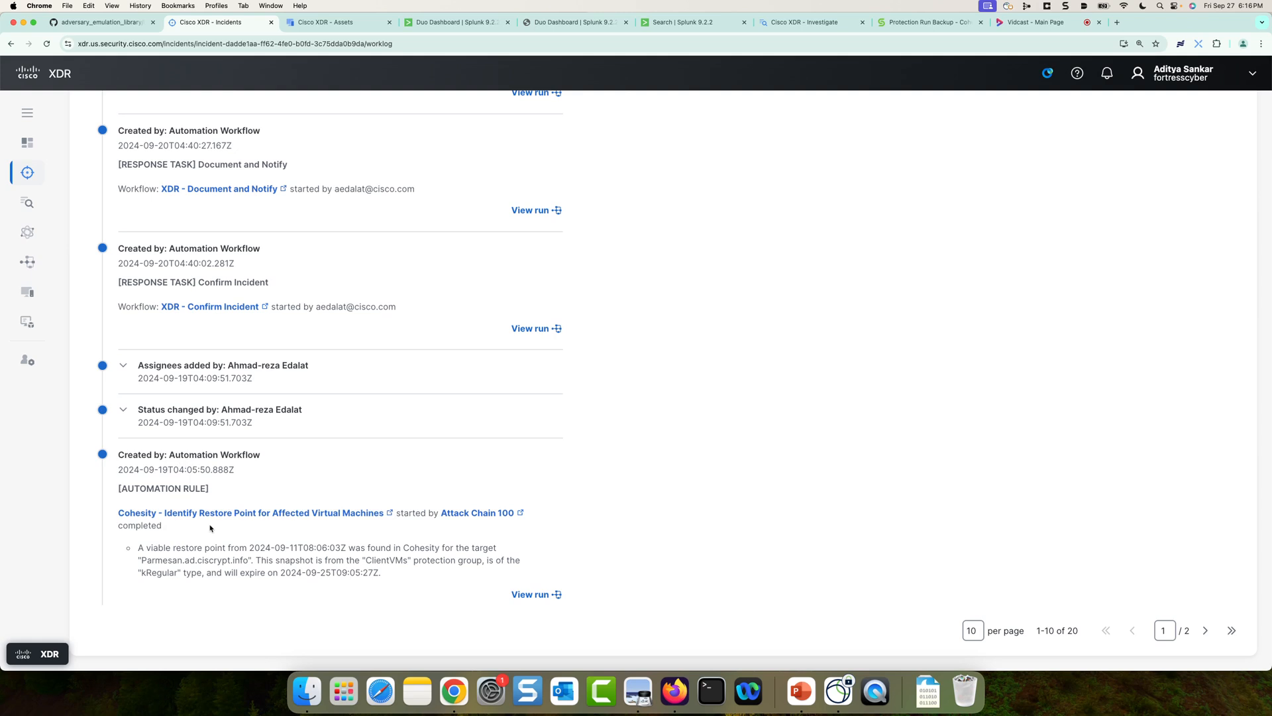
pyautogui.moveTo(271, 525)
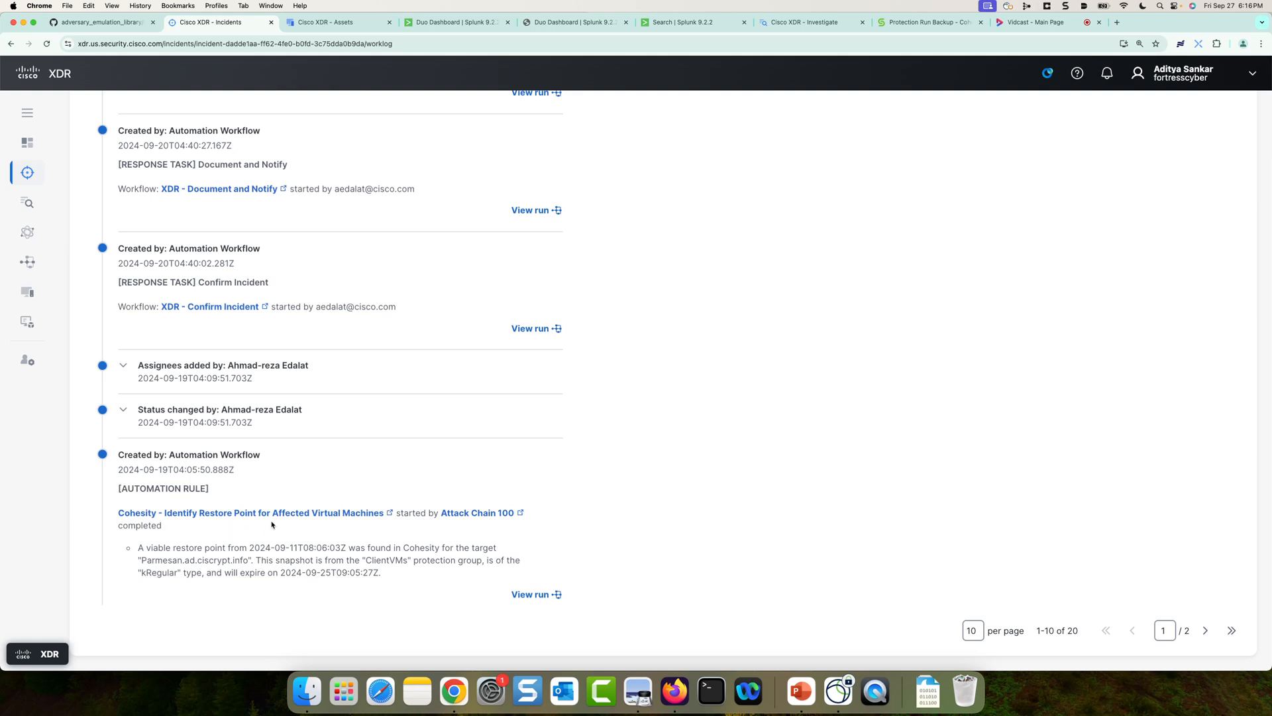
pyautogui.moveTo(141, 560)
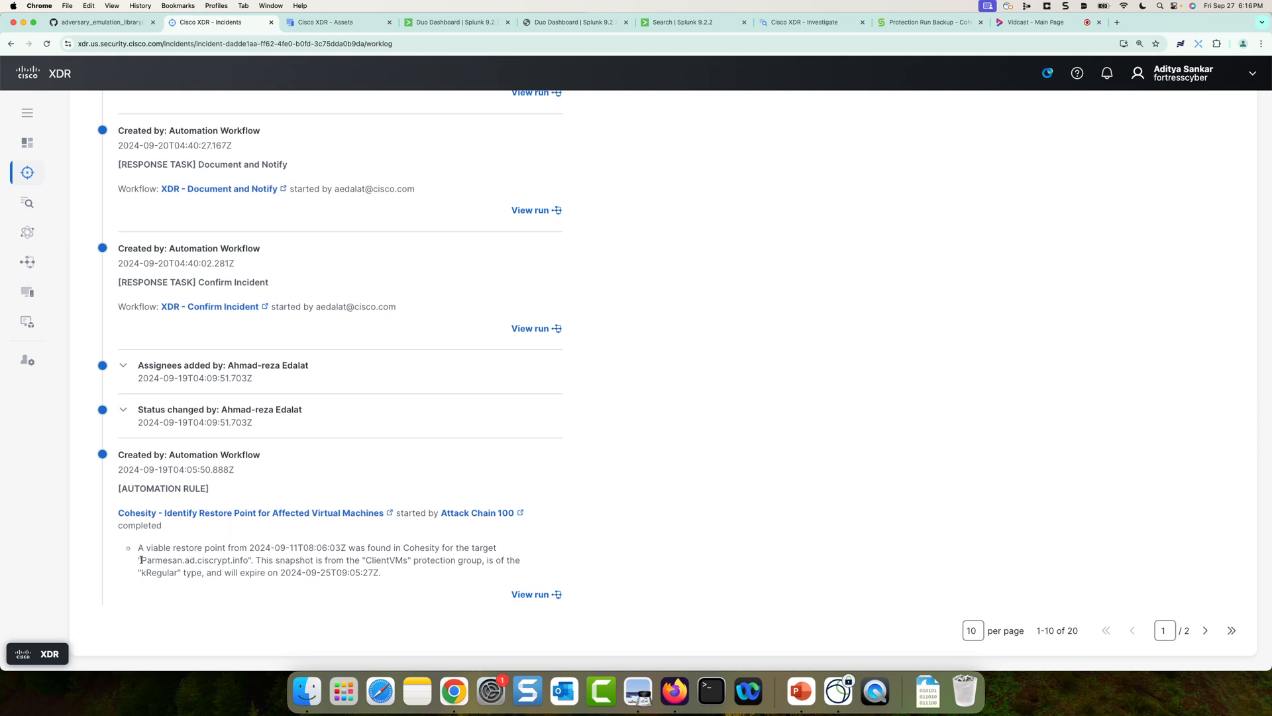
pyautogui.doubleClick(185, 560)
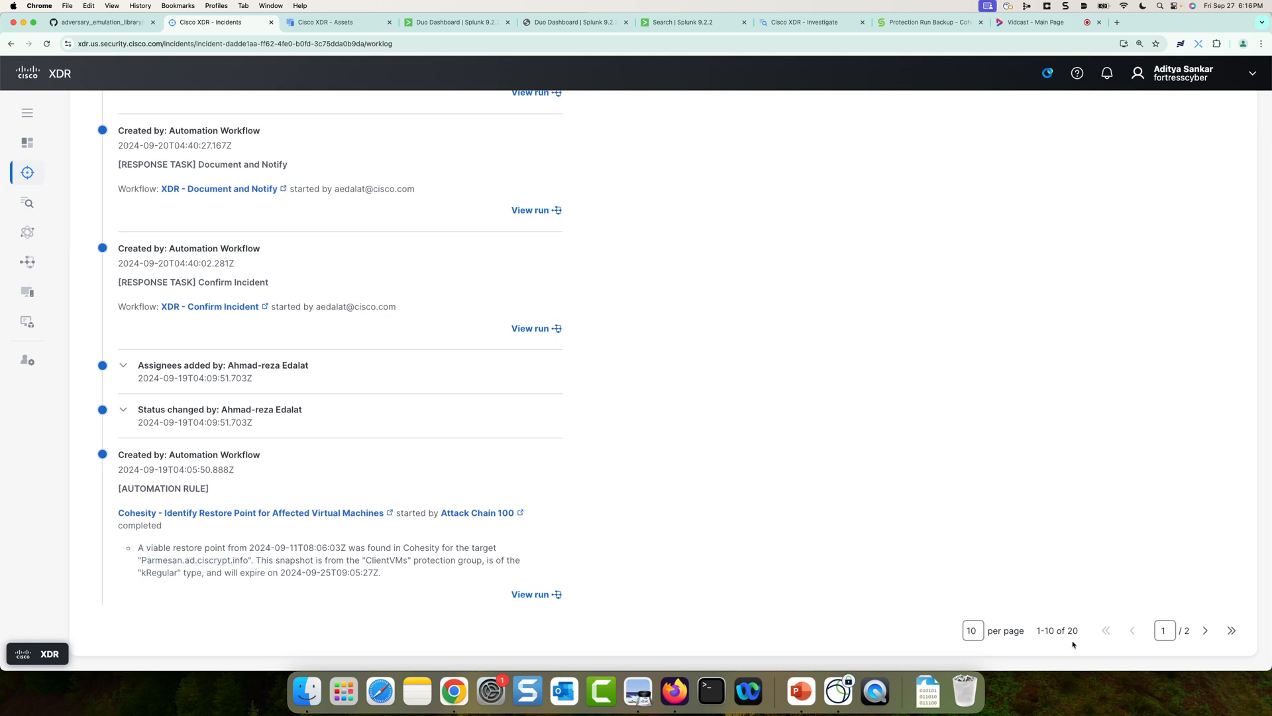
pyautogui.click(1205, 630)
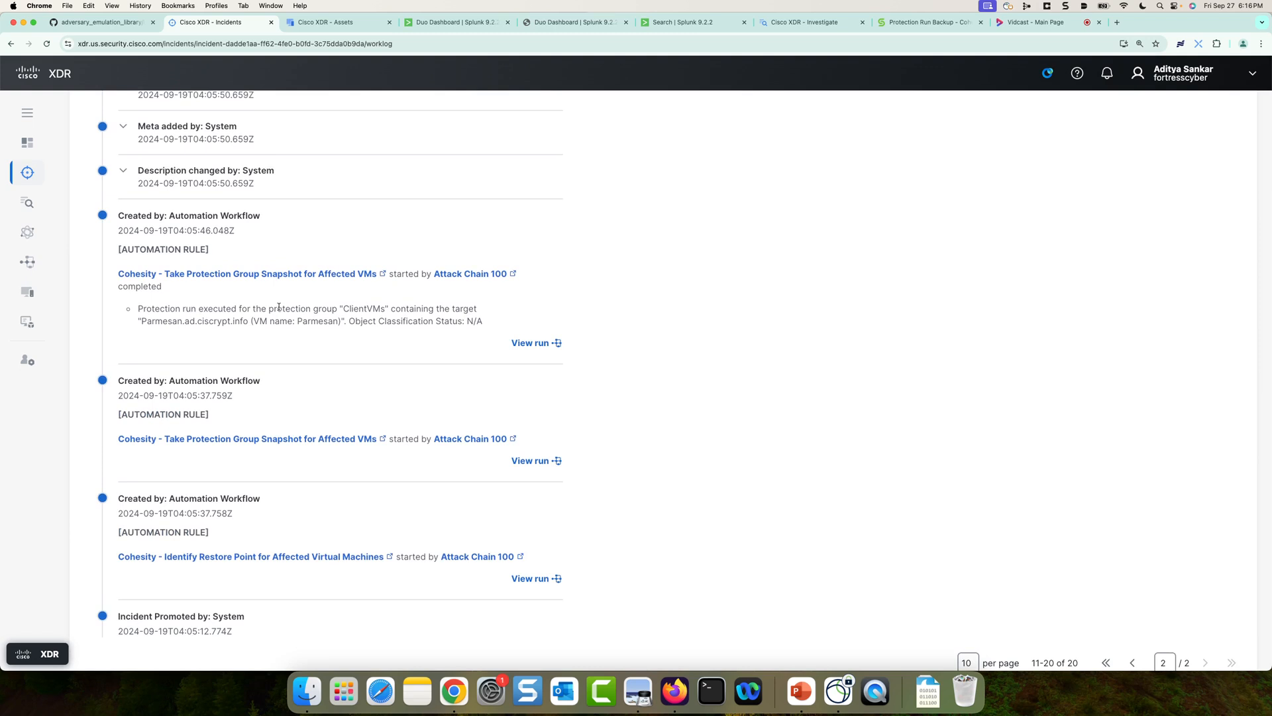
pyautogui.moveTo(468, 338)
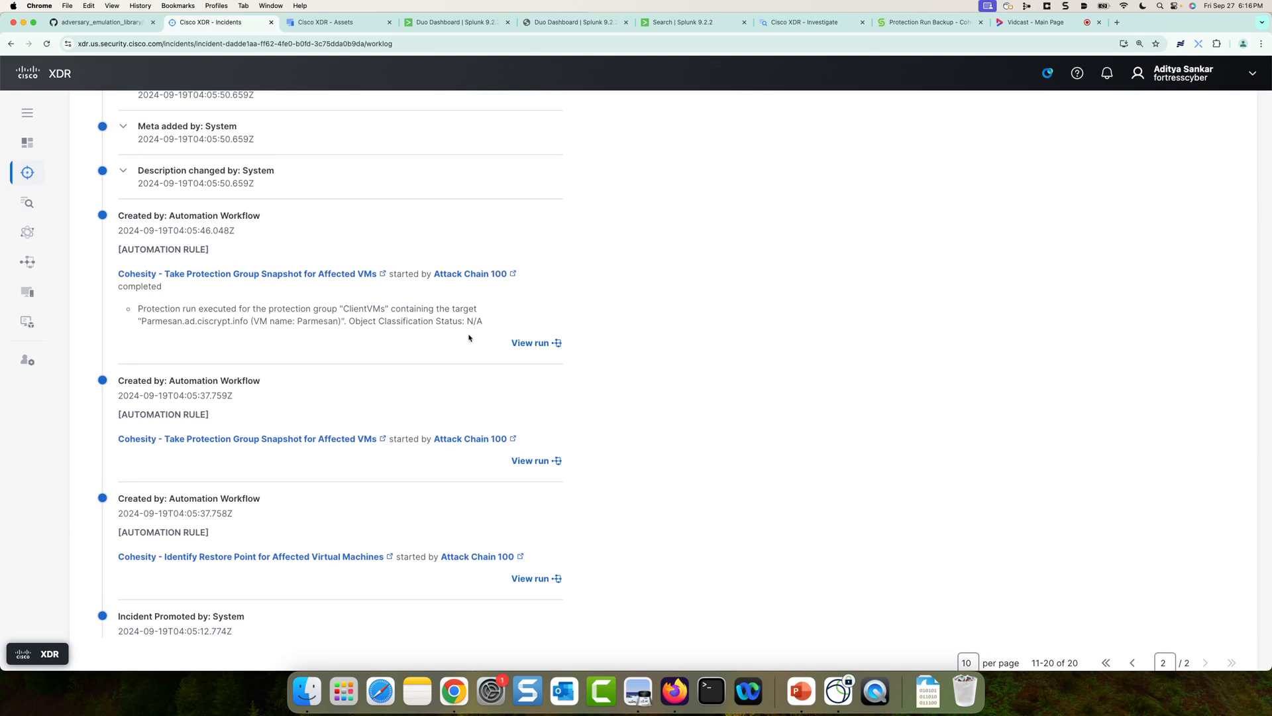
pyautogui.click(532, 343)
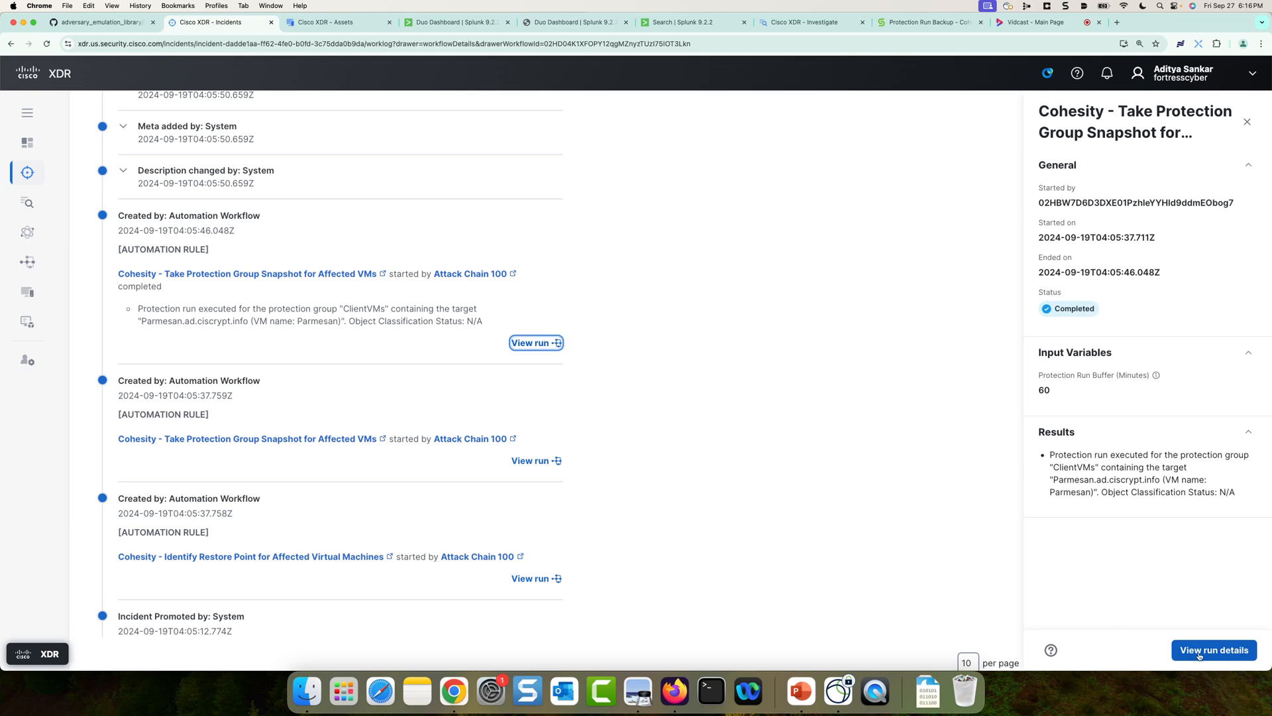
# Step: Inspect the run's Search For Data Protection Objects step, then view Cohesity's ClientVMs backup run
pyautogui.click(1213, 649)
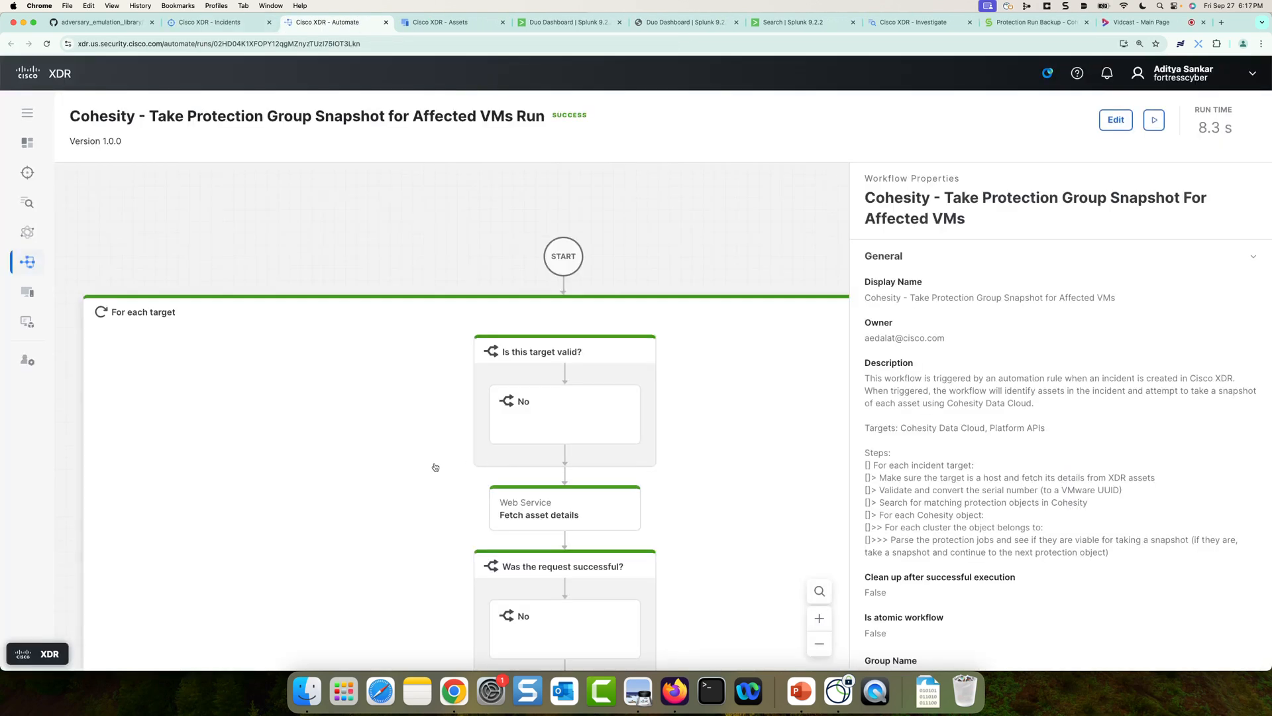
pyautogui.scroll(-3)
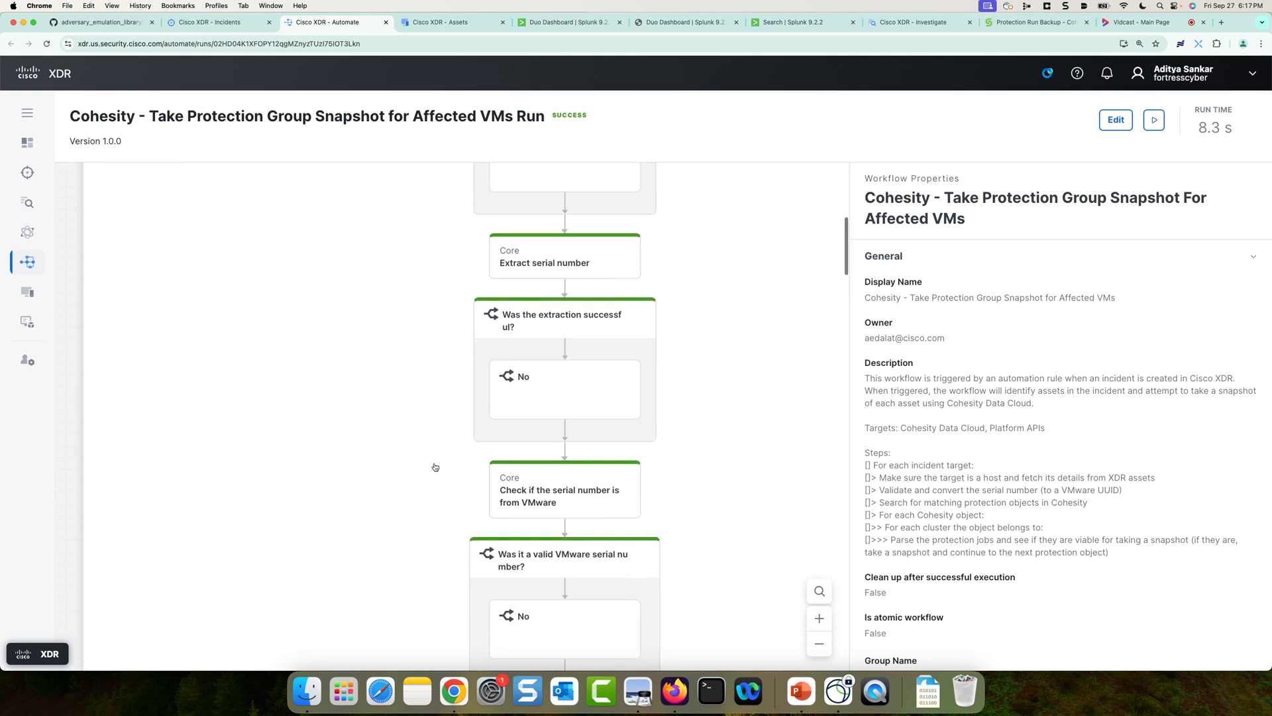
pyautogui.scroll(-3)
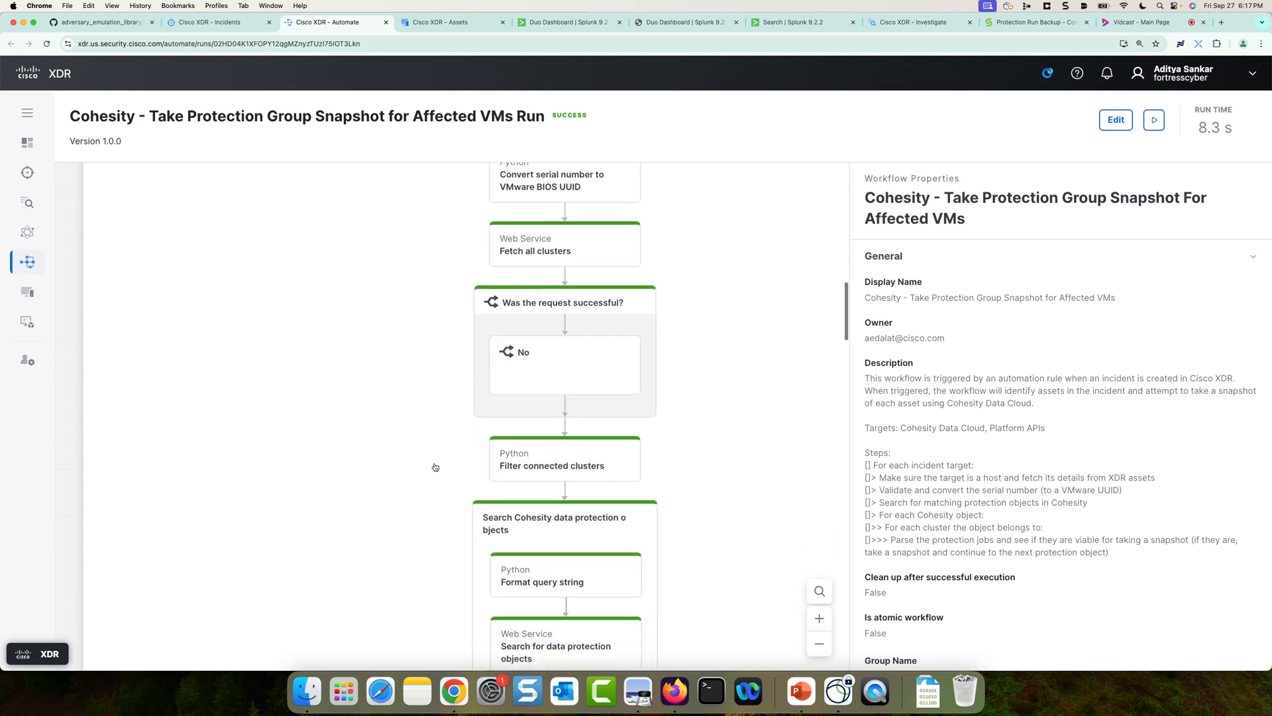
pyautogui.scroll(-3)
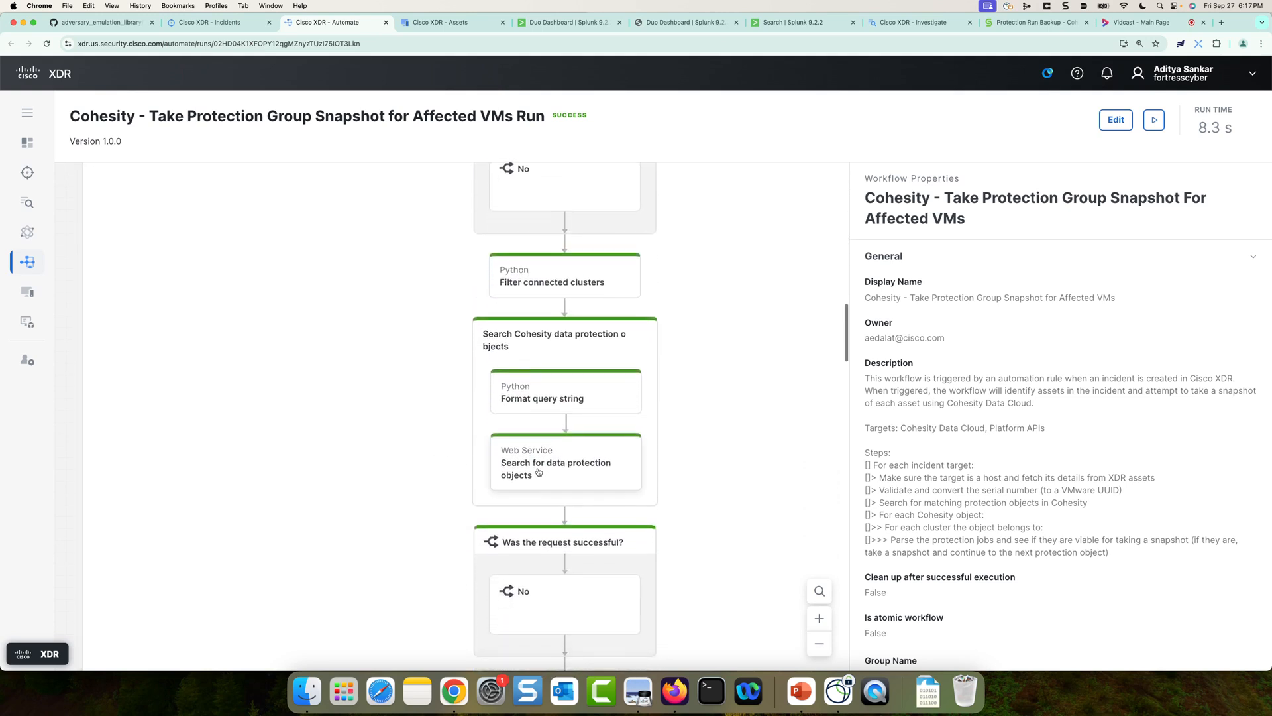
pyautogui.click(564, 462)
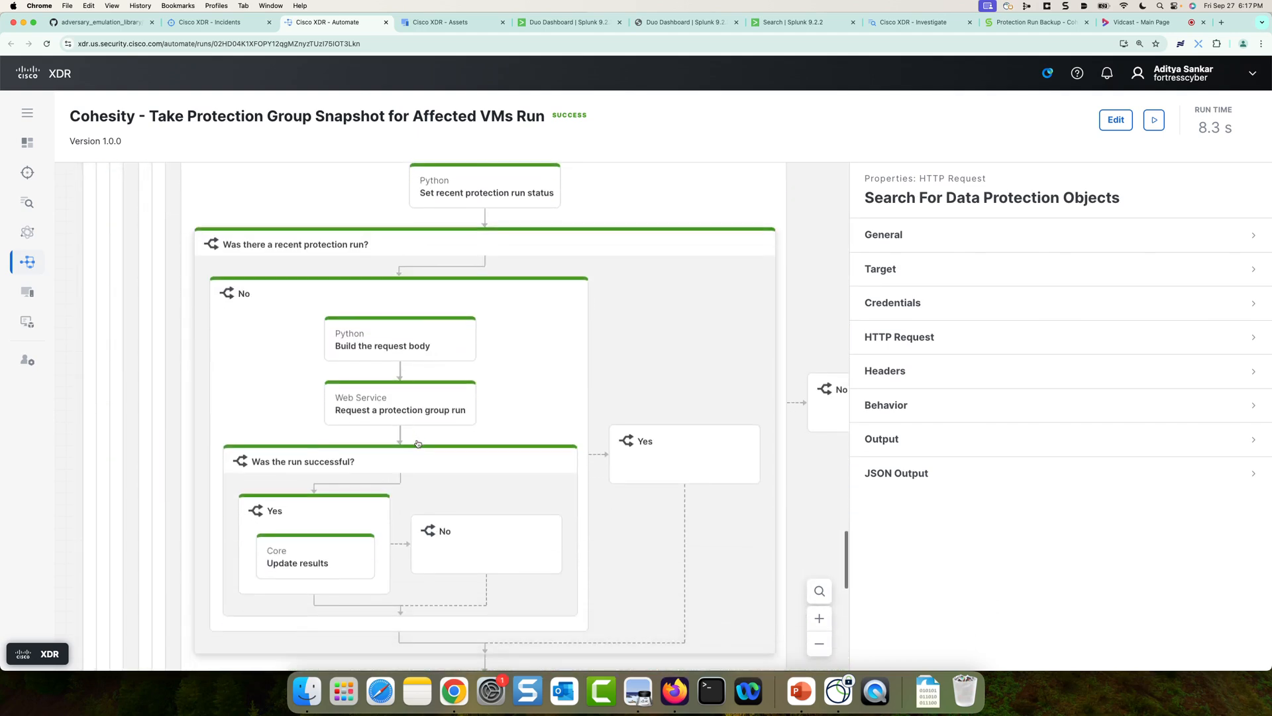
pyautogui.scroll(-3)
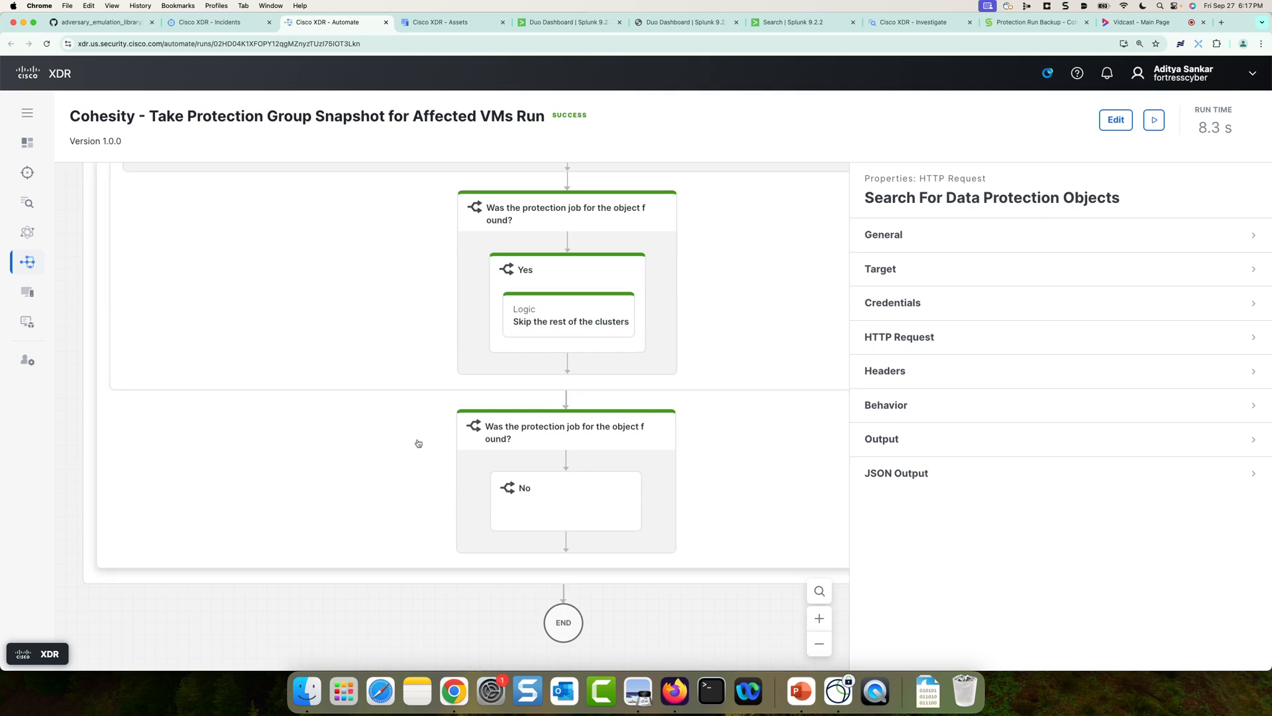
pyautogui.moveTo(949, 77)
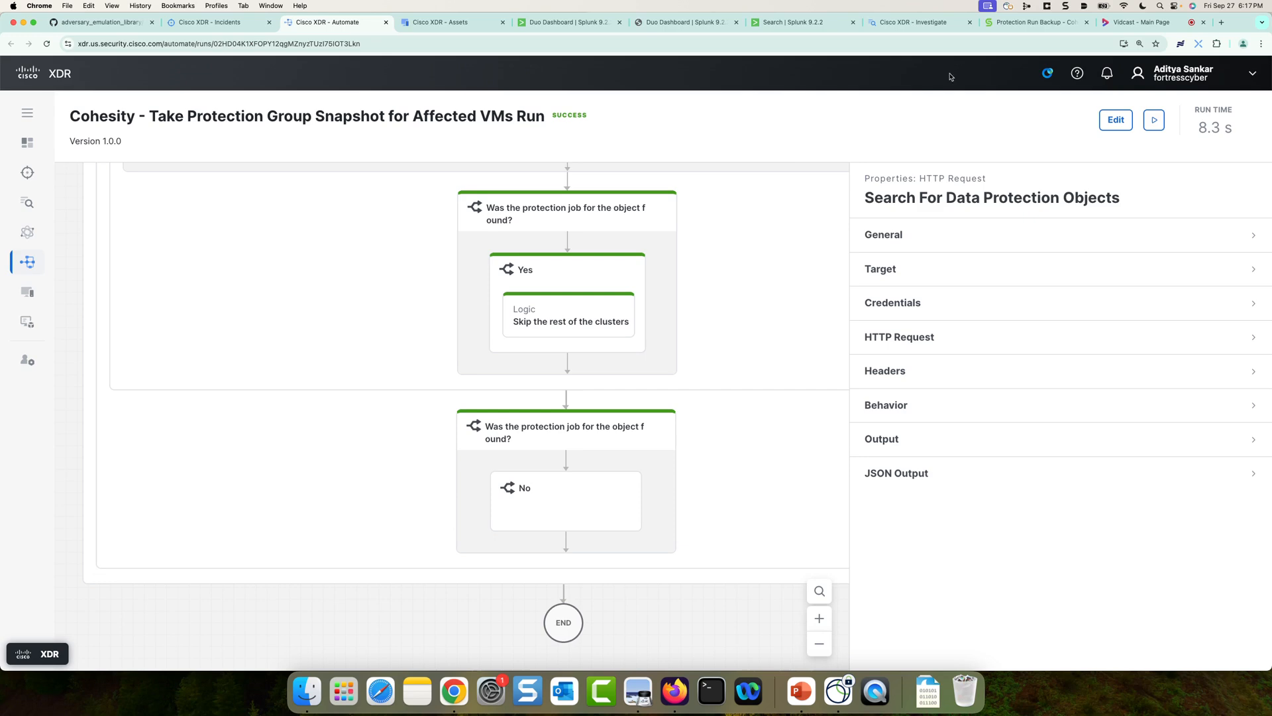
pyautogui.click(1037, 22)
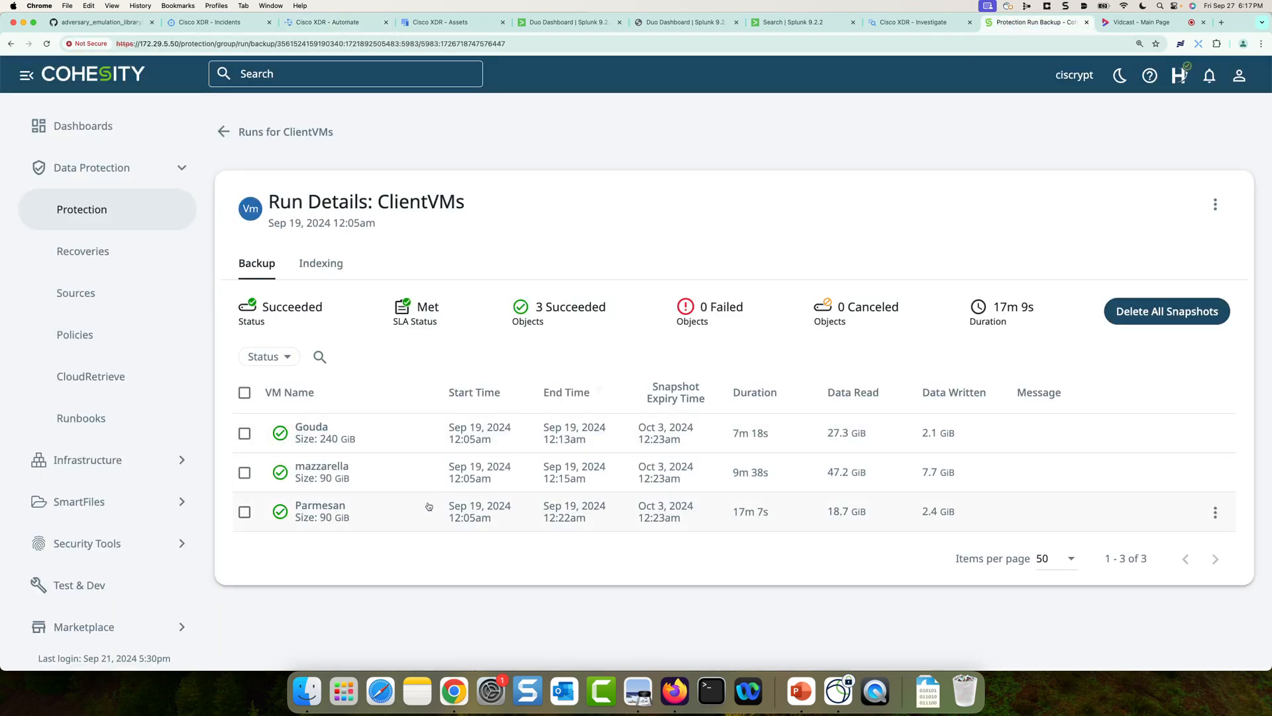
pyautogui.moveTo(446, 471)
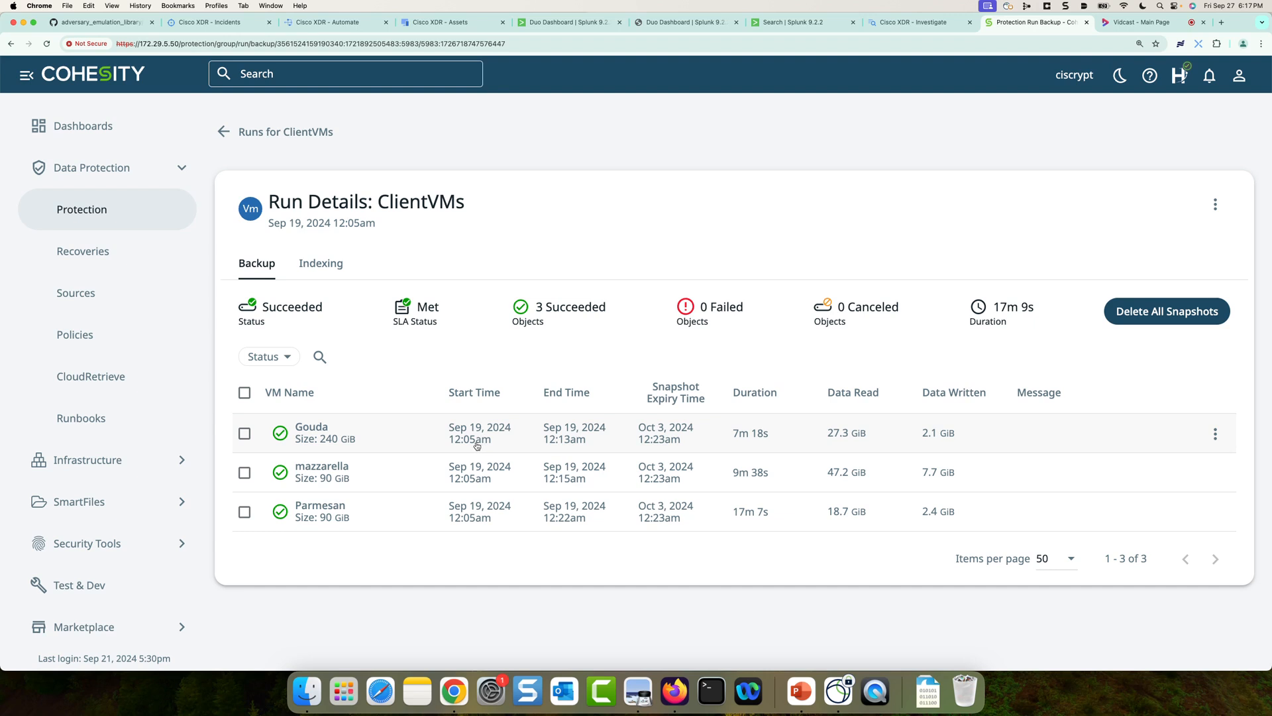
pyautogui.moveTo(387, 528)
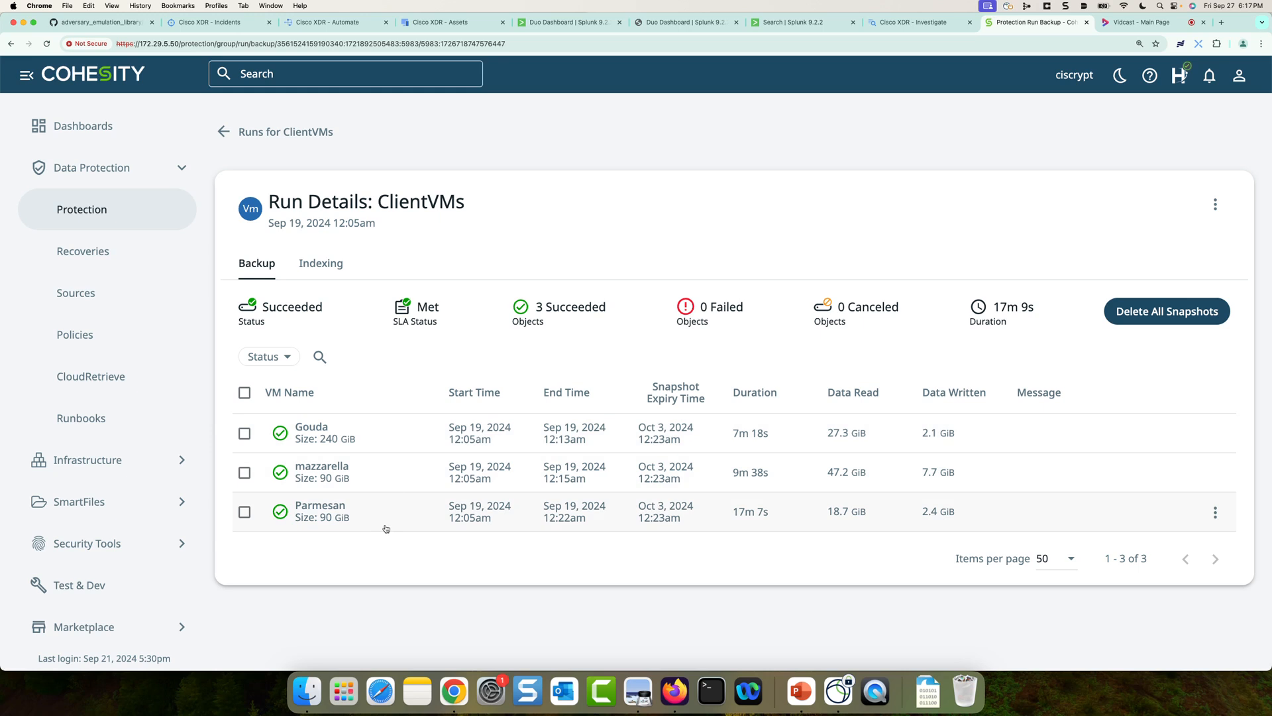
pyautogui.moveTo(596, 533)
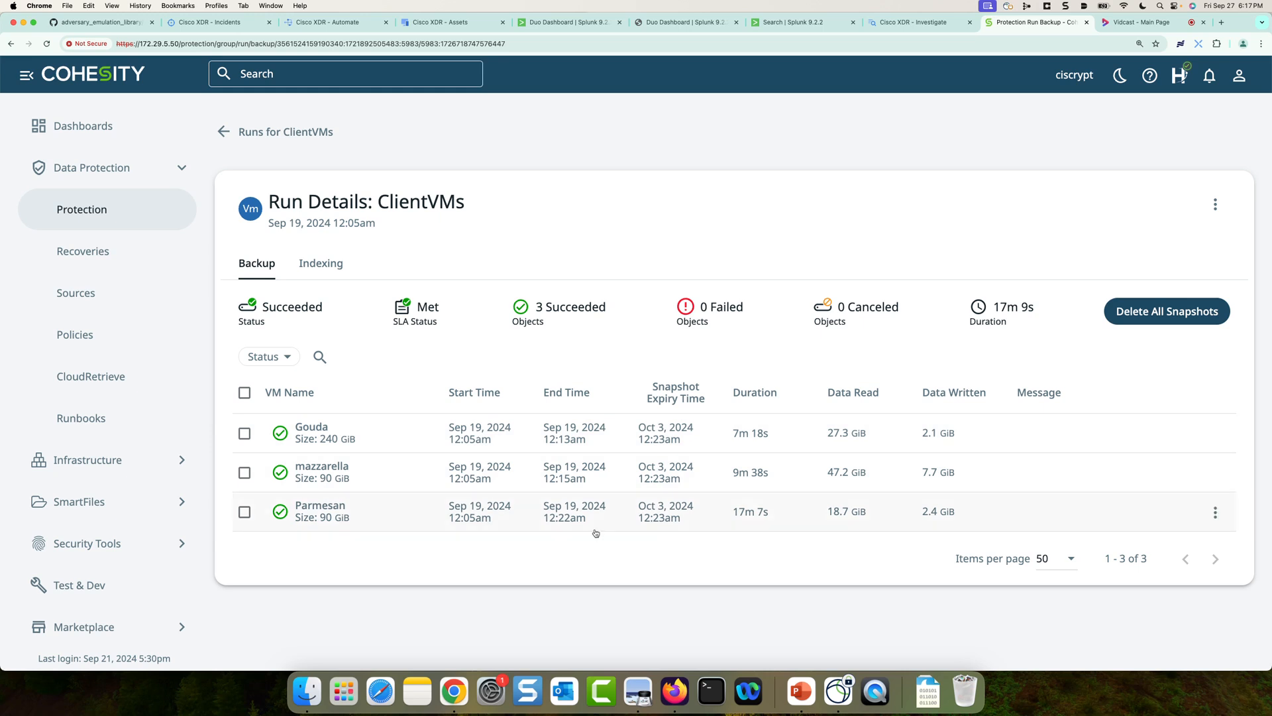
pyautogui.moveTo(735, 520)
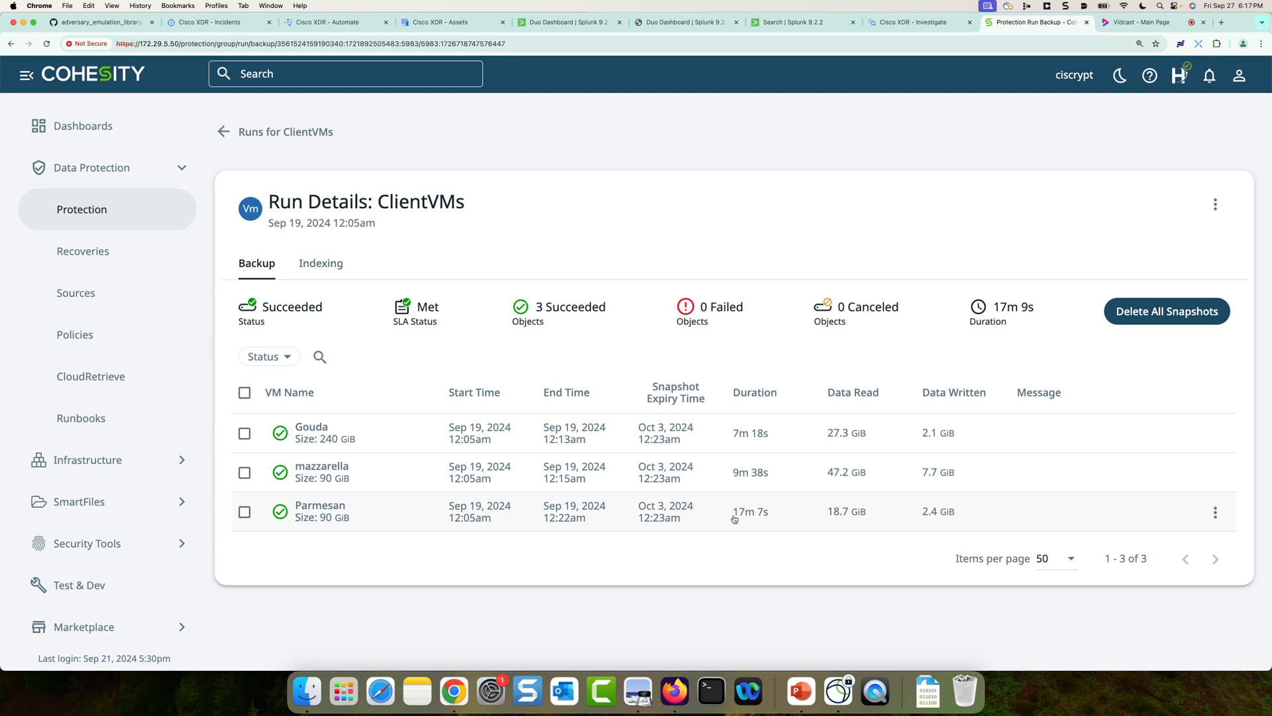
pyautogui.moveTo(332, 518)
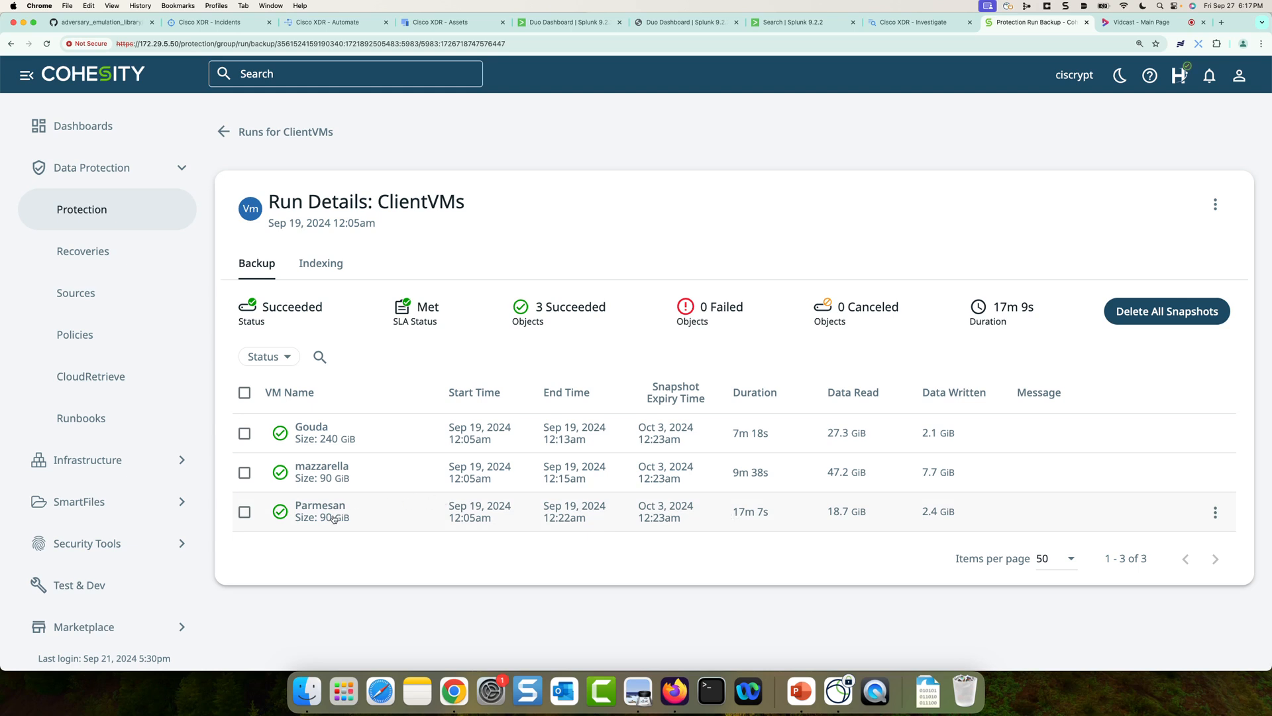
pyautogui.moveTo(351, 564)
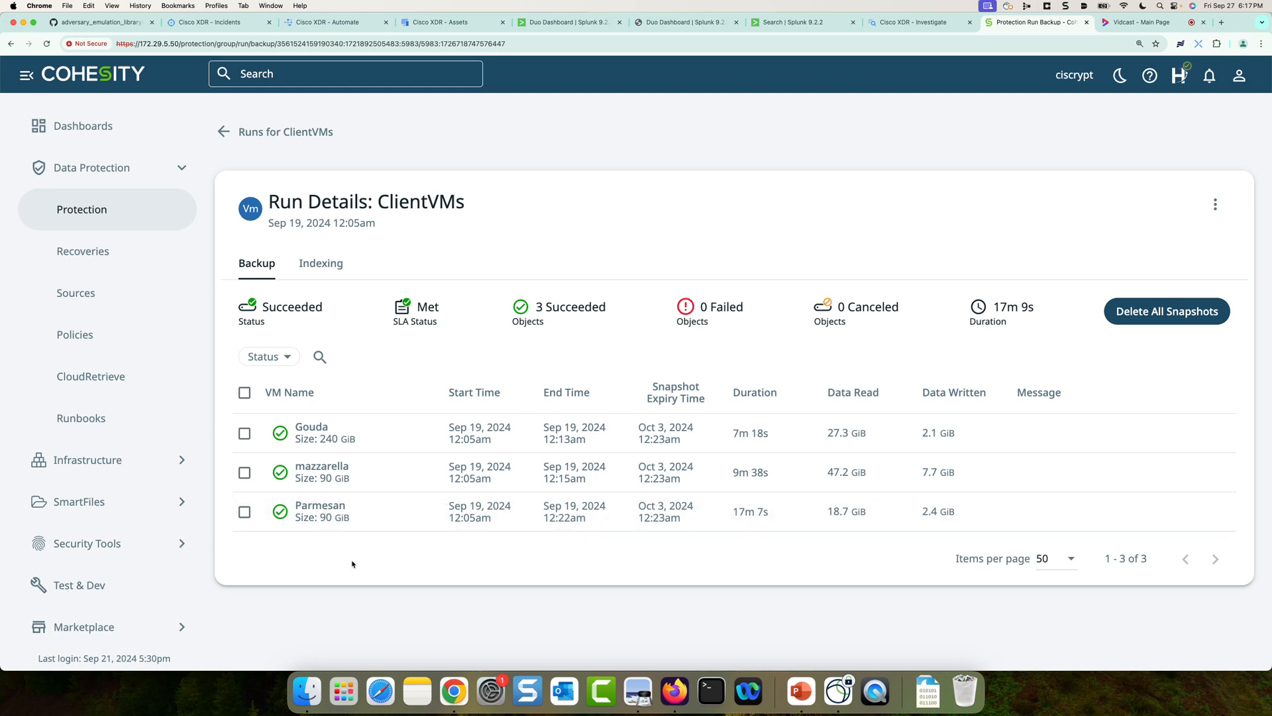